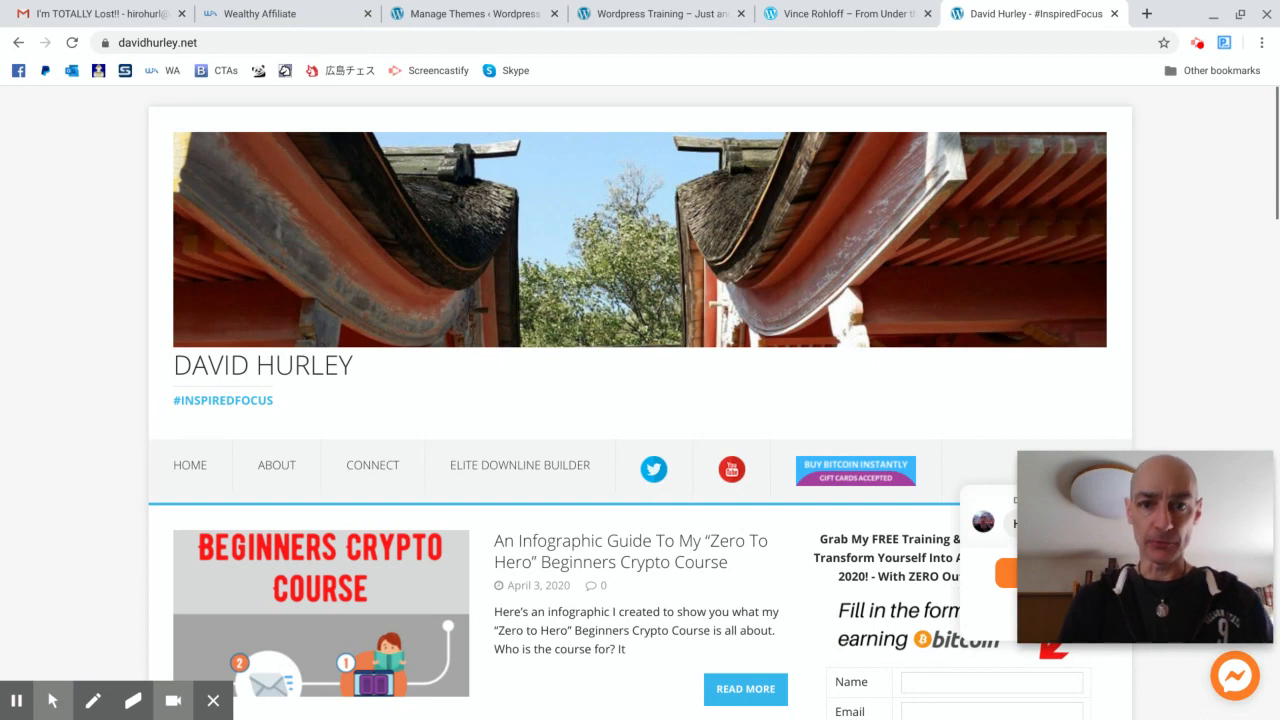
{"action": "mouse_move", "coordinate": [1124, 224]}
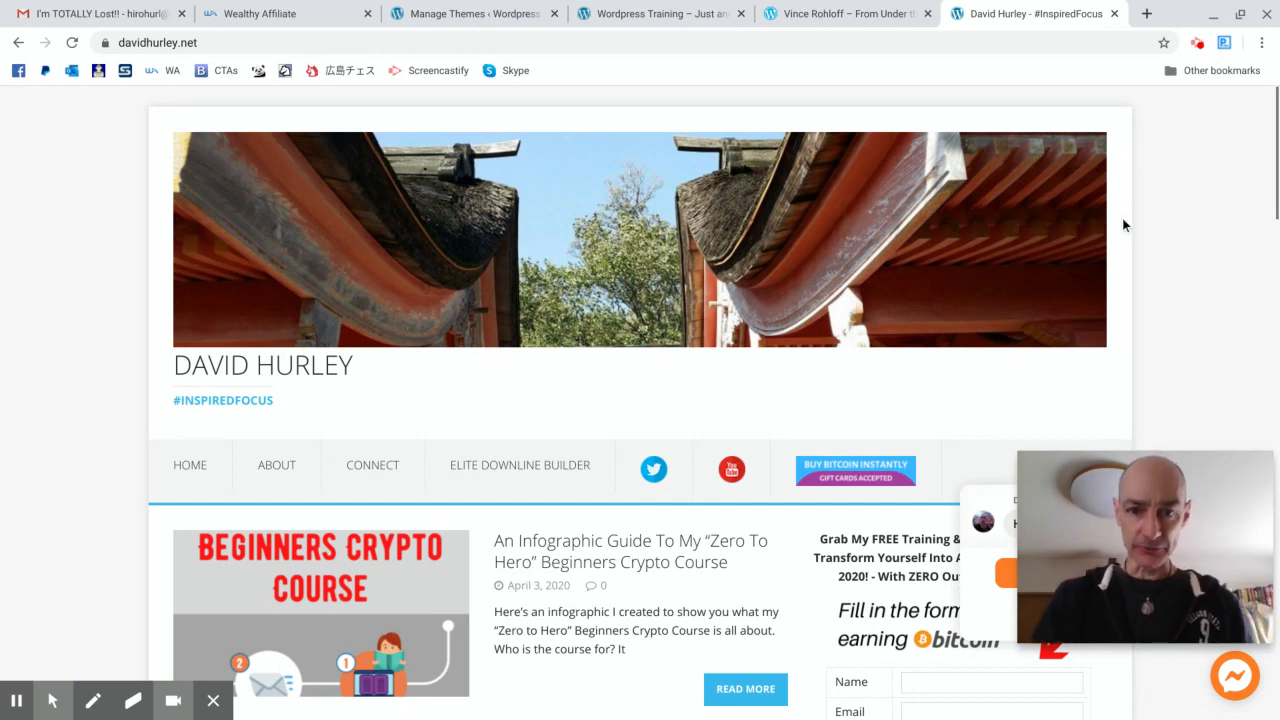
{"action": "mouse_move", "coordinate": [1198, 206]}
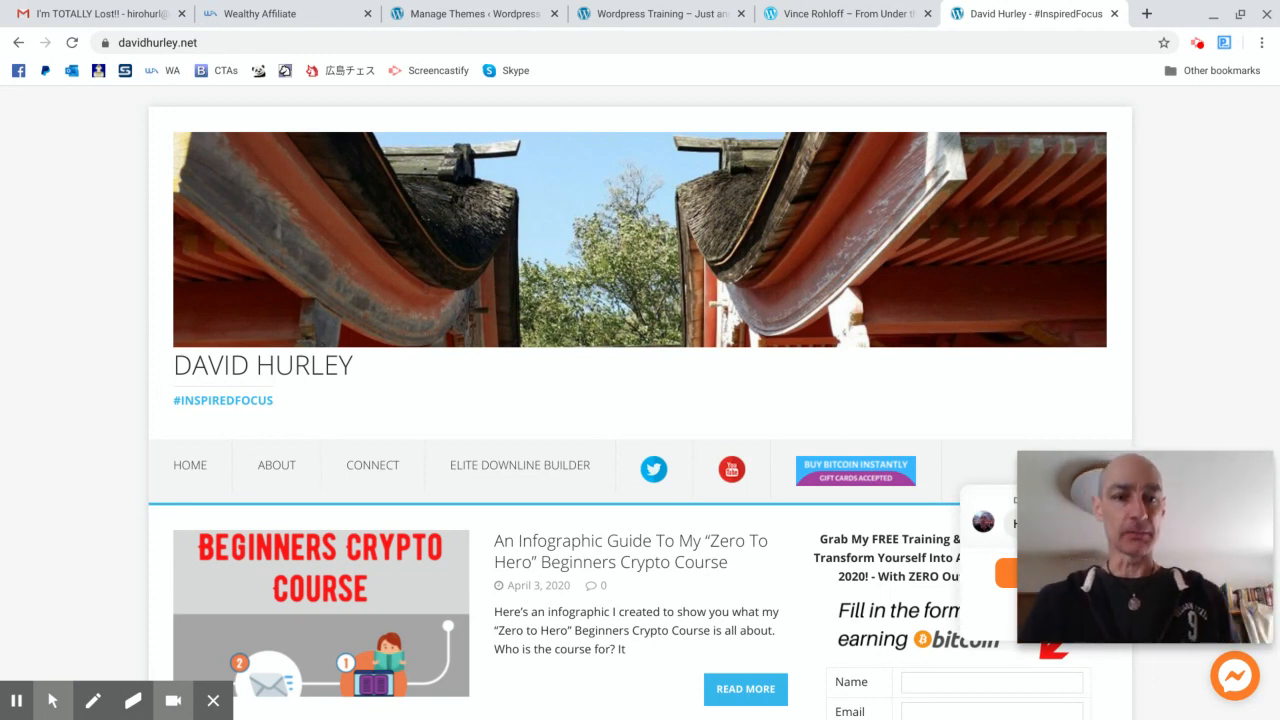
{"action": "left_click", "coordinate": [90, 13]}
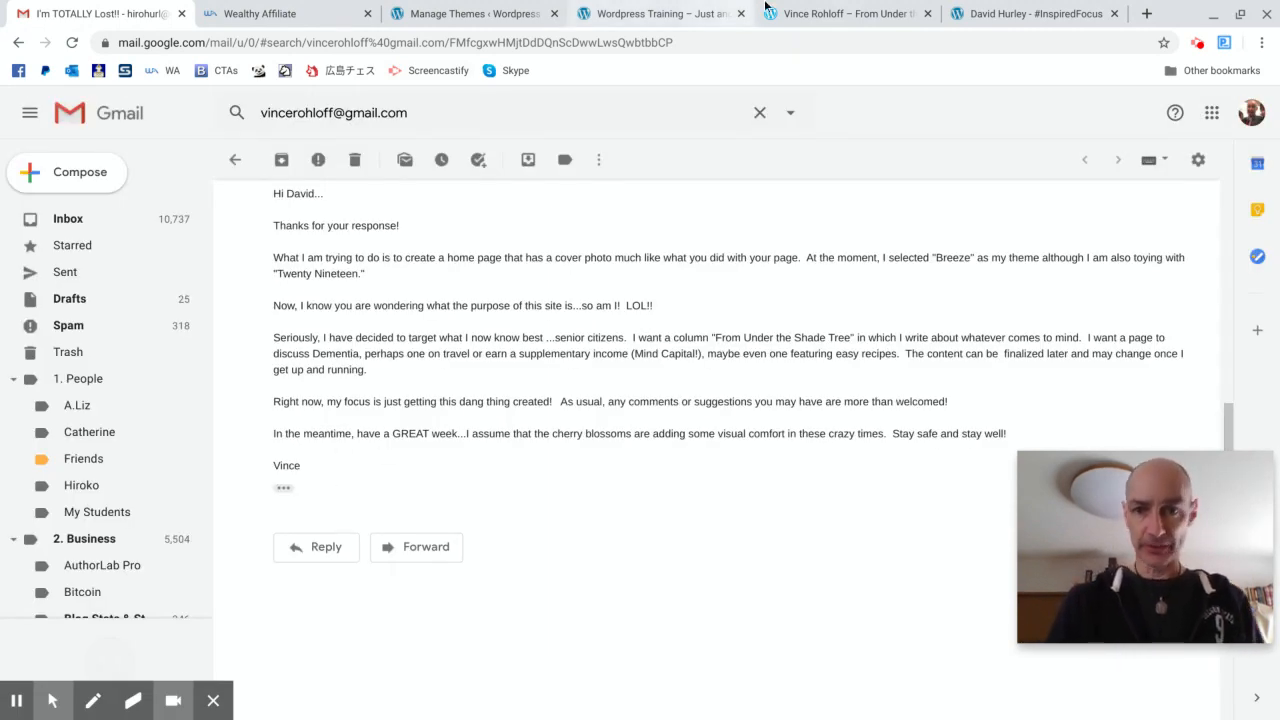
{"action": "left_click", "coordinate": [845, 13]}
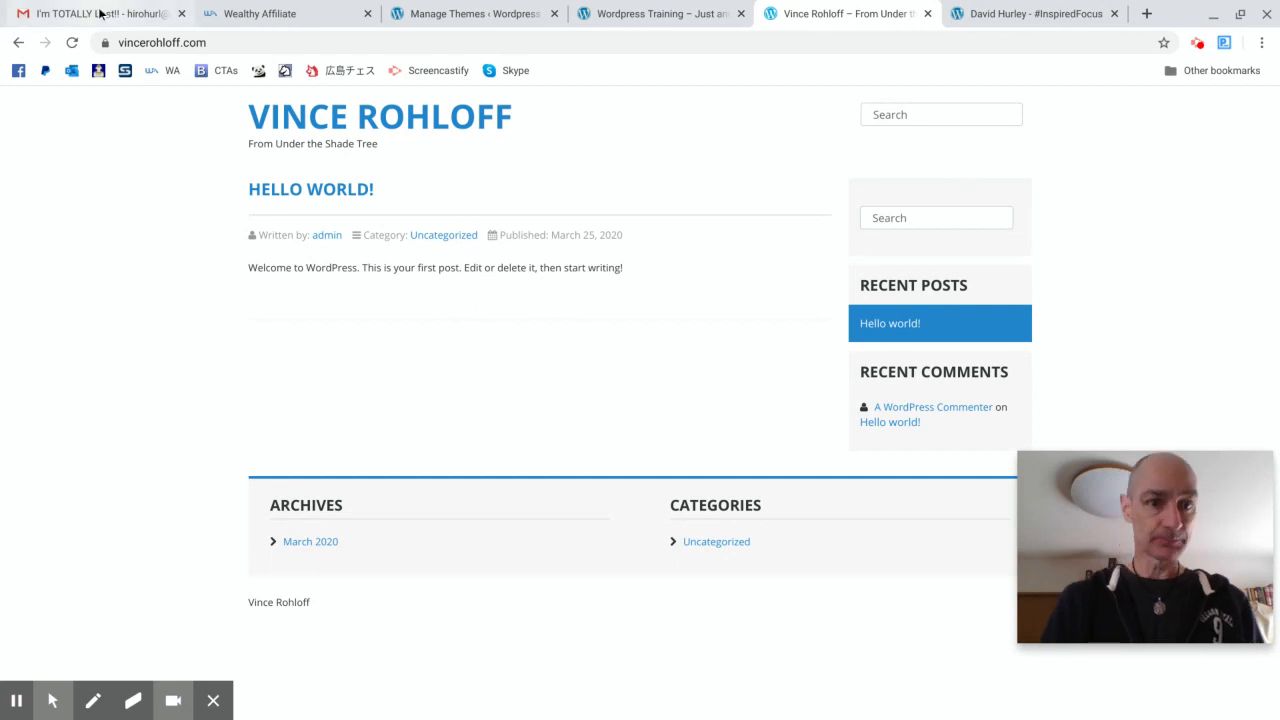
{"action": "left_click", "coordinate": [90, 13]}
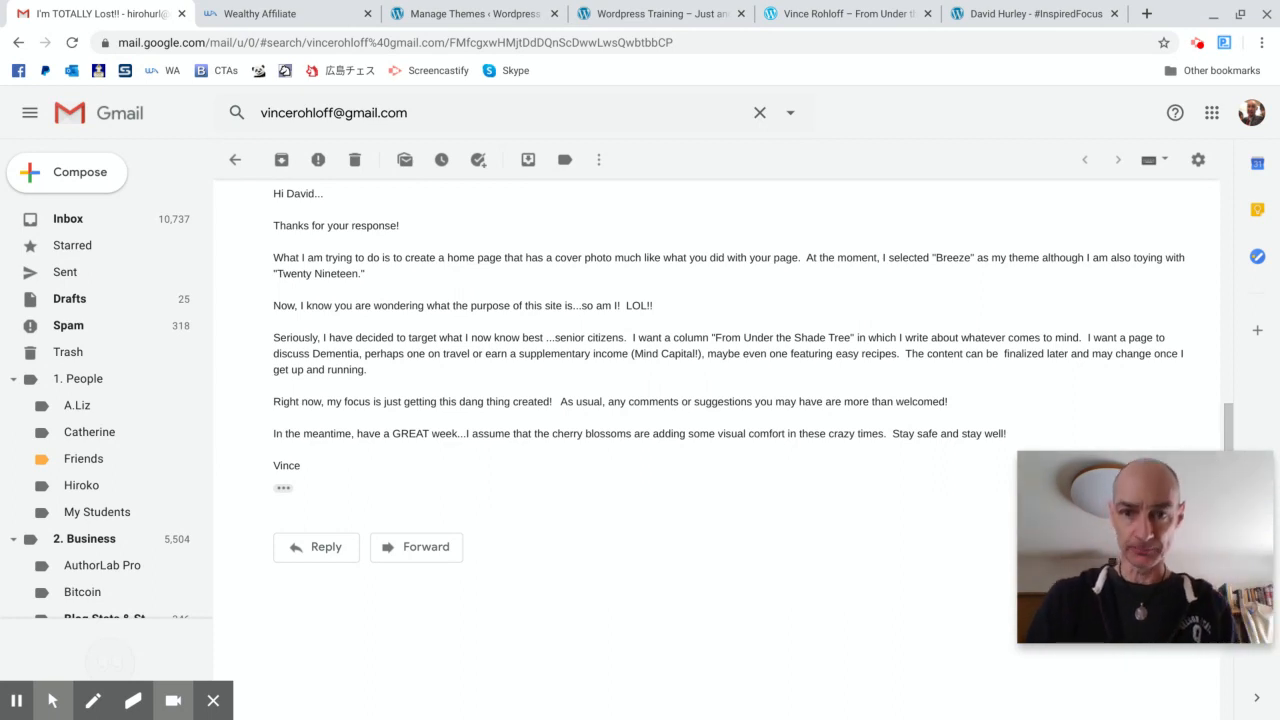
{"action": "mouse_move", "coordinate": [660, 13]}
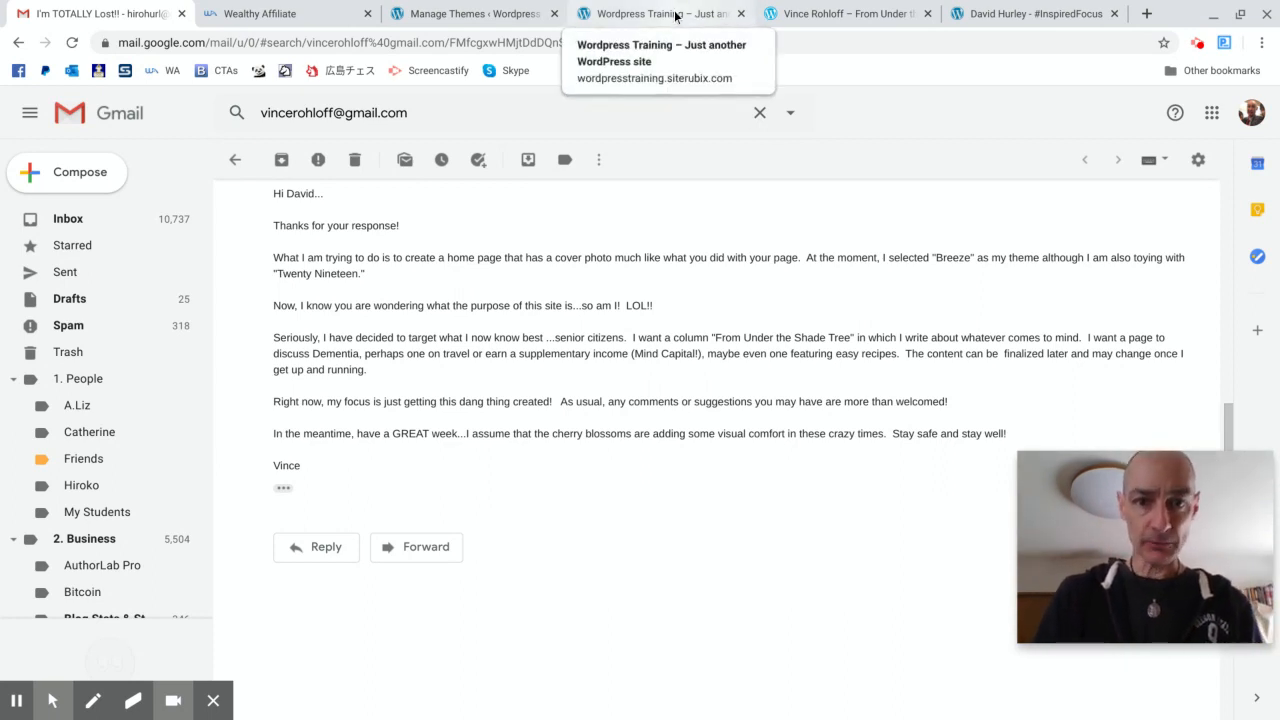
Compare the Wordpress Training home page with vincerohloff.com, ending on Wordpress Training
{"action": "left_click", "coordinate": [660, 13]}
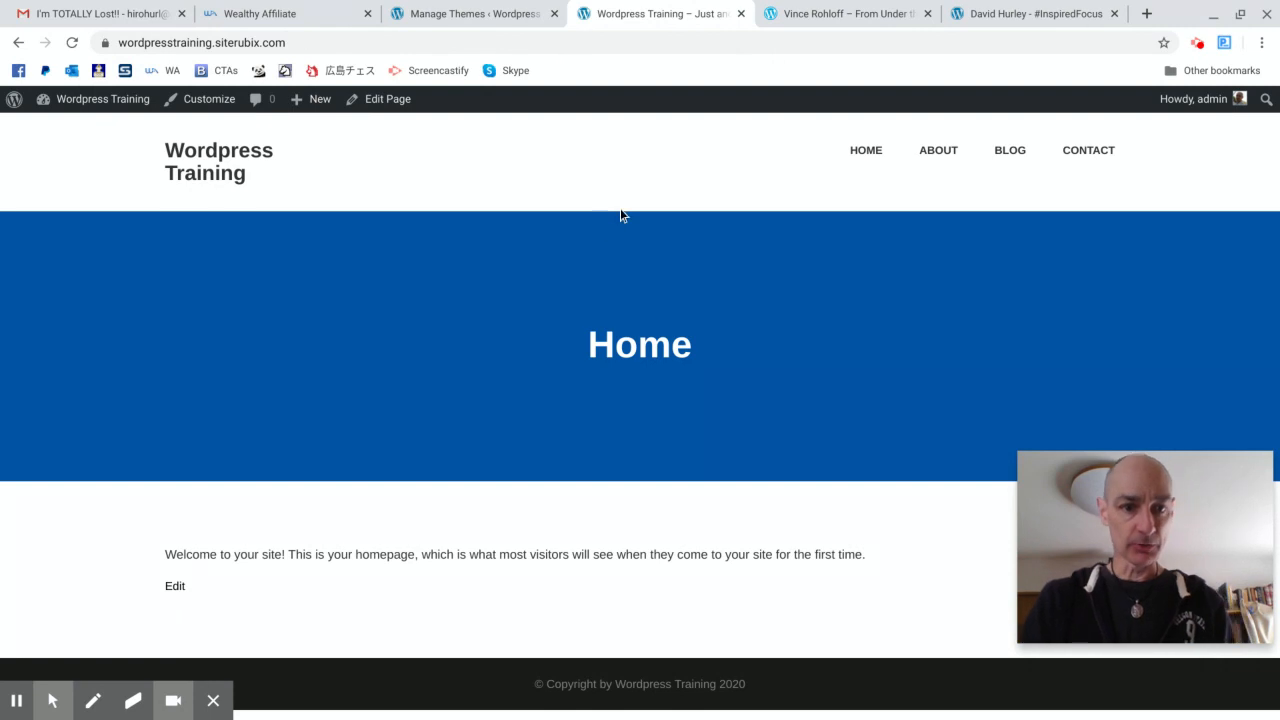
{"action": "mouse_move", "coordinate": [735, 160]}
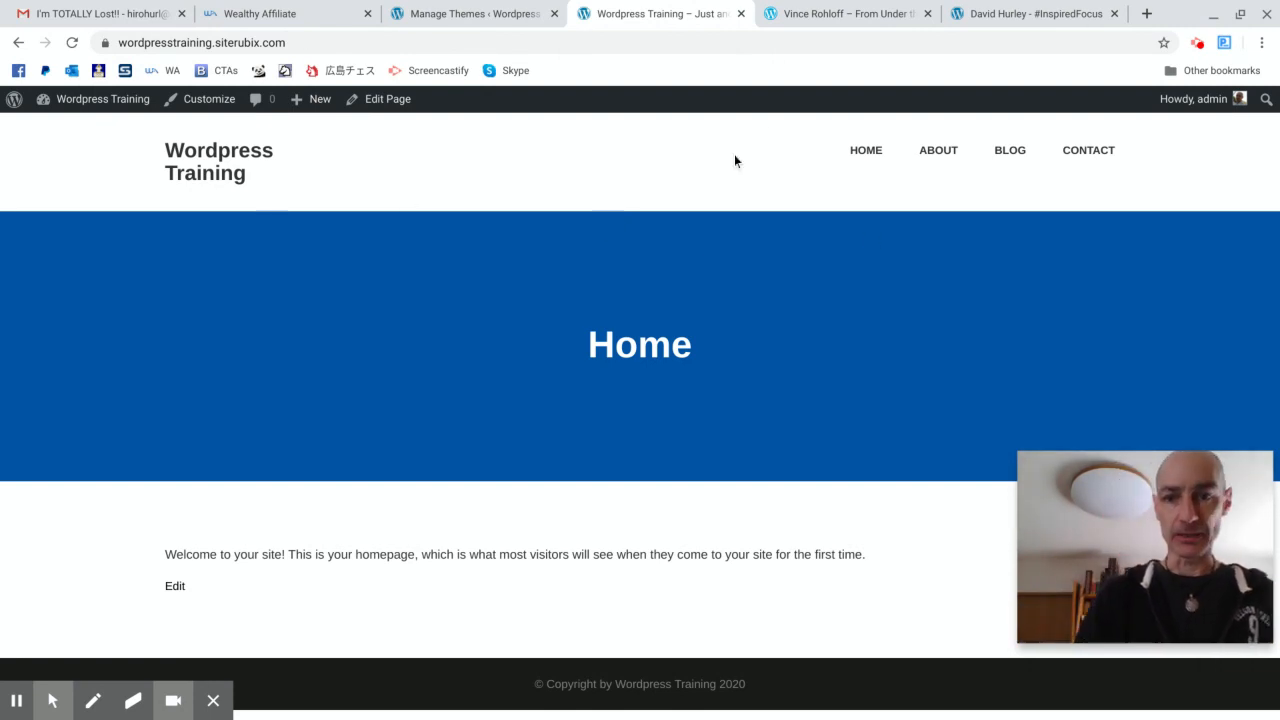
{"action": "left_click", "coordinate": [845, 13]}
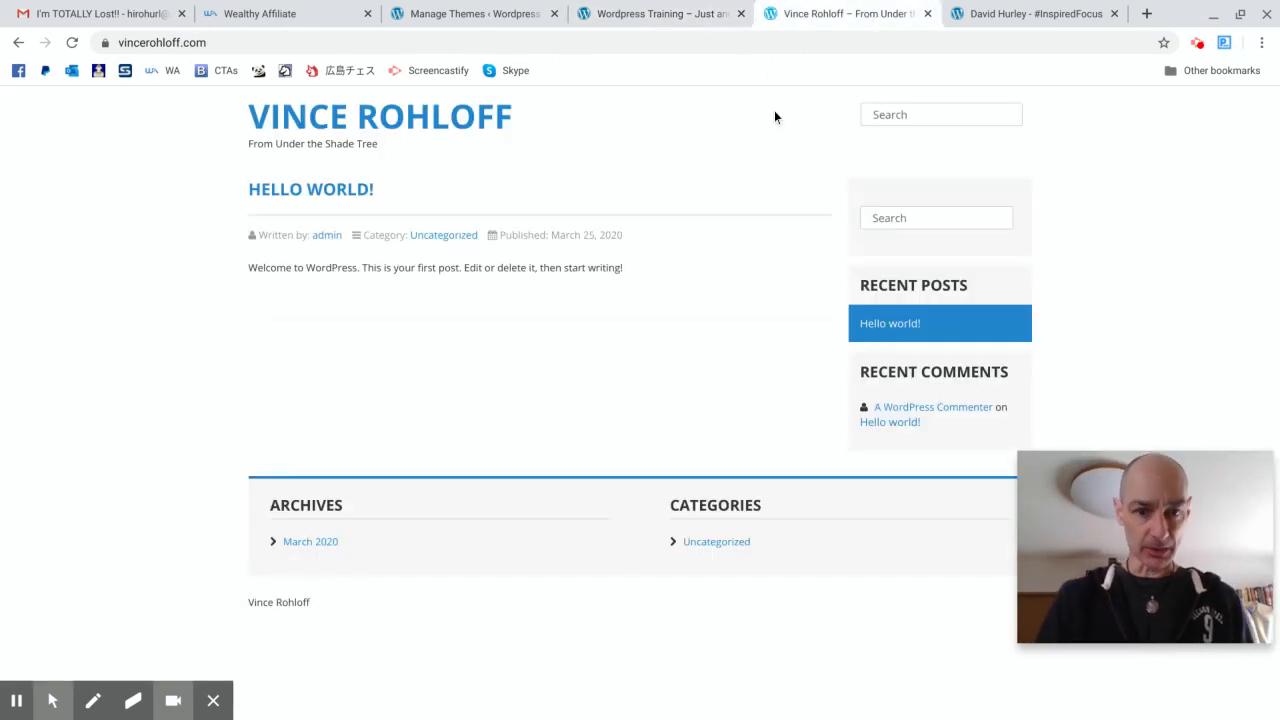
{"action": "mouse_move", "coordinate": [728, 223]}
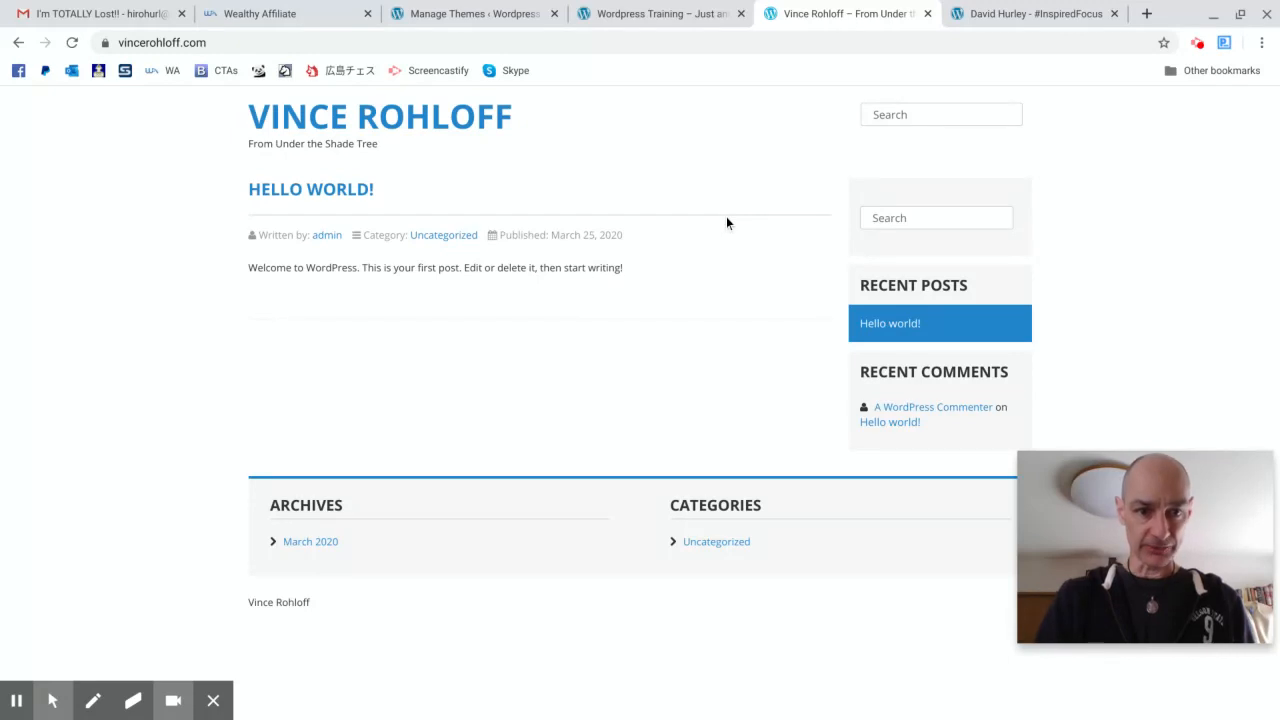
{"action": "mouse_move", "coordinate": [660, 13]}
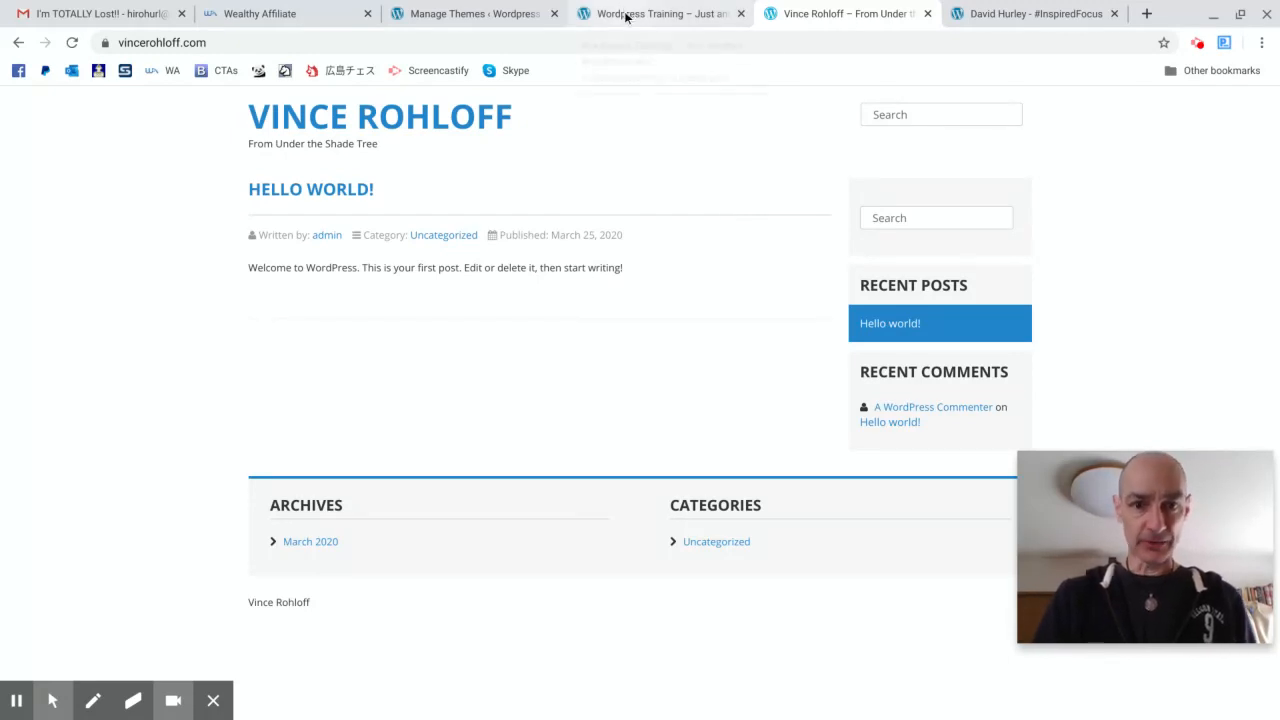
{"action": "left_click", "coordinate": [658, 13]}
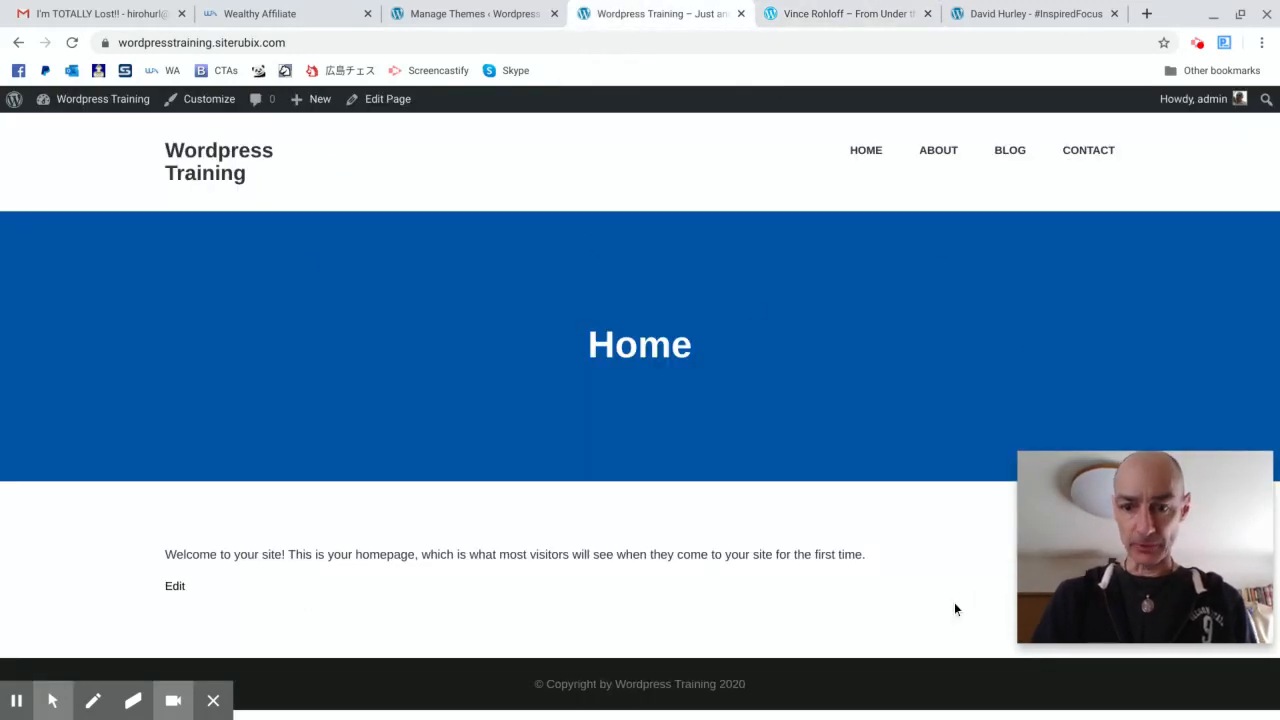
{"action": "mouse_move", "coordinate": [901, 497]}
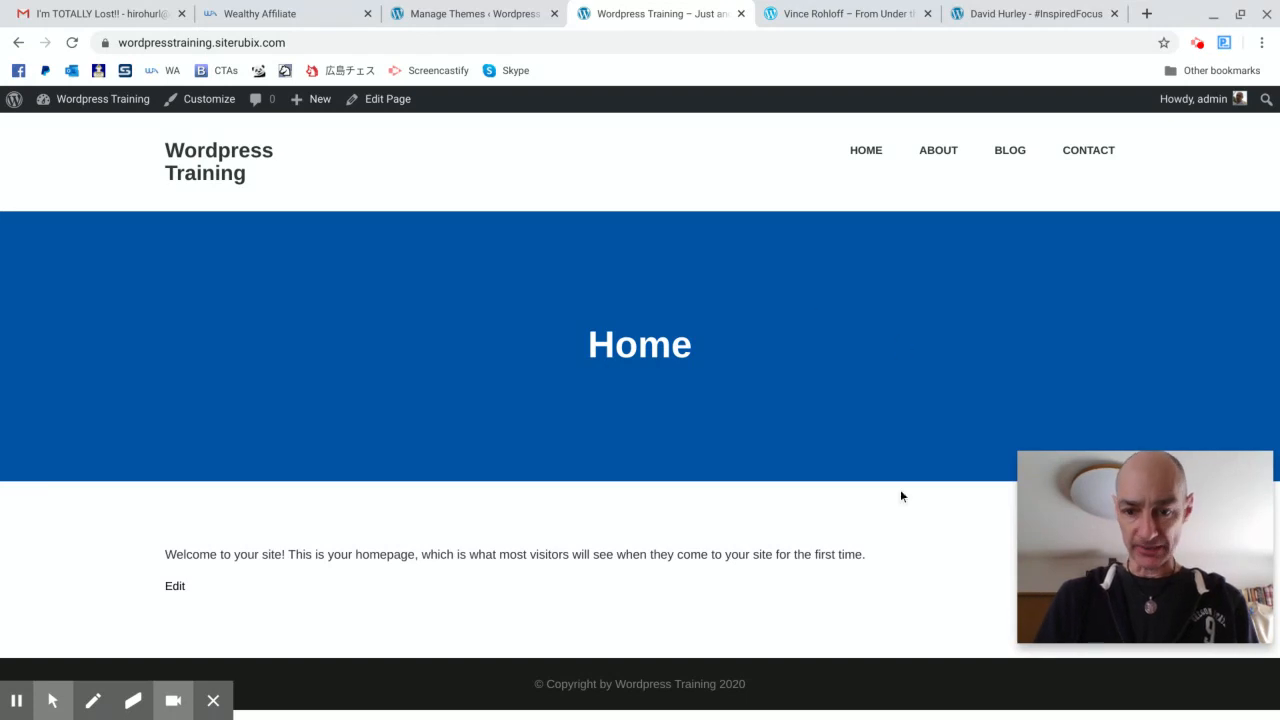
{"action": "mouse_move", "coordinate": [515, 102]}
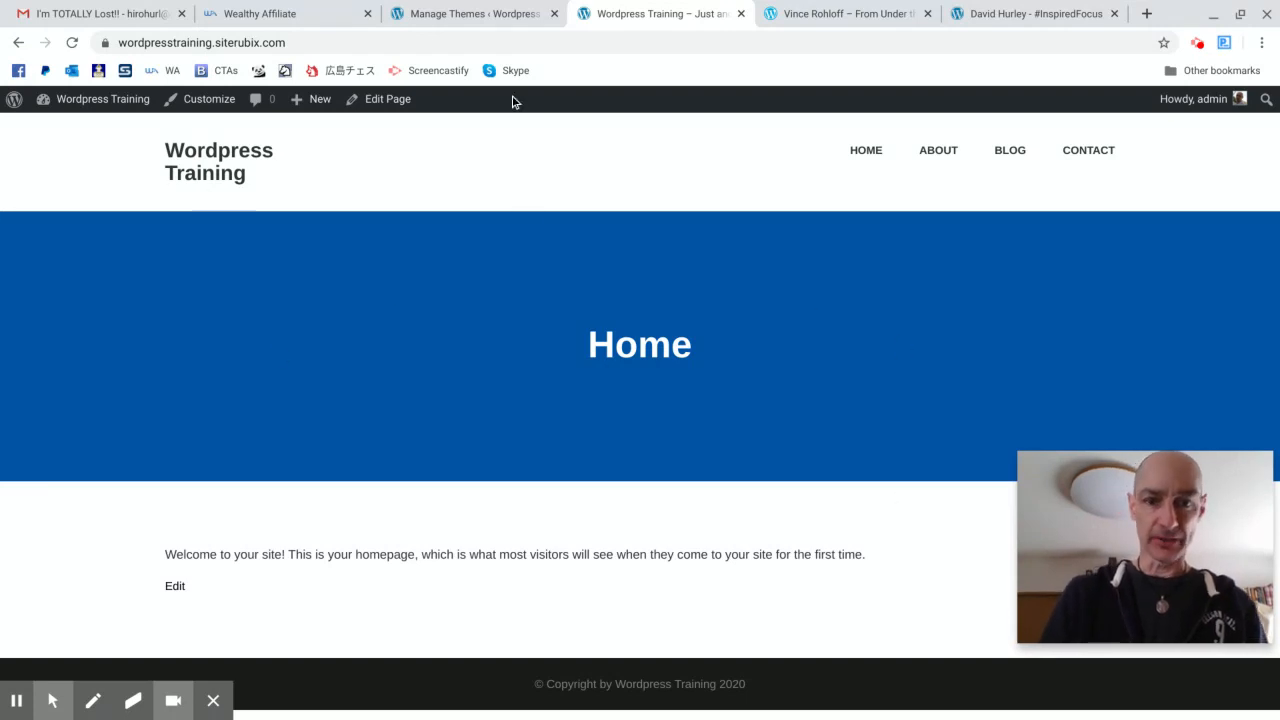
View the installed themes with Invax active, then launch Appearance > Customize
{"action": "left_click", "coordinate": [470, 13]}
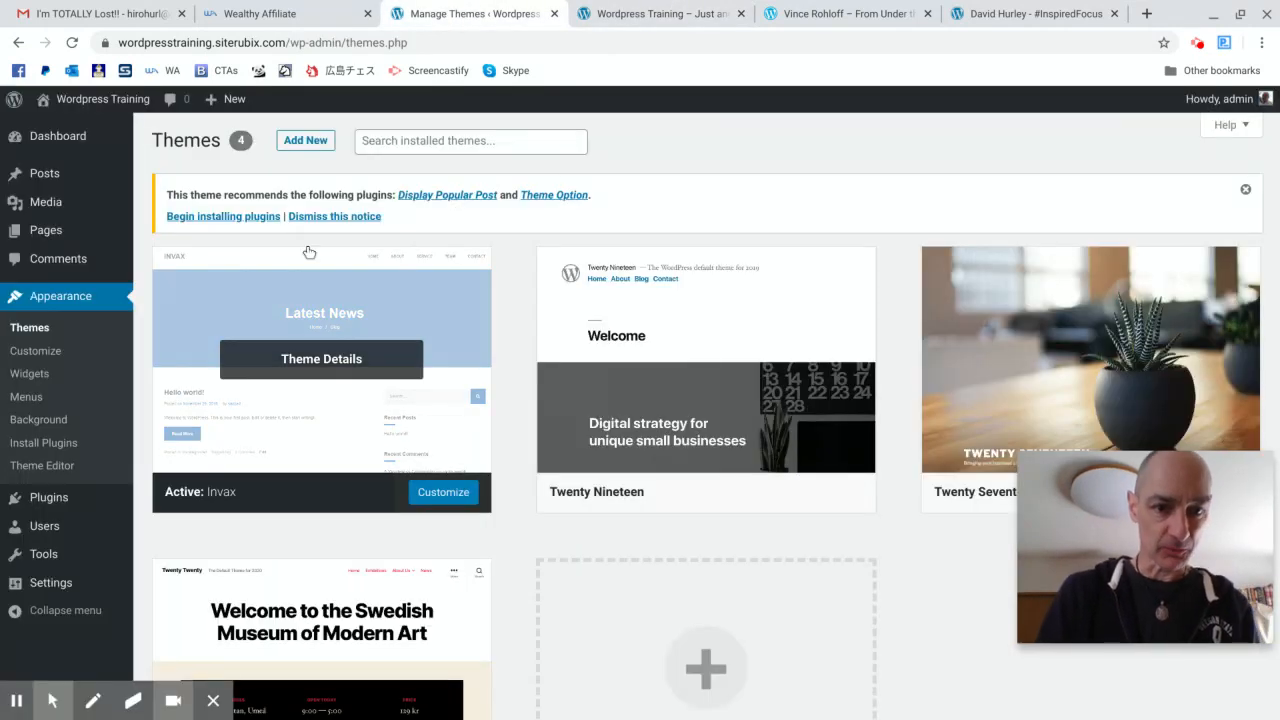
{"action": "mouse_move", "coordinate": [469, 288]}
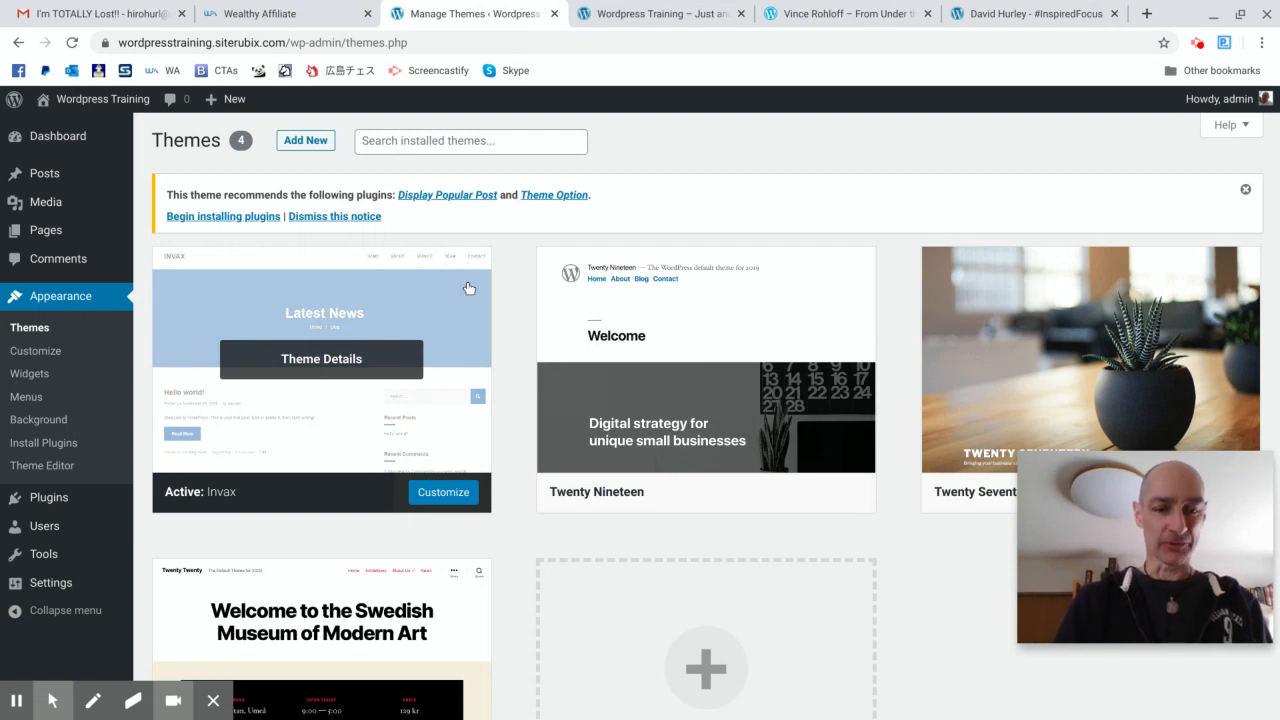
{"action": "mouse_move", "coordinate": [391, 330]}
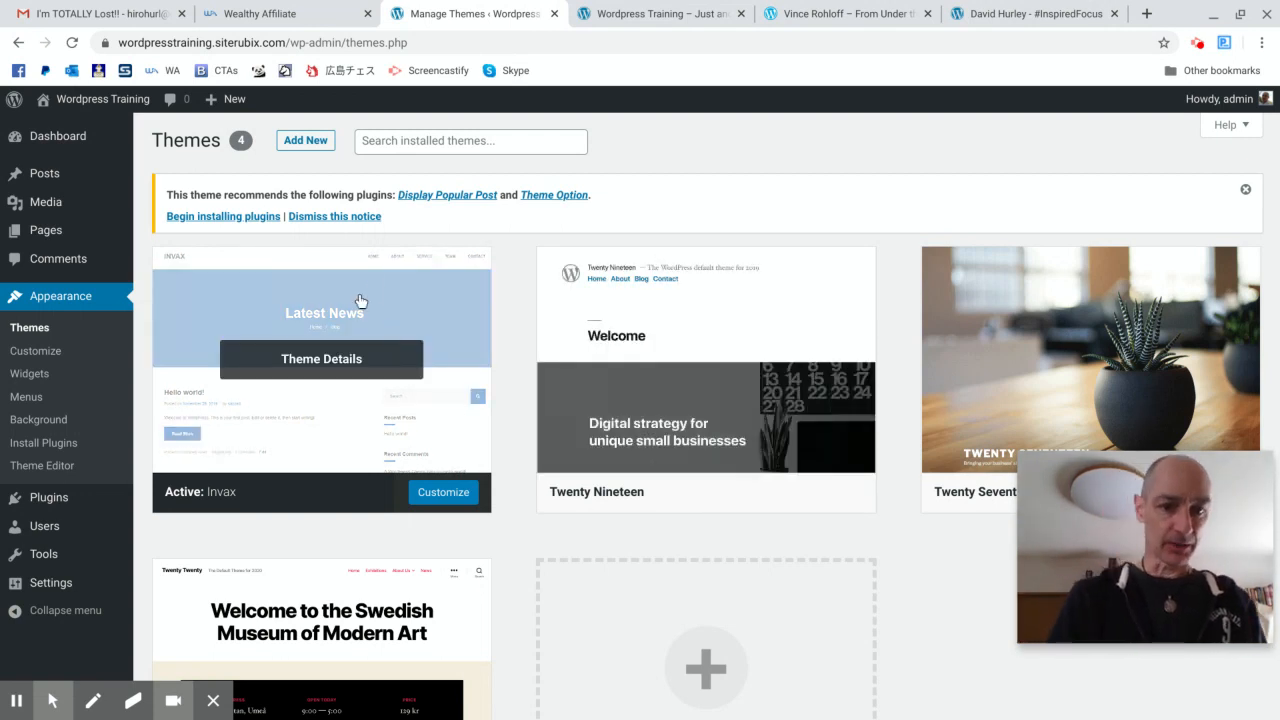
{"action": "mouse_move", "coordinate": [60, 296]}
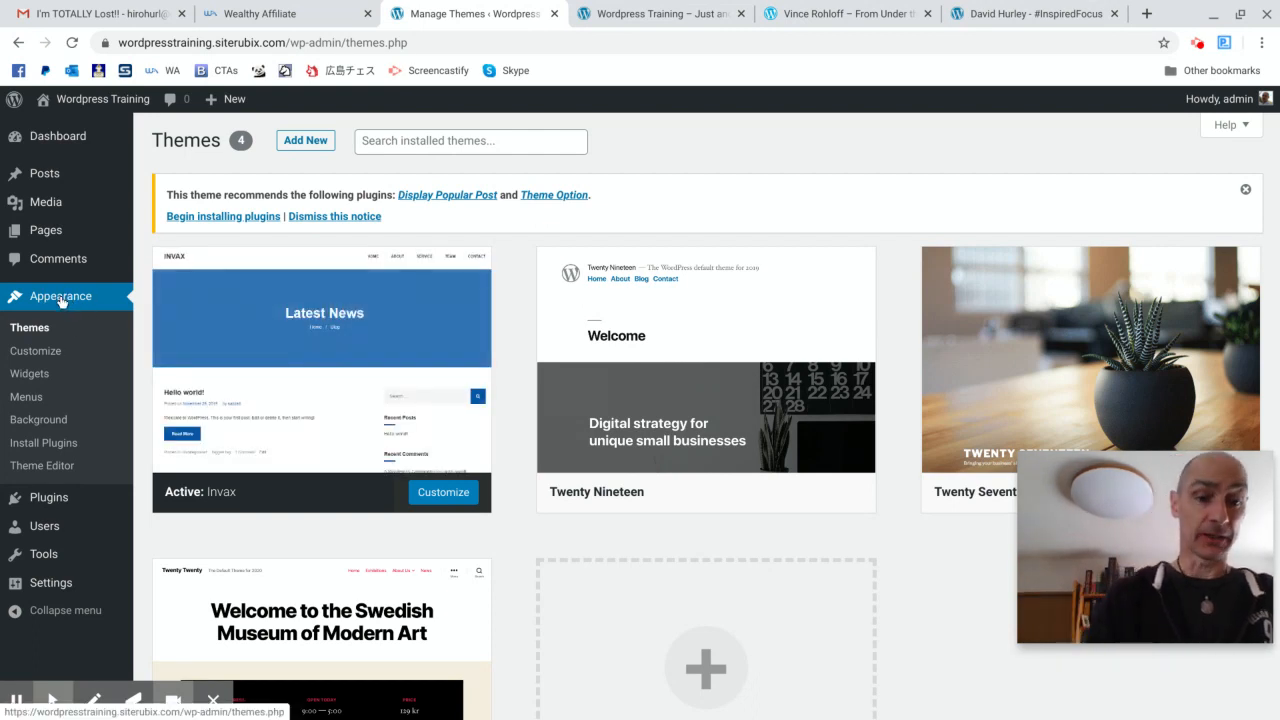
{"action": "mouse_move", "coordinate": [321, 370]}
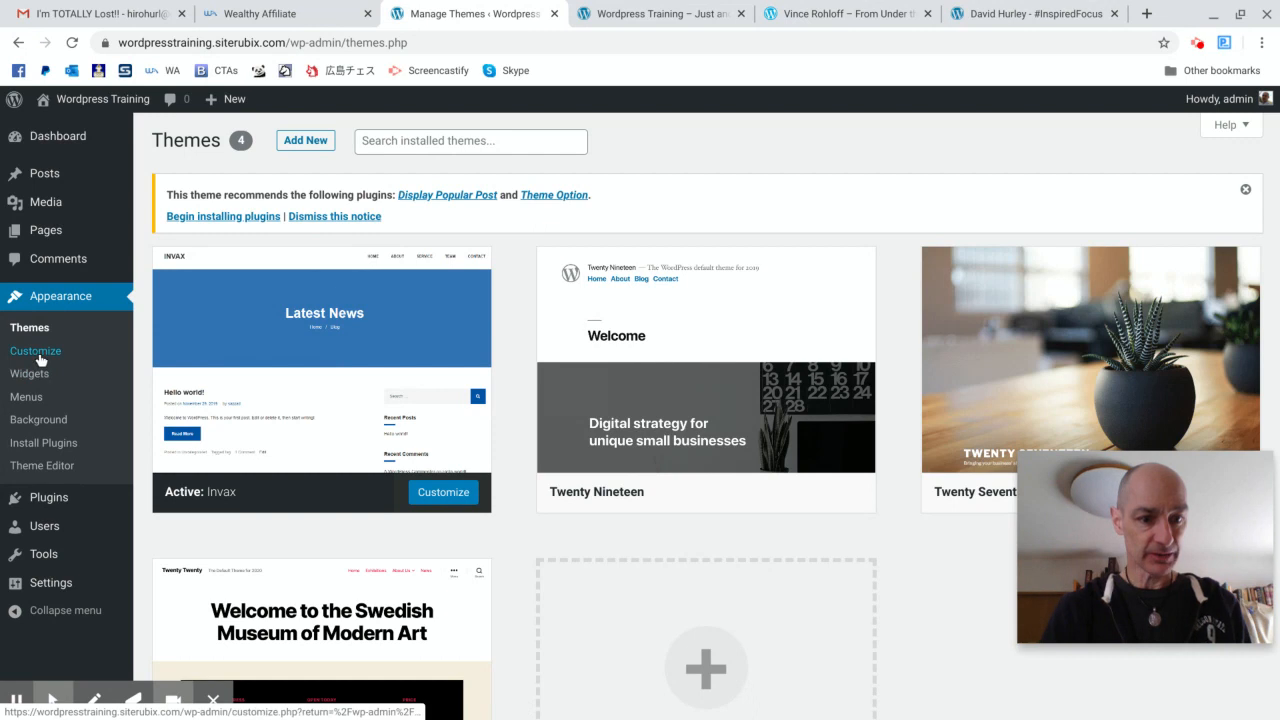
{"action": "left_click", "coordinate": [35, 351]}
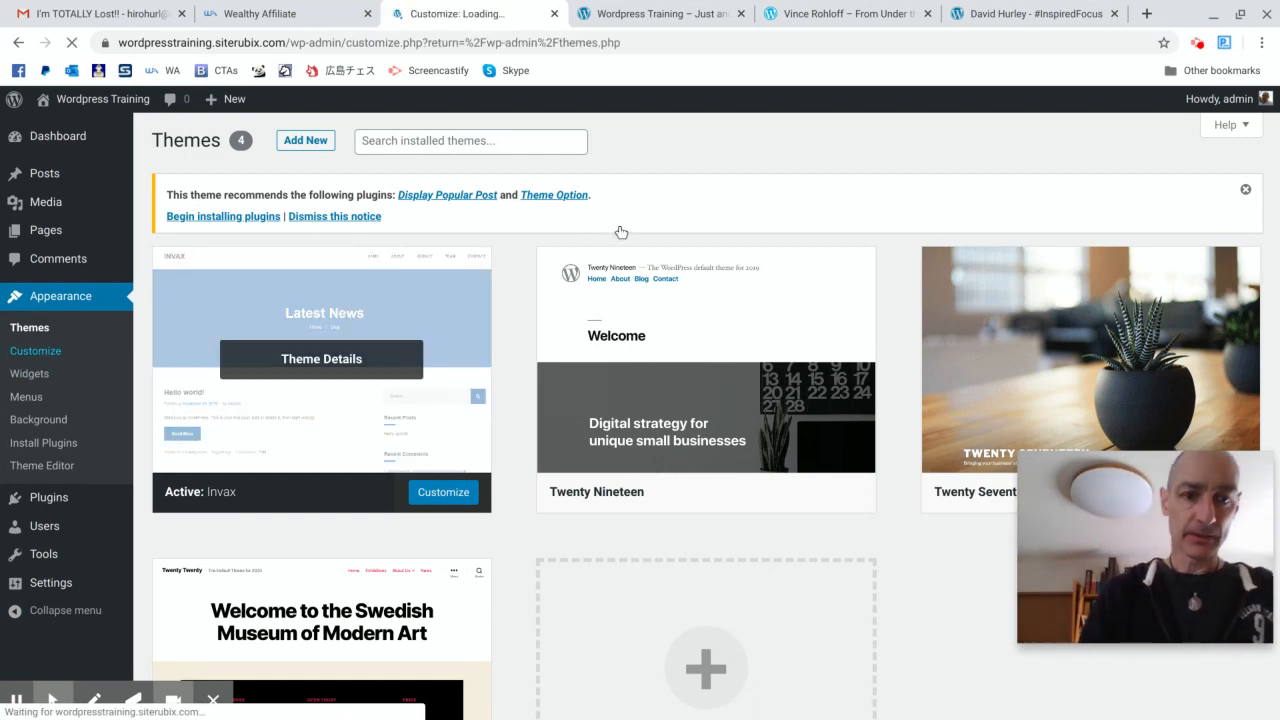
{"action": "left_click", "coordinate": [442, 491]}
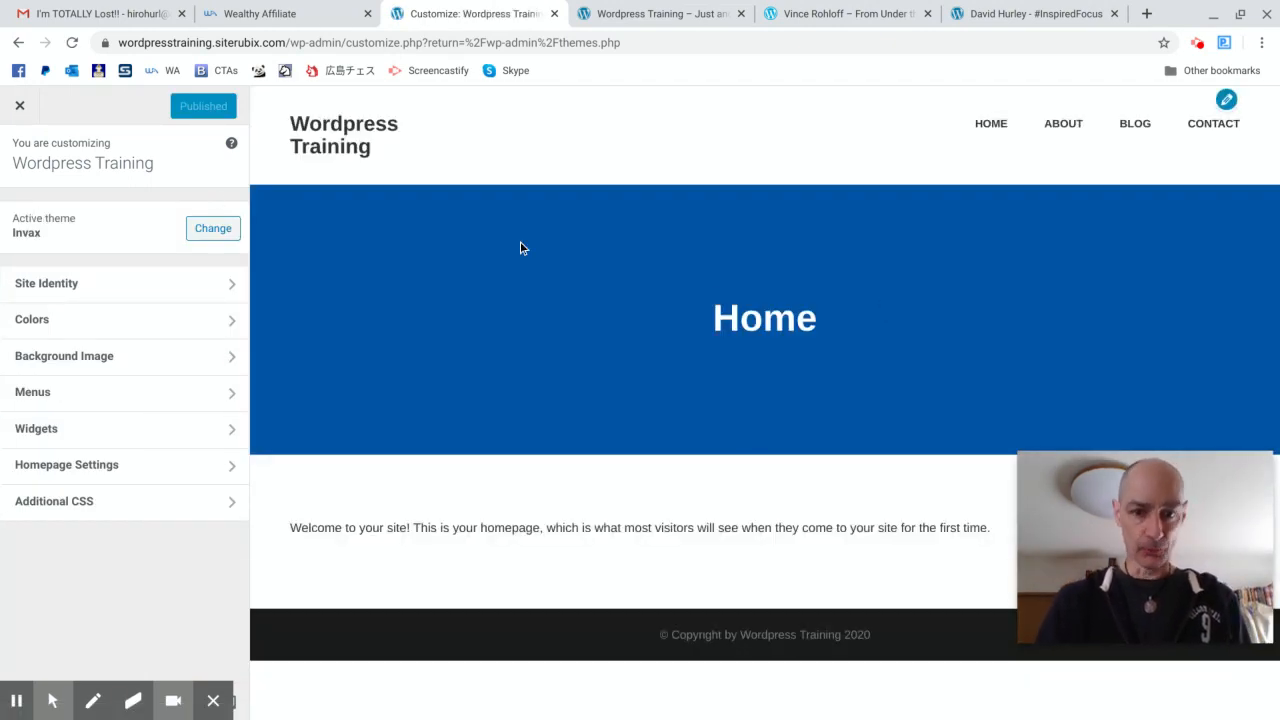
{"action": "mouse_move", "coordinate": [705, 365]}
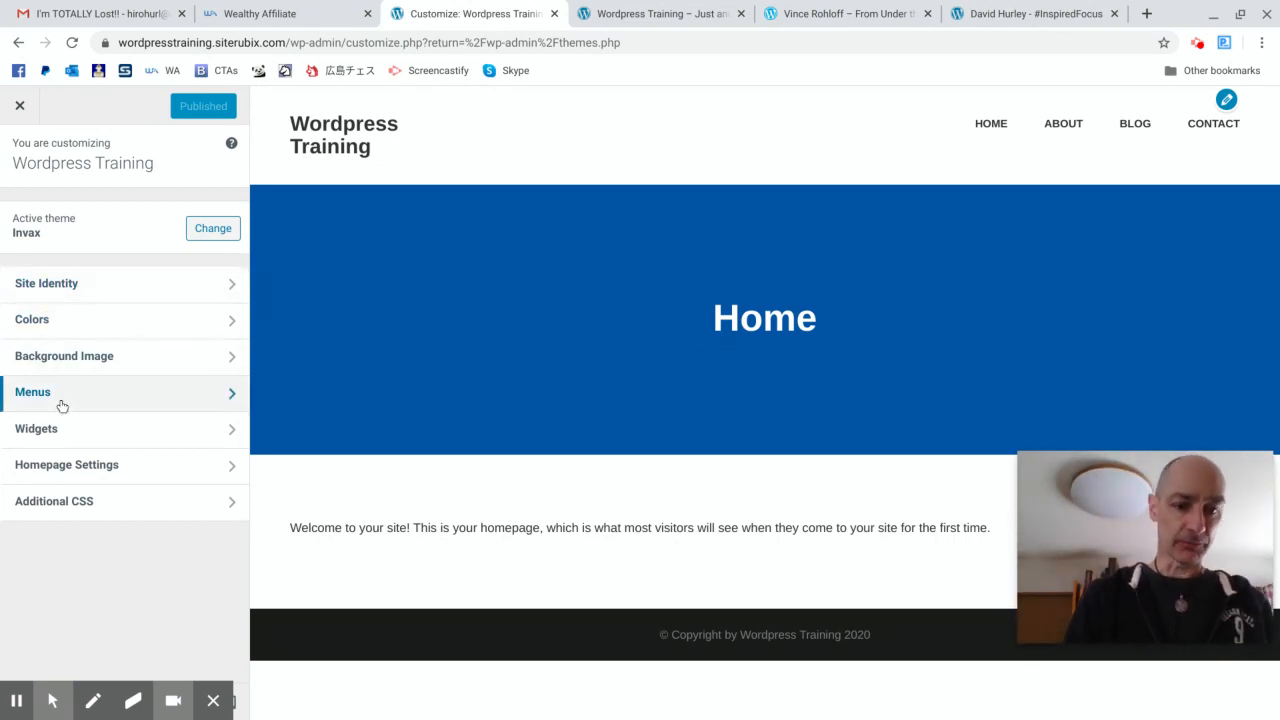
{"action": "mouse_move", "coordinate": [143, 323]}
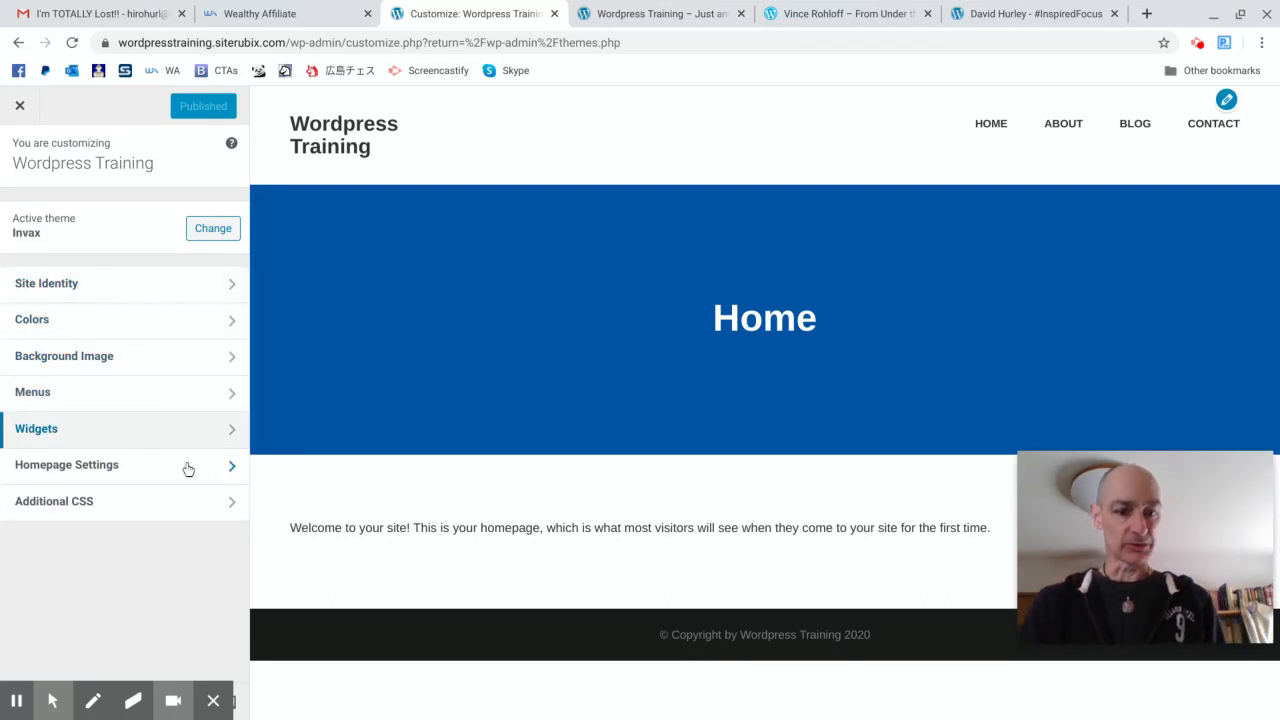
{"action": "mouse_move", "coordinate": [603, 359]}
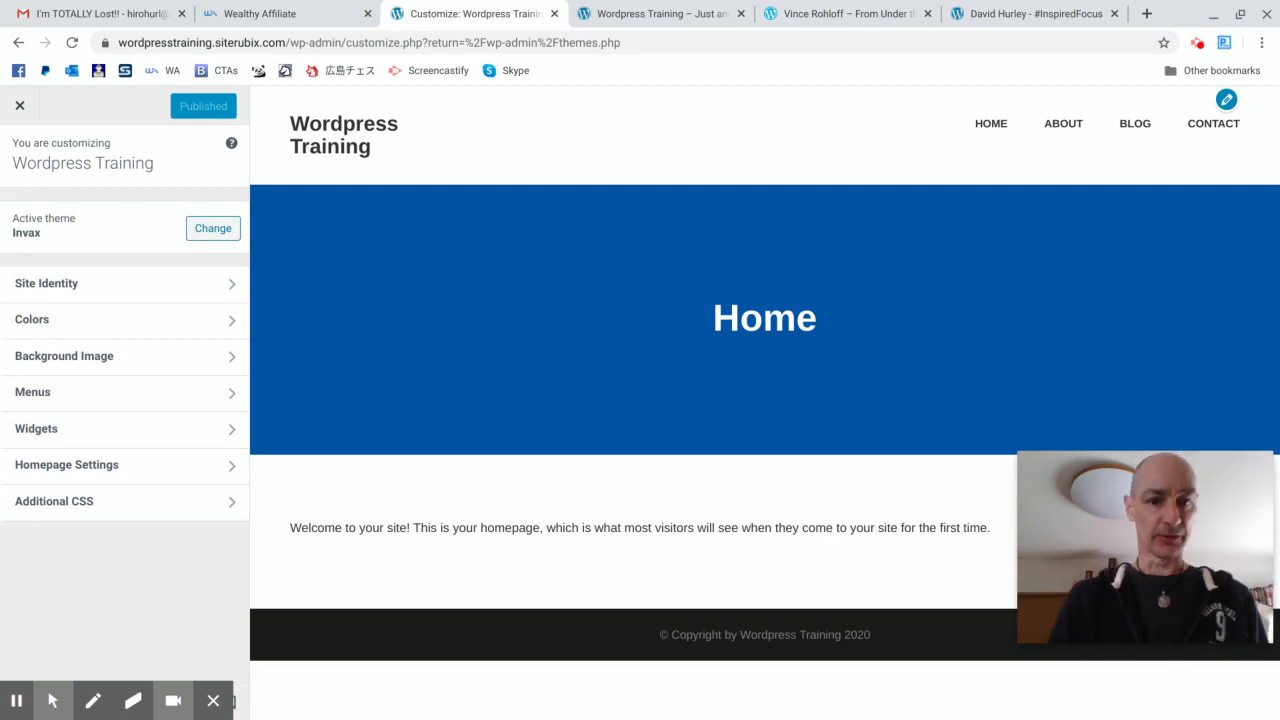
{"action": "mouse_move", "coordinate": [518, 309]}
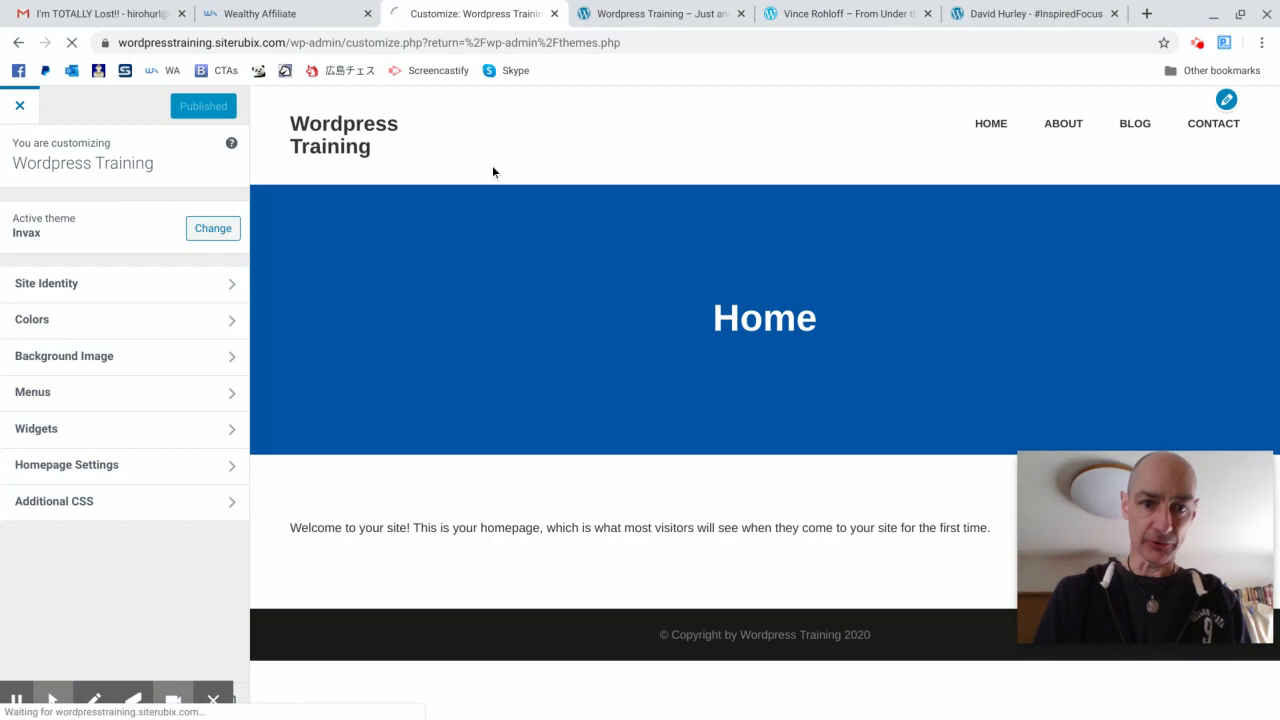
{"action": "left_click", "coordinate": [20, 105]}
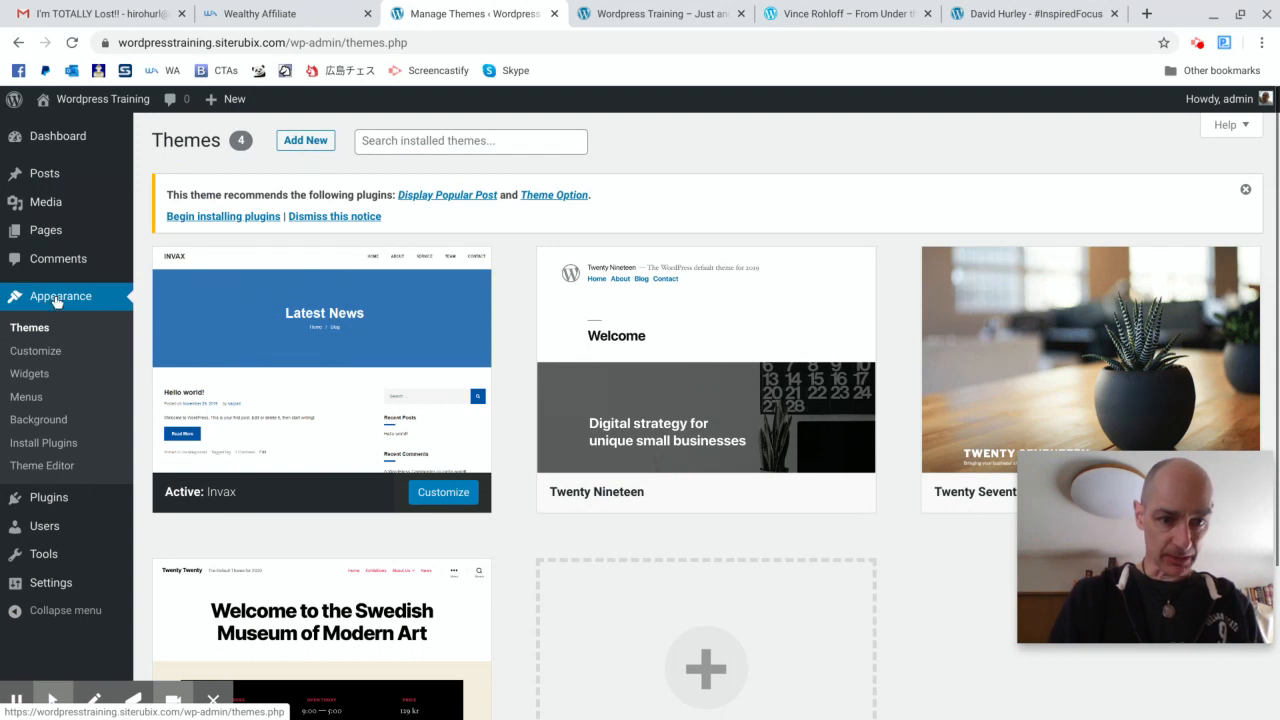
Open Add New themes and browse the featured theme directory
{"action": "left_click", "coordinate": [305, 140]}
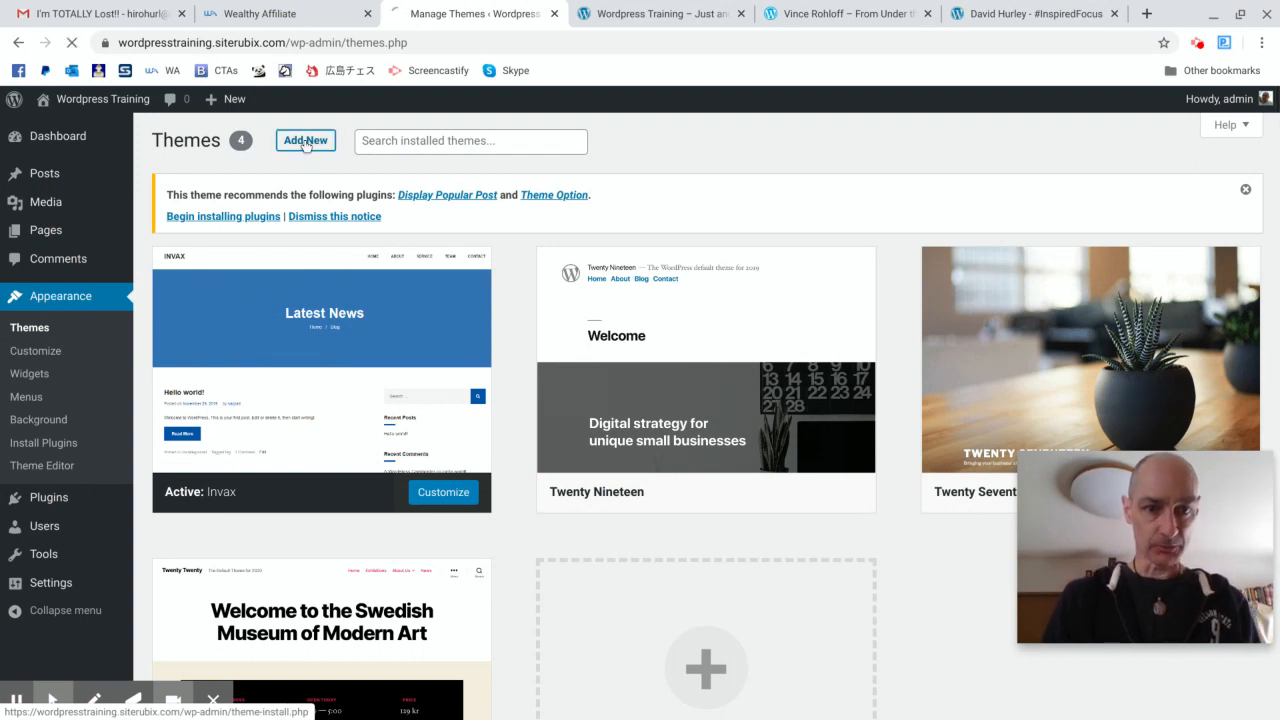
{"action": "left_click", "coordinate": [305, 140]}
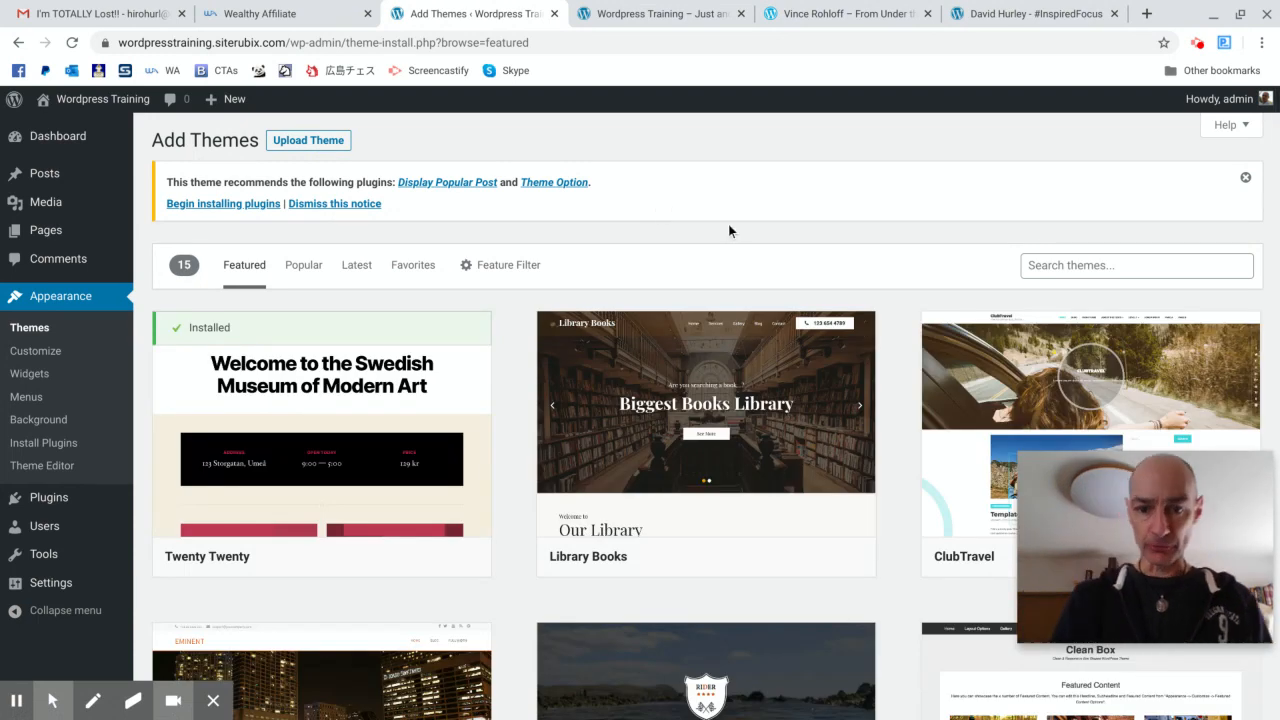
{"action": "mouse_move", "coordinate": [731, 235]}
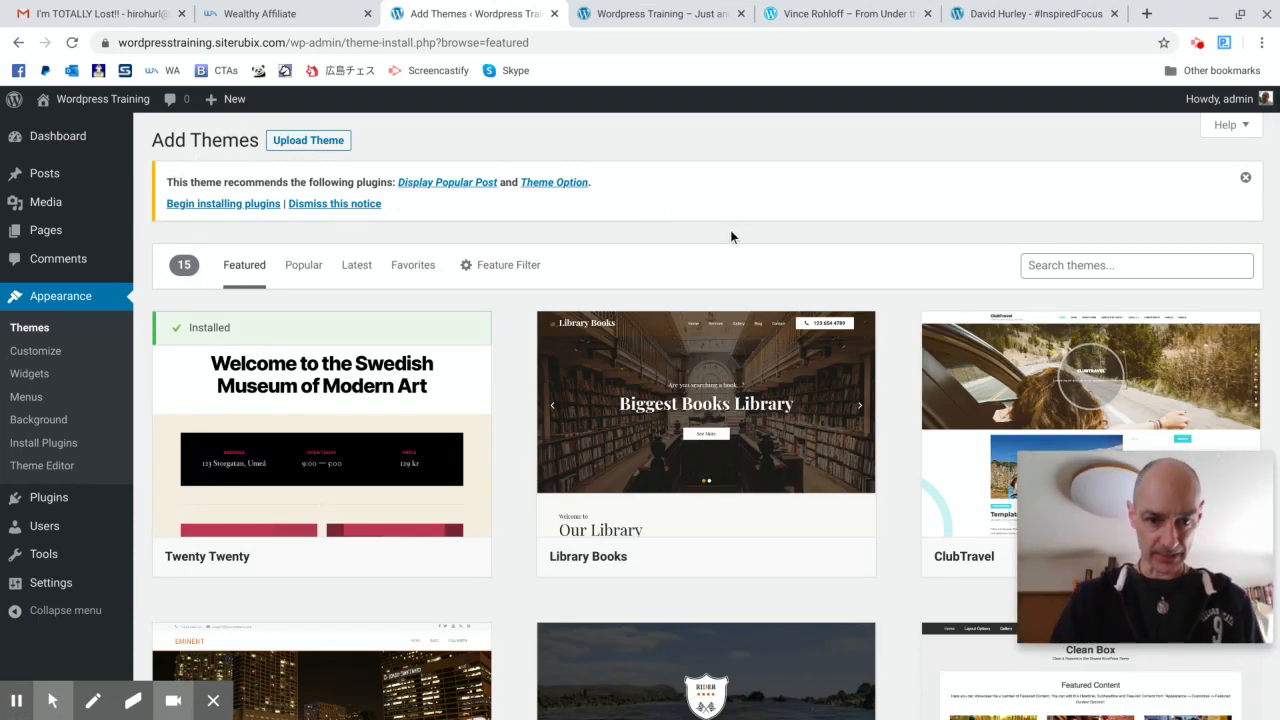
{"action": "scroll", "scroll_direction": "down", "scroll_amount": 3}
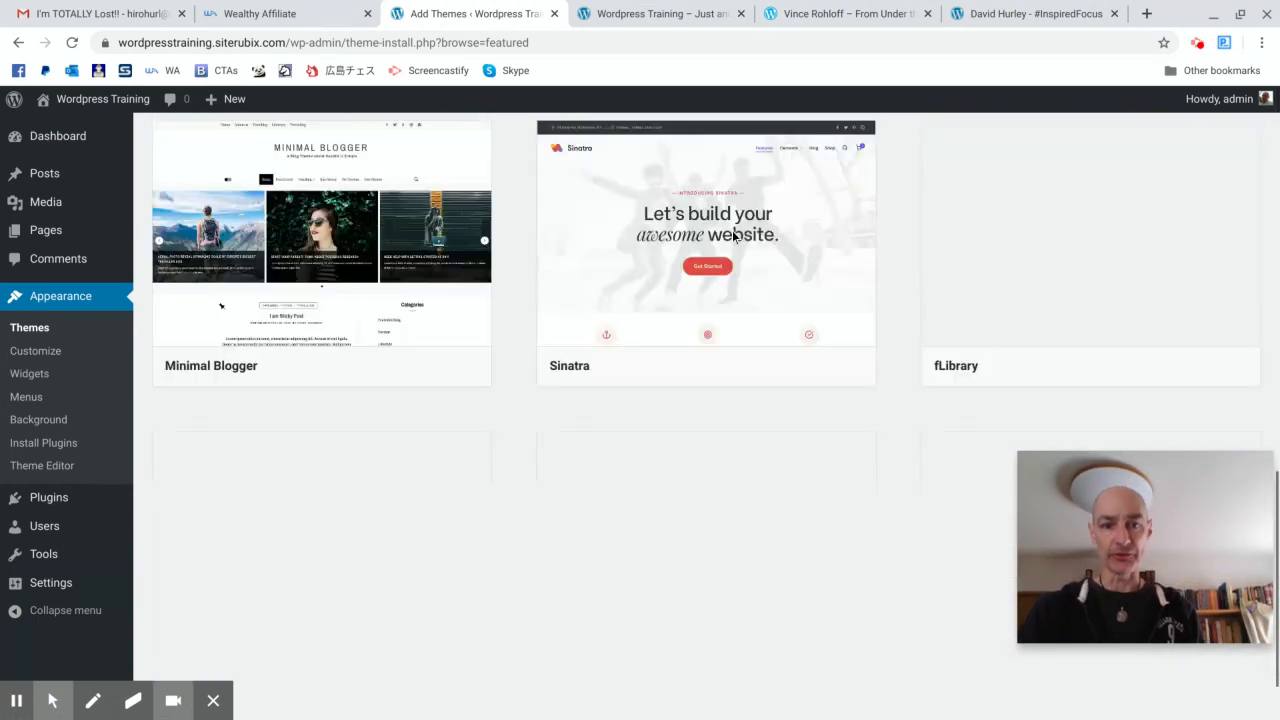
{"action": "scroll", "scroll_direction": "up", "scroll_amount": 3}
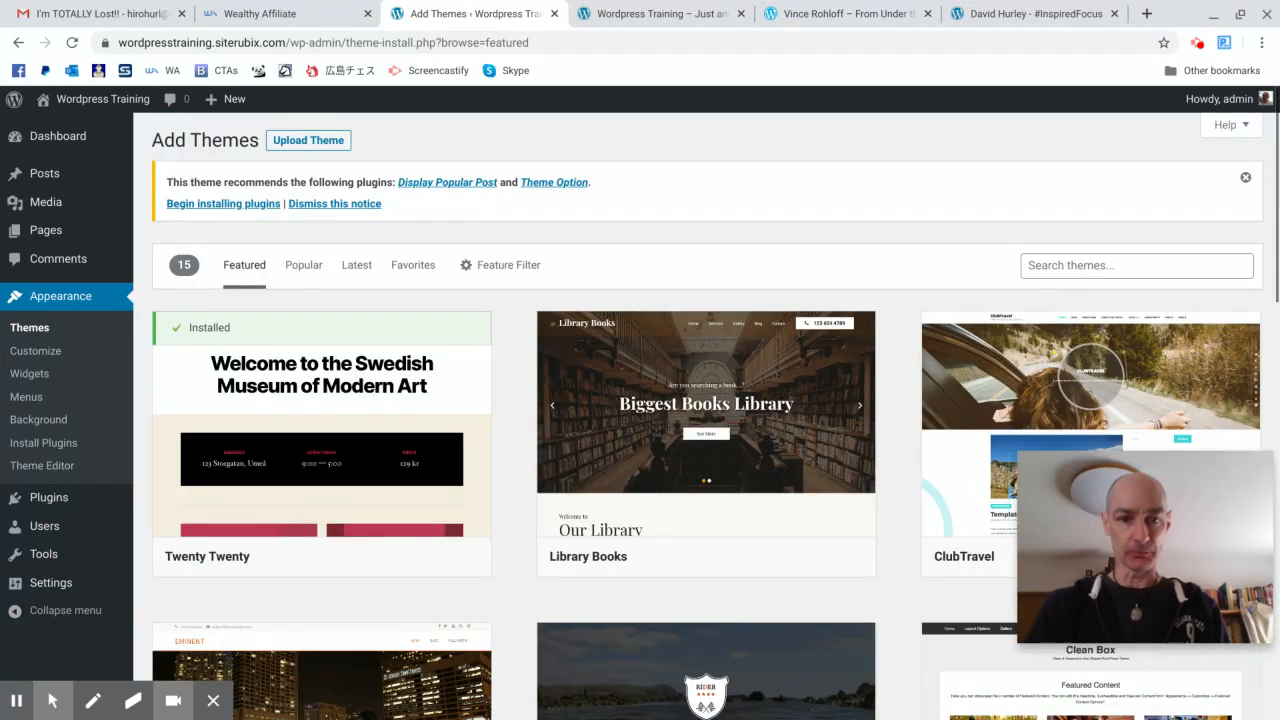
{"action": "mouse_move", "coordinate": [594, 268]}
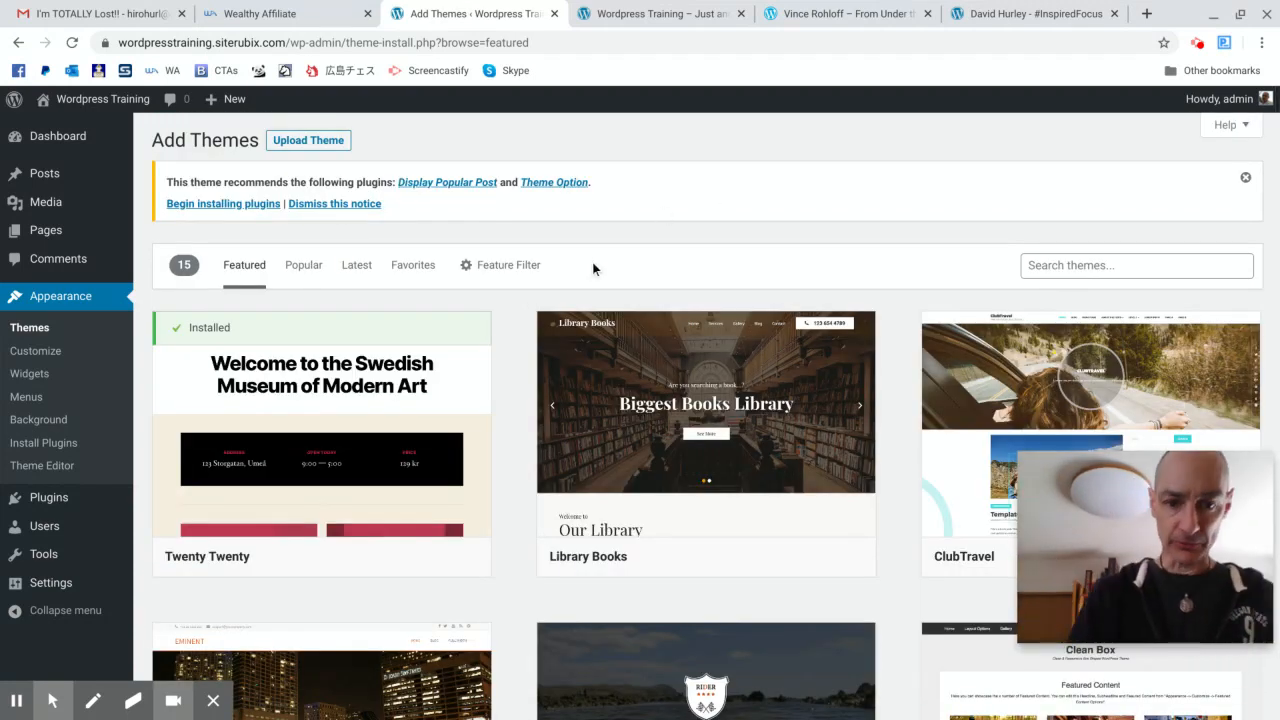
{"action": "mouse_move", "coordinate": [500, 265]}
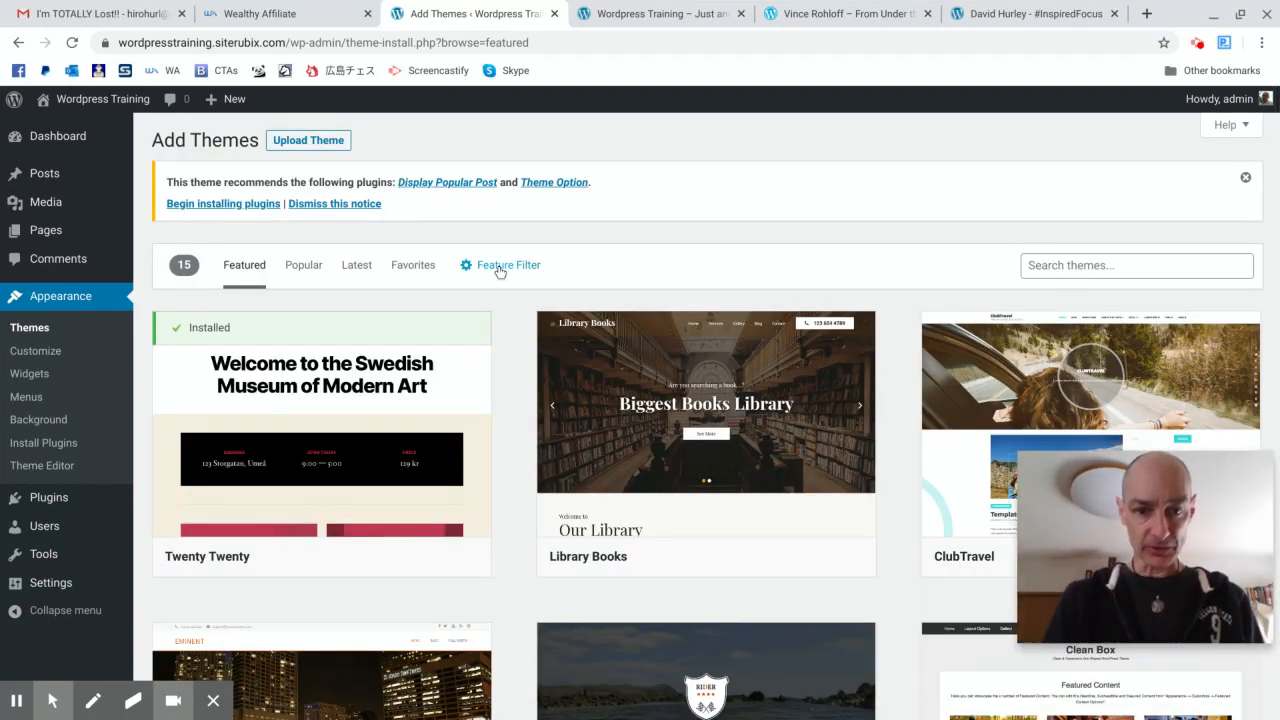
Filter themes by Blog, Custom Header and Right Sidebar features
{"action": "left_click", "coordinate": [508, 265]}
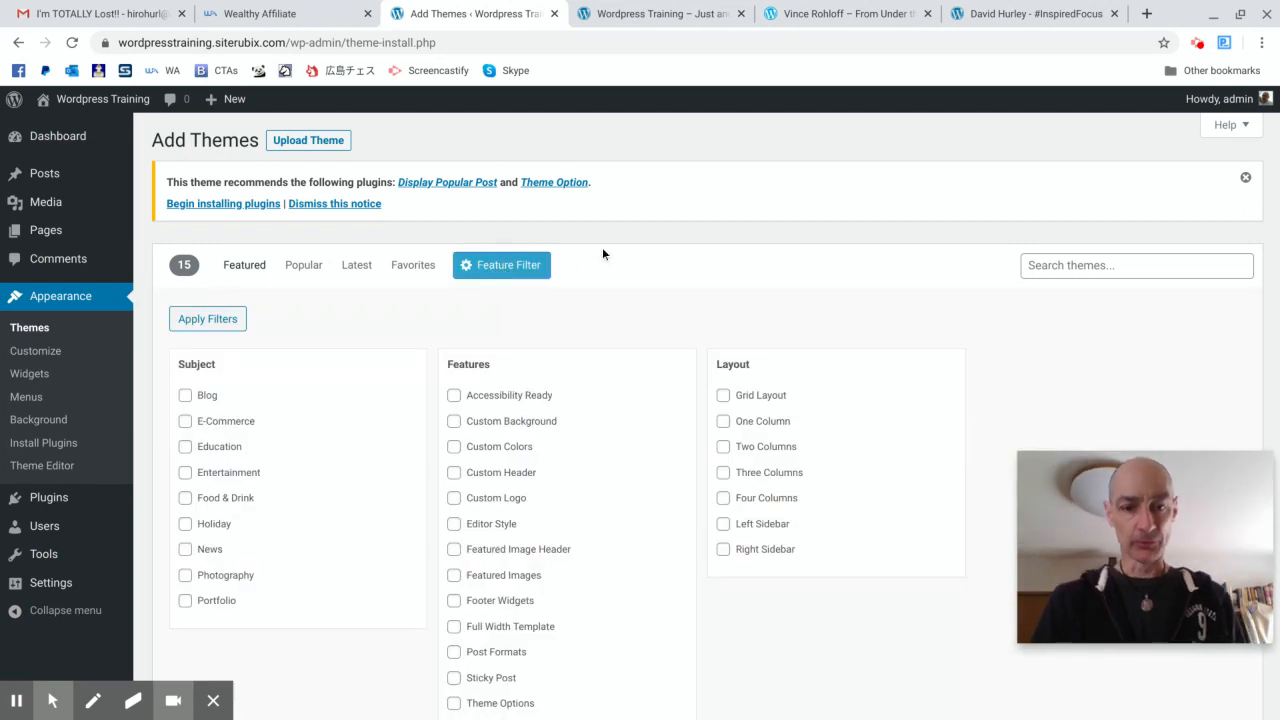
{"action": "scroll", "scroll_direction": "down", "scroll_amount": 3}
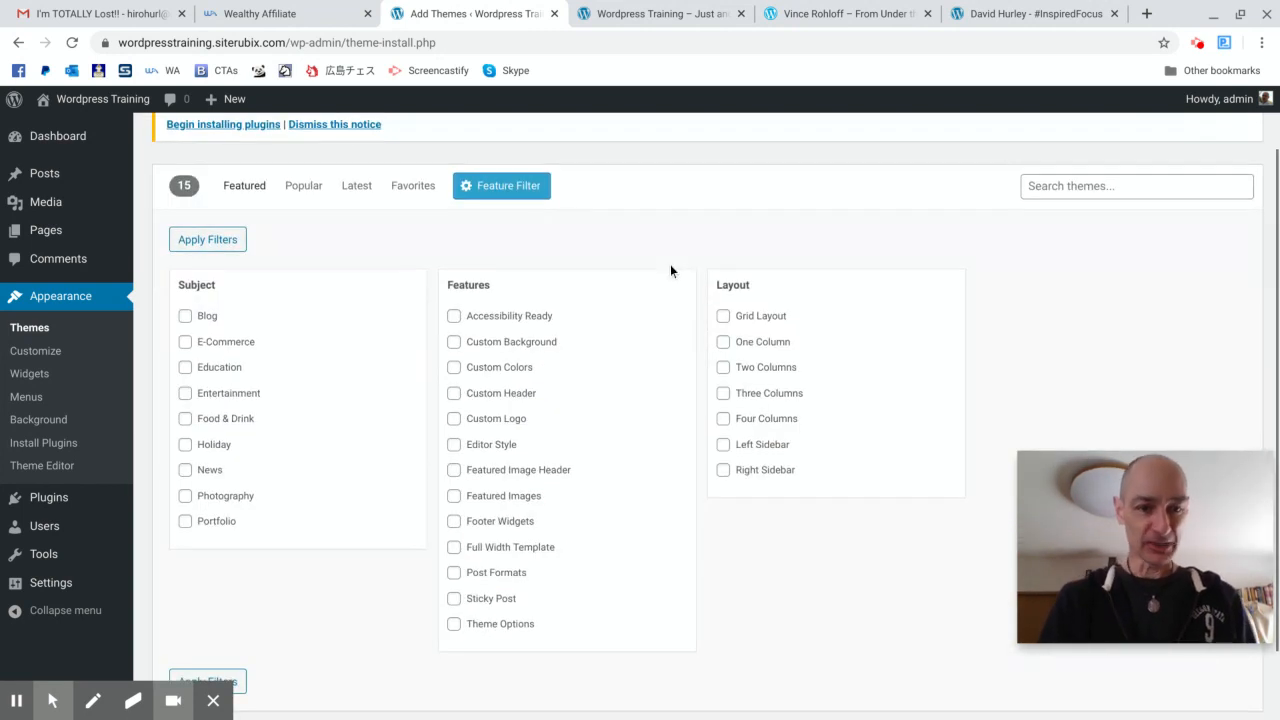
{"action": "mouse_move", "coordinate": [217, 334]}
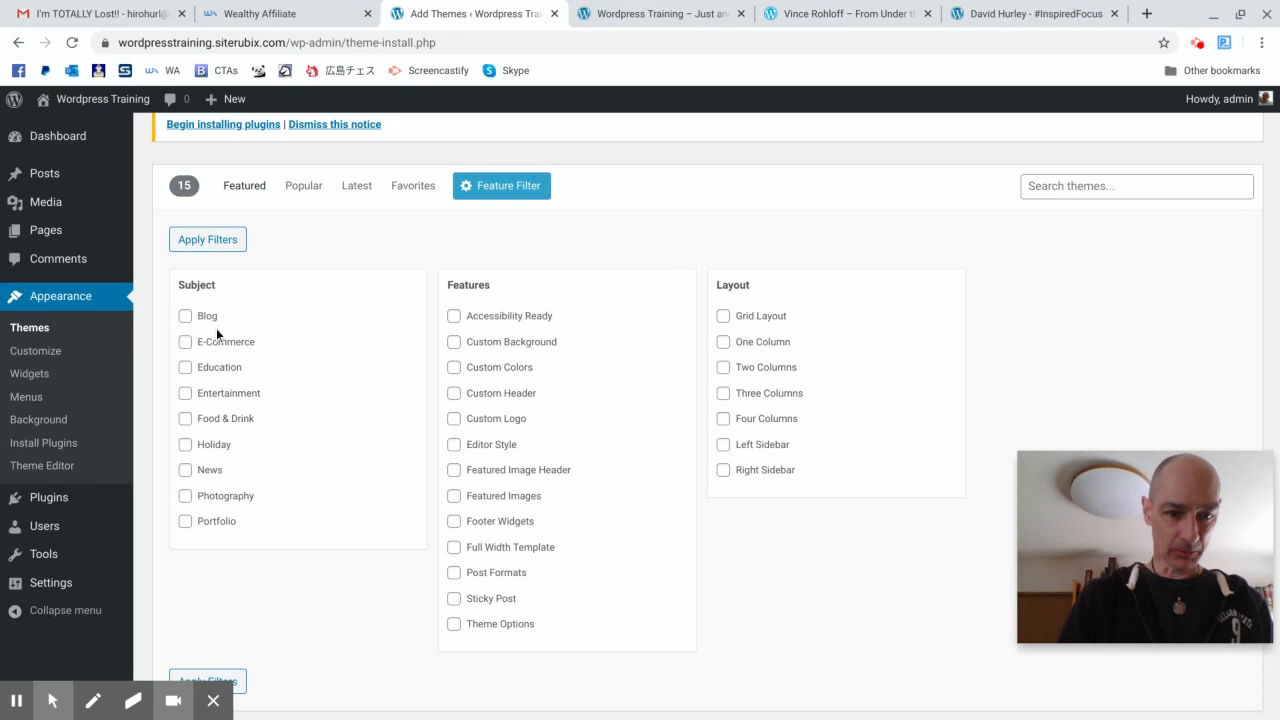
{"action": "left_click", "coordinate": [184, 315]}
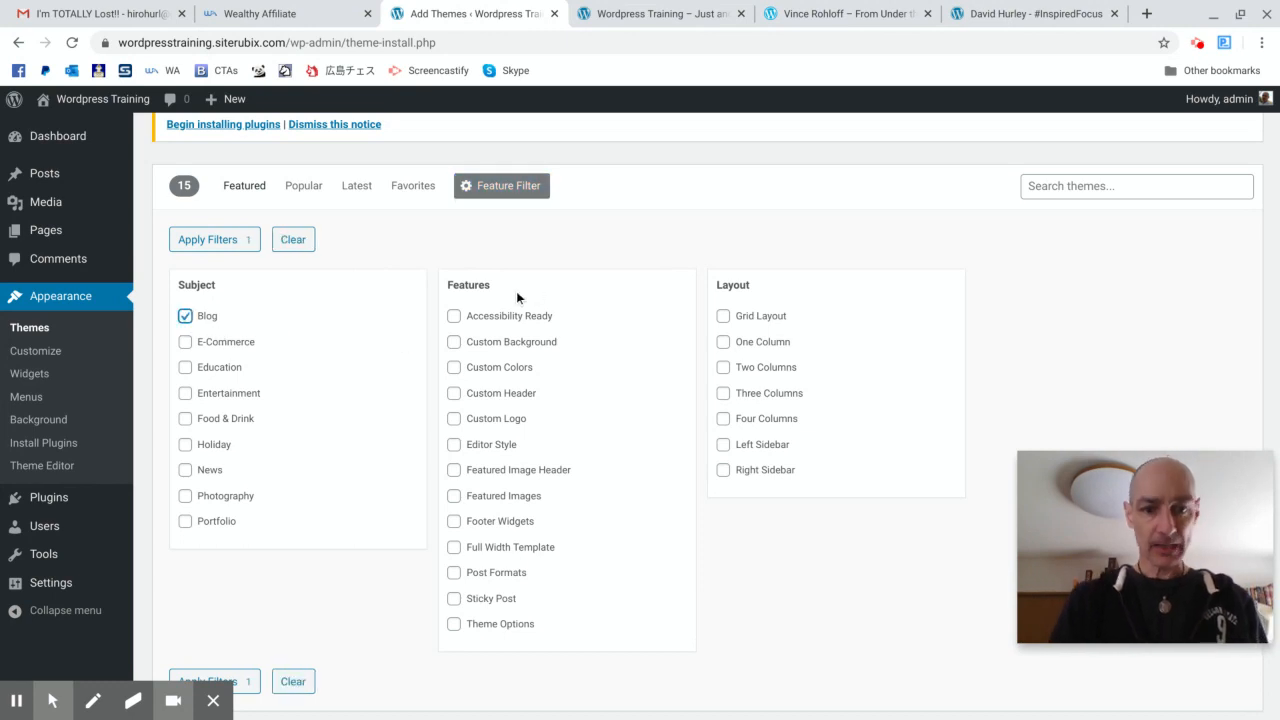
{"action": "mouse_move", "coordinate": [593, 351]}
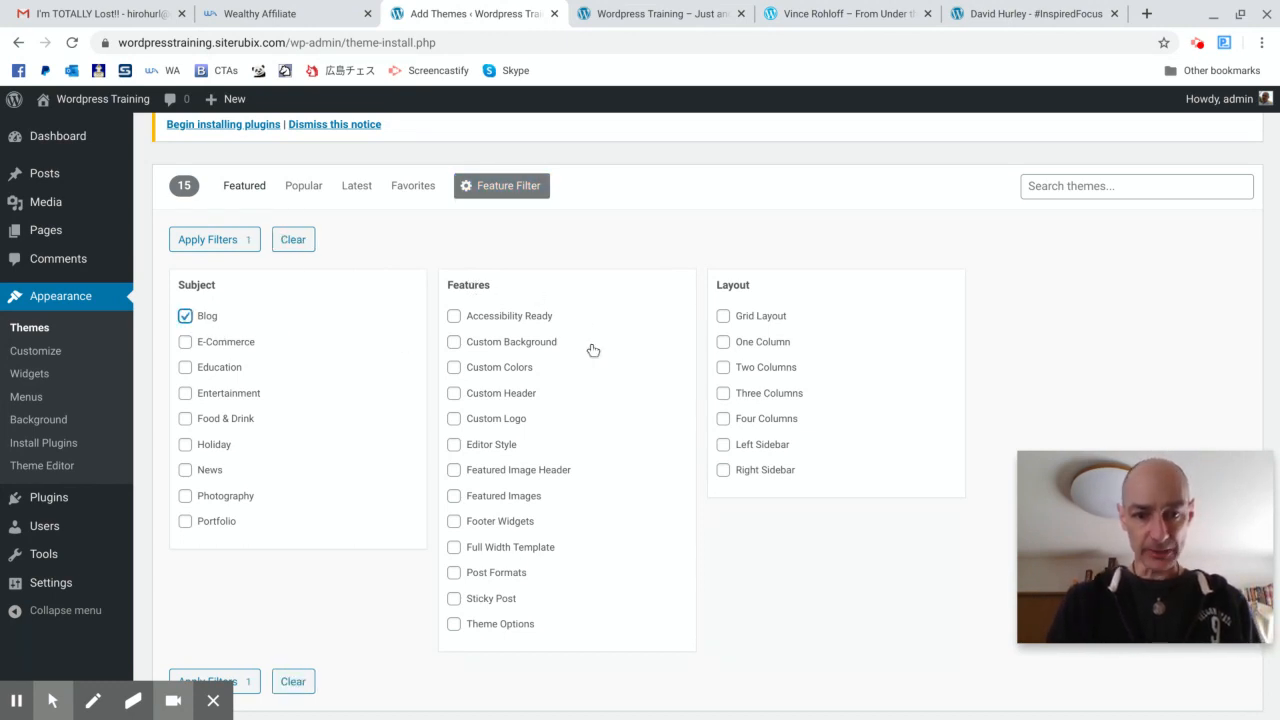
{"action": "mouse_move", "coordinate": [518, 397]}
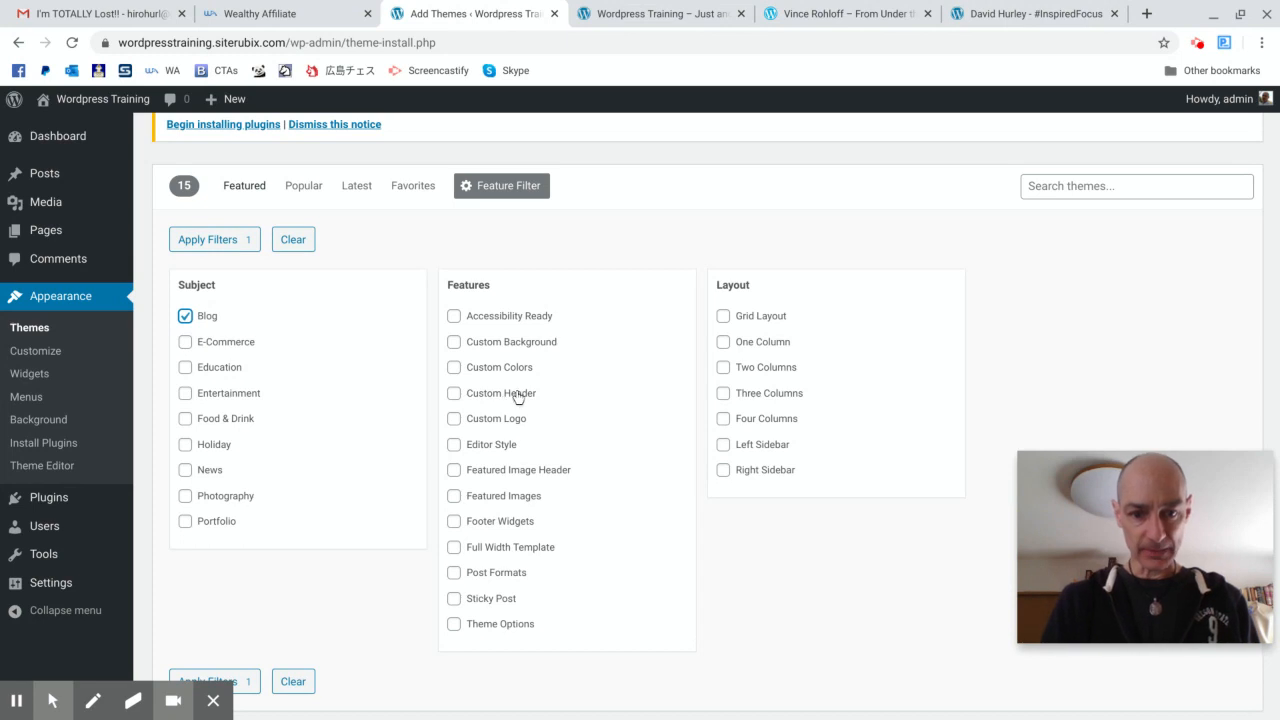
{"action": "left_click", "coordinate": [453, 393]}
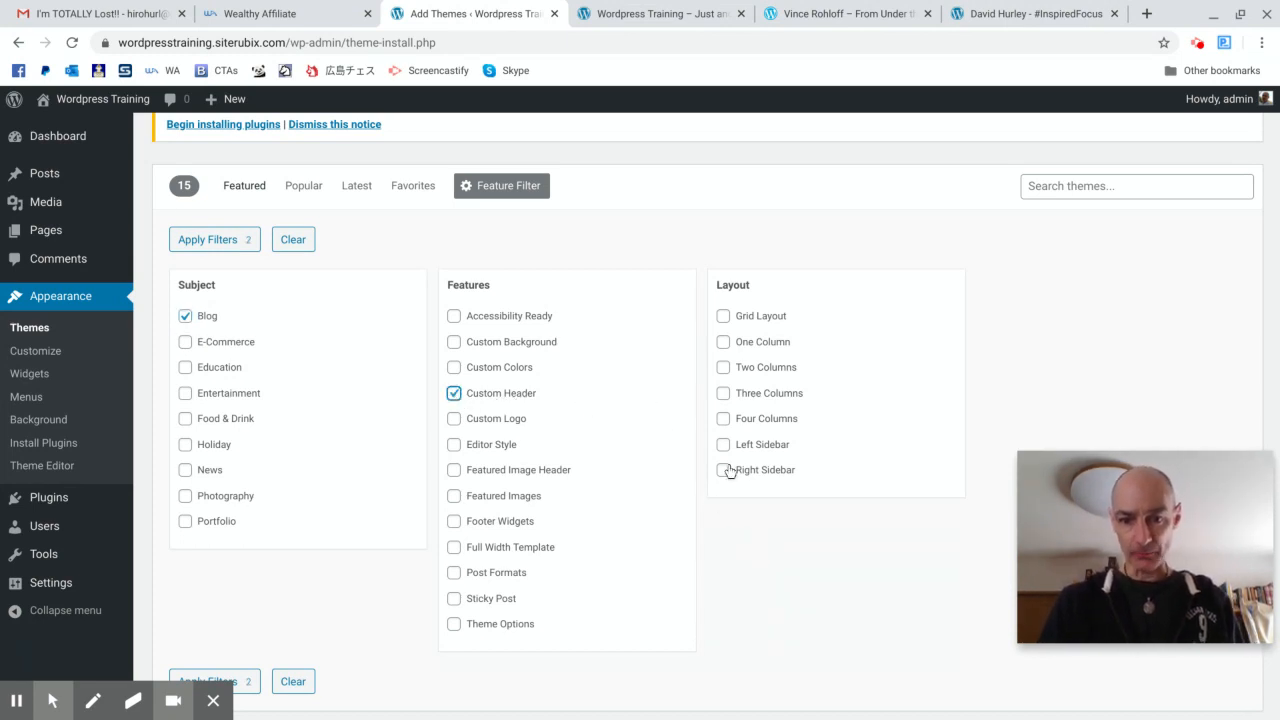
{"action": "left_click", "coordinate": [723, 470]}
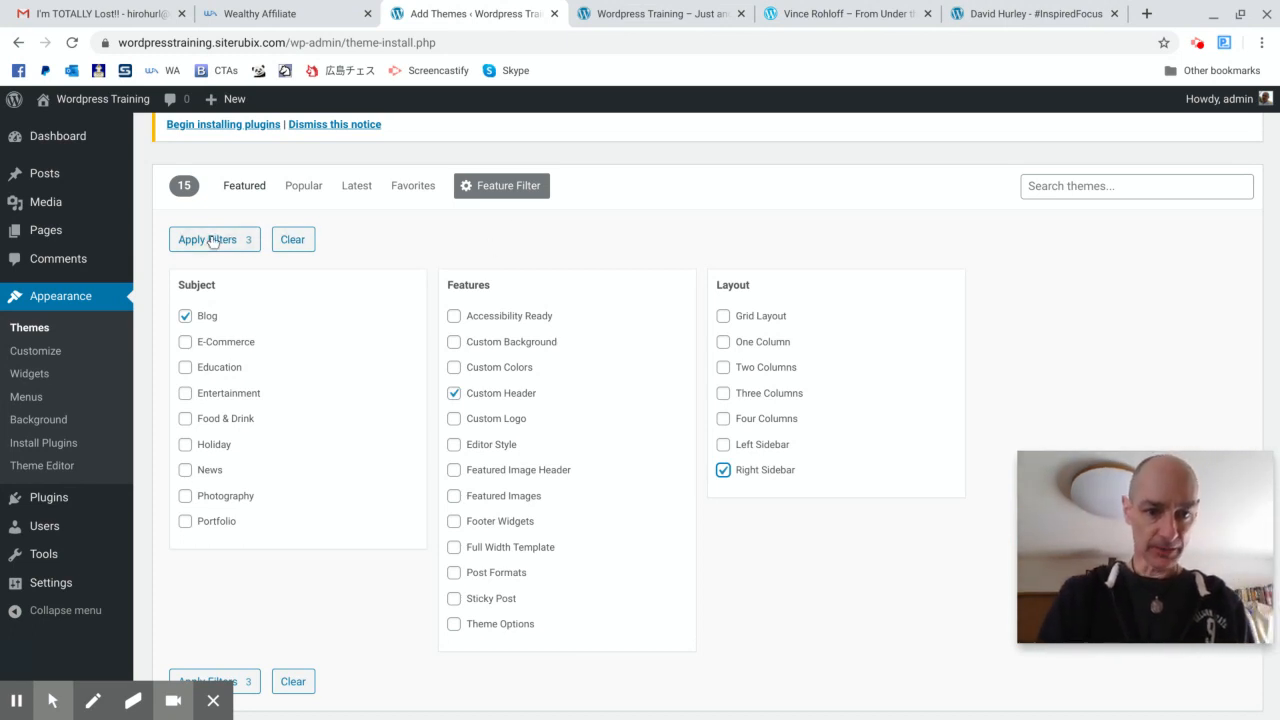
{"action": "left_click", "coordinate": [207, 239]}
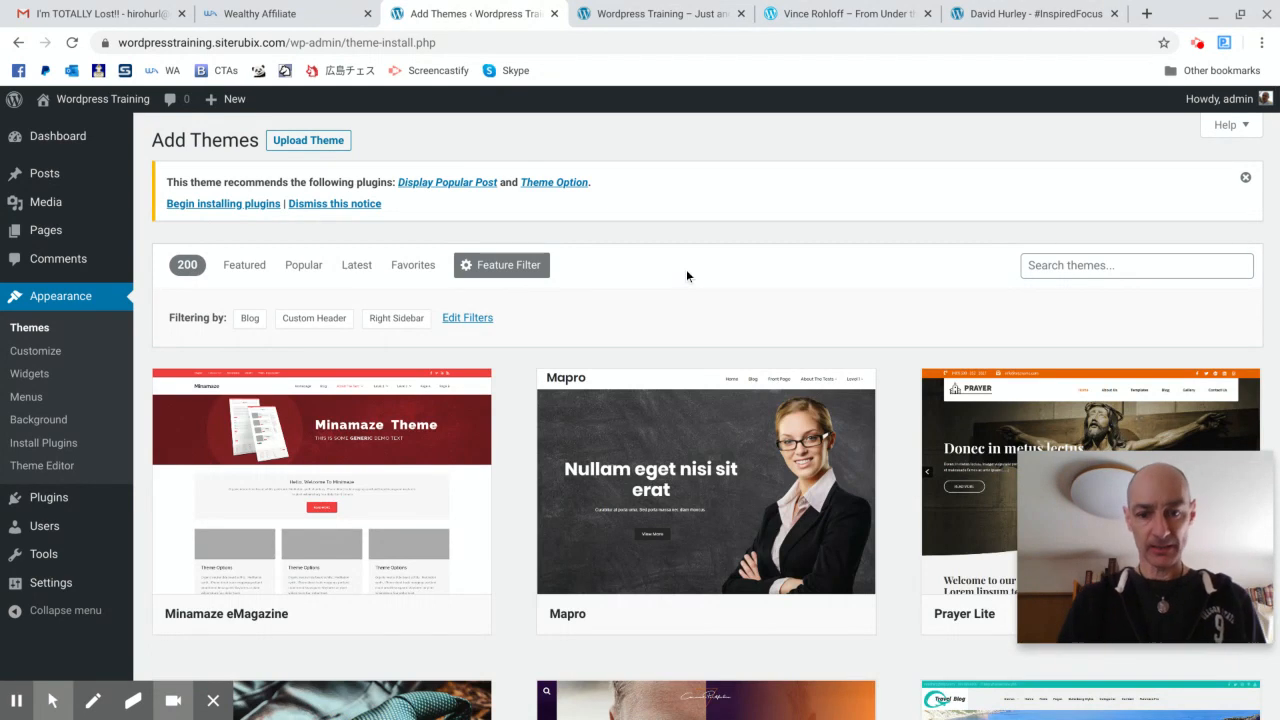
Scroll the filtered results and open the Newsup theme's Details & Preview
{"action": "scroll", "scroll_direction": "down", "scroll_amount": 3}
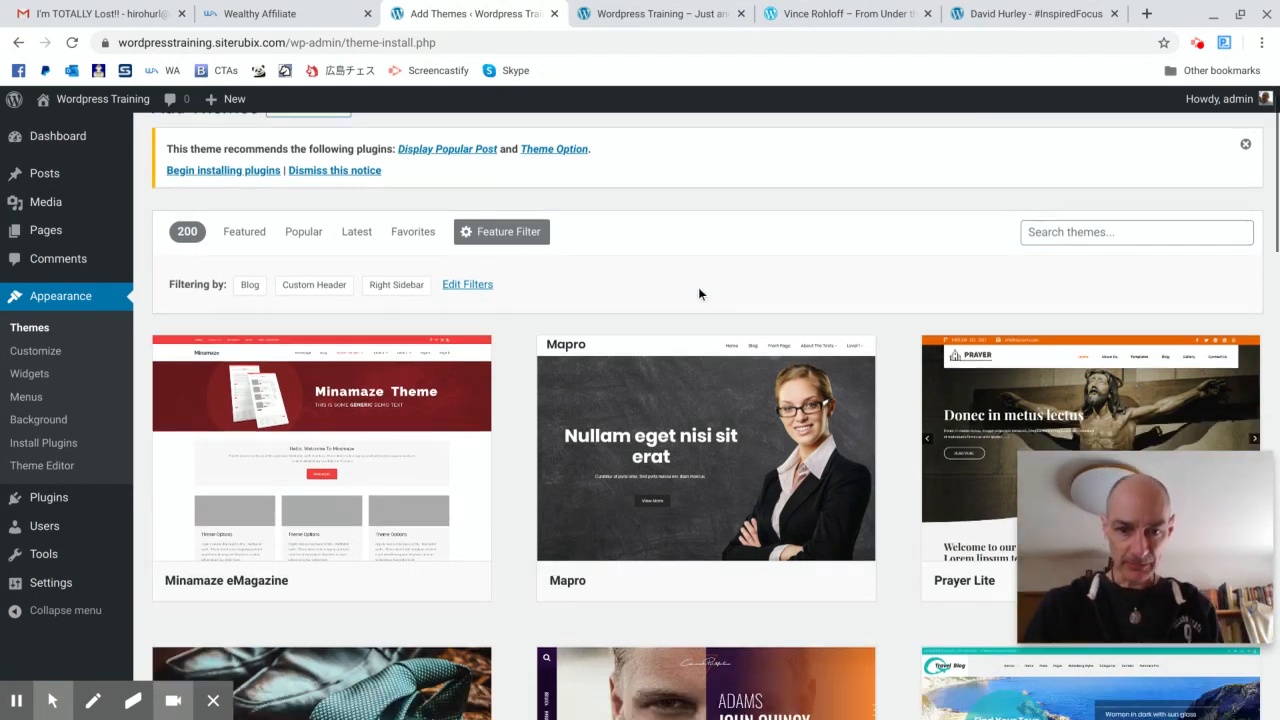
{"action": "scroll", "scroll_direction": "down", "scroll_amount": 3}
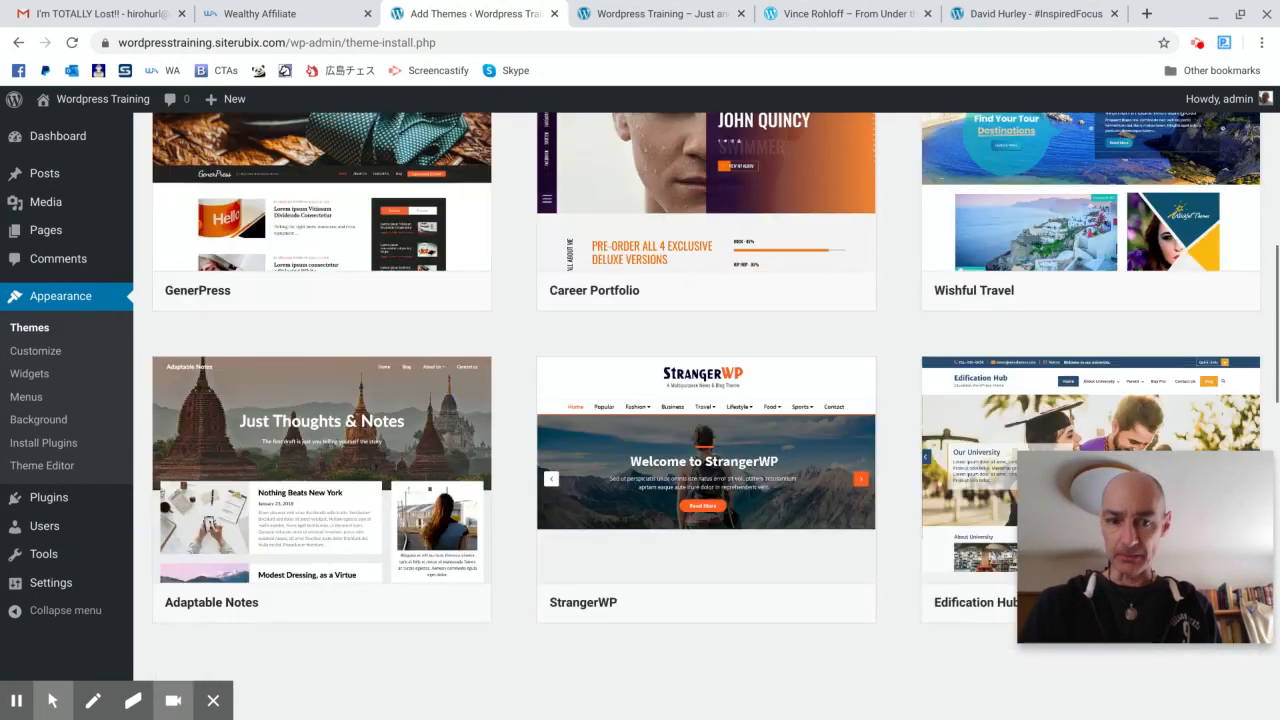
{"action": "scroll", "scroll_direction": "down", "scroll_amount": 3}
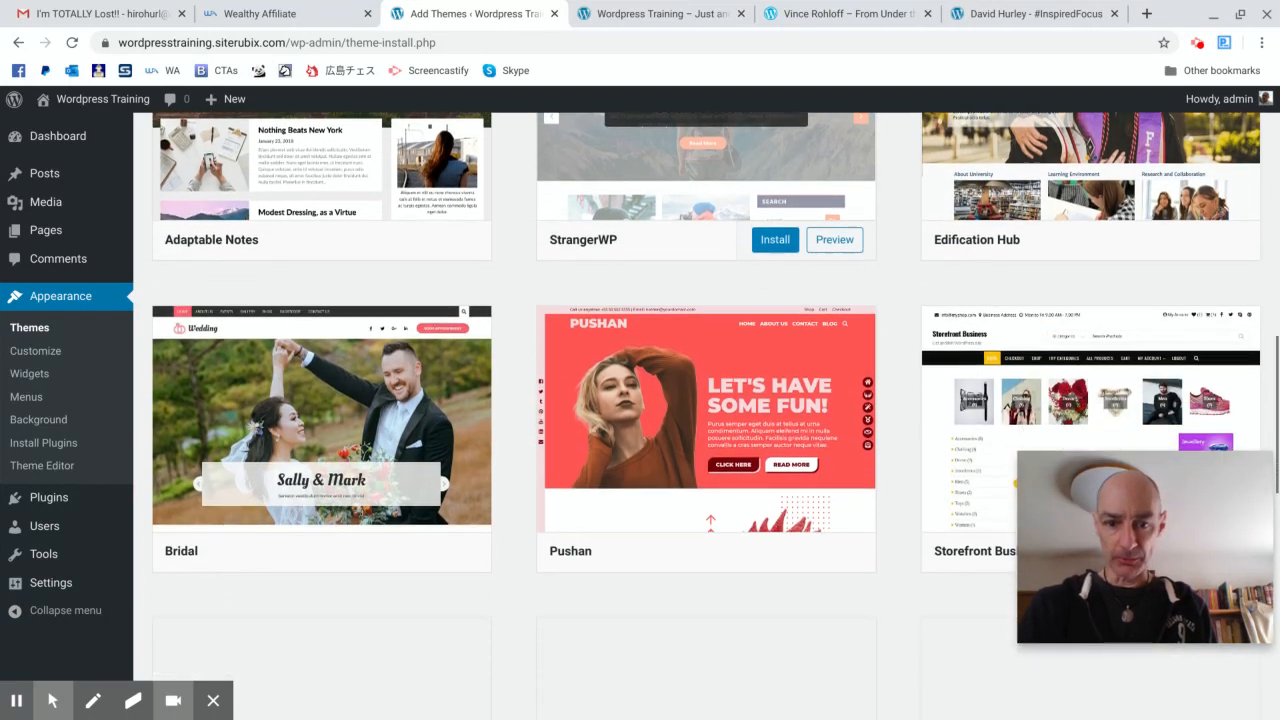
{"action": "scroll", "scroll_direction": "down", "scroll_amount": 3}
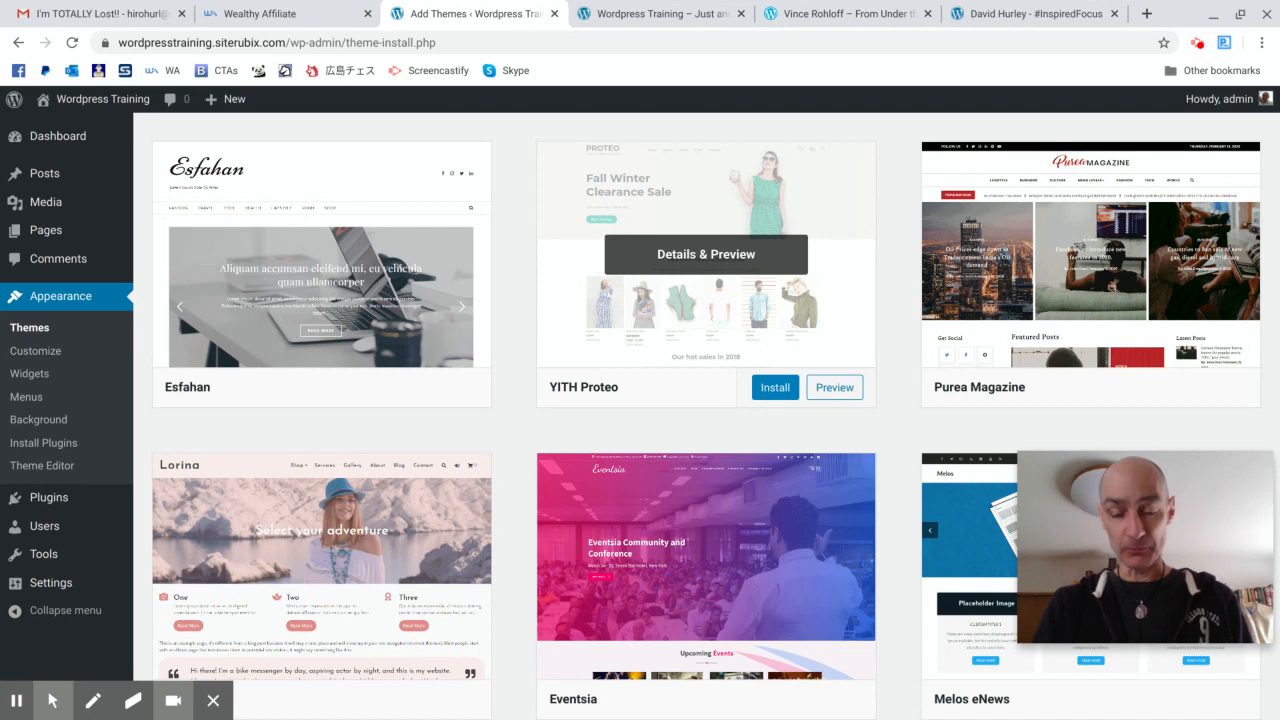
{"action": "scroll", "scroll_direction": "down", "scroll_amount": 3}
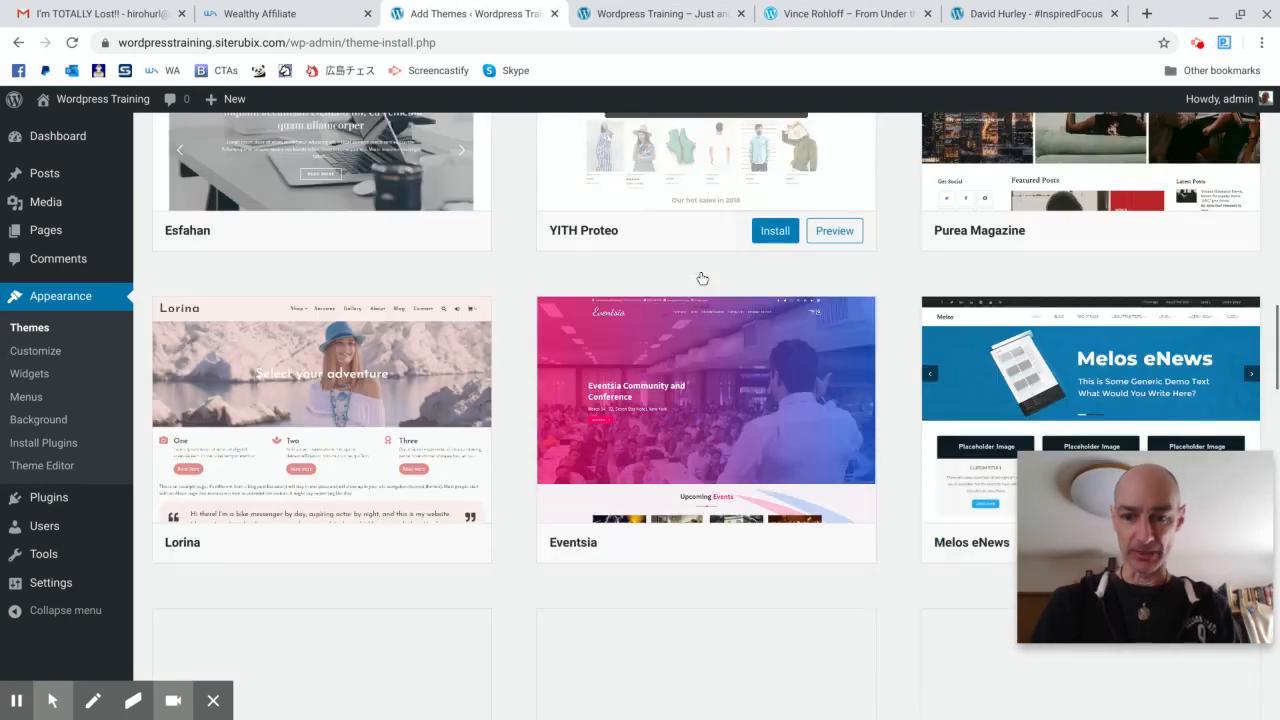
{"action": "scroll", "scroll_direction": "down", "scroll_amount": 3}
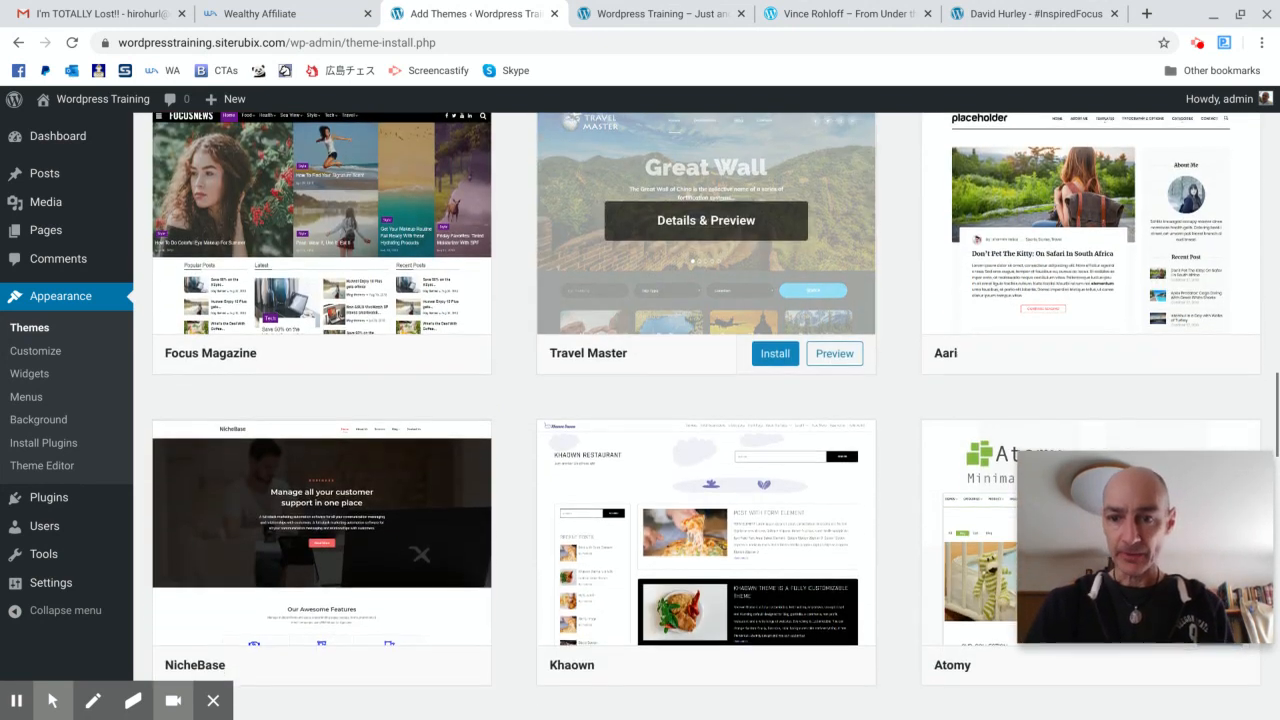
{"action": "scroll", "scroll_direction": "down", "scroll_amount": 3}
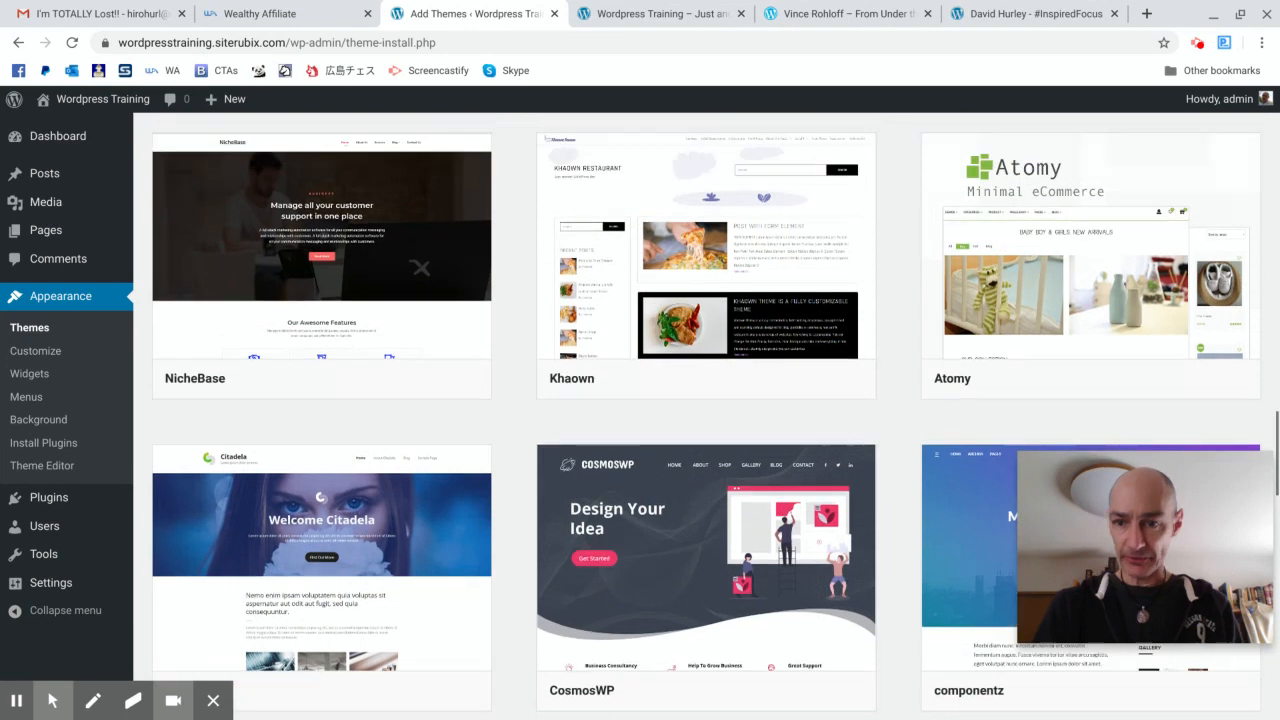
{"action": "scroll", "scroll_direction": "down", "scroll_amount": 3}
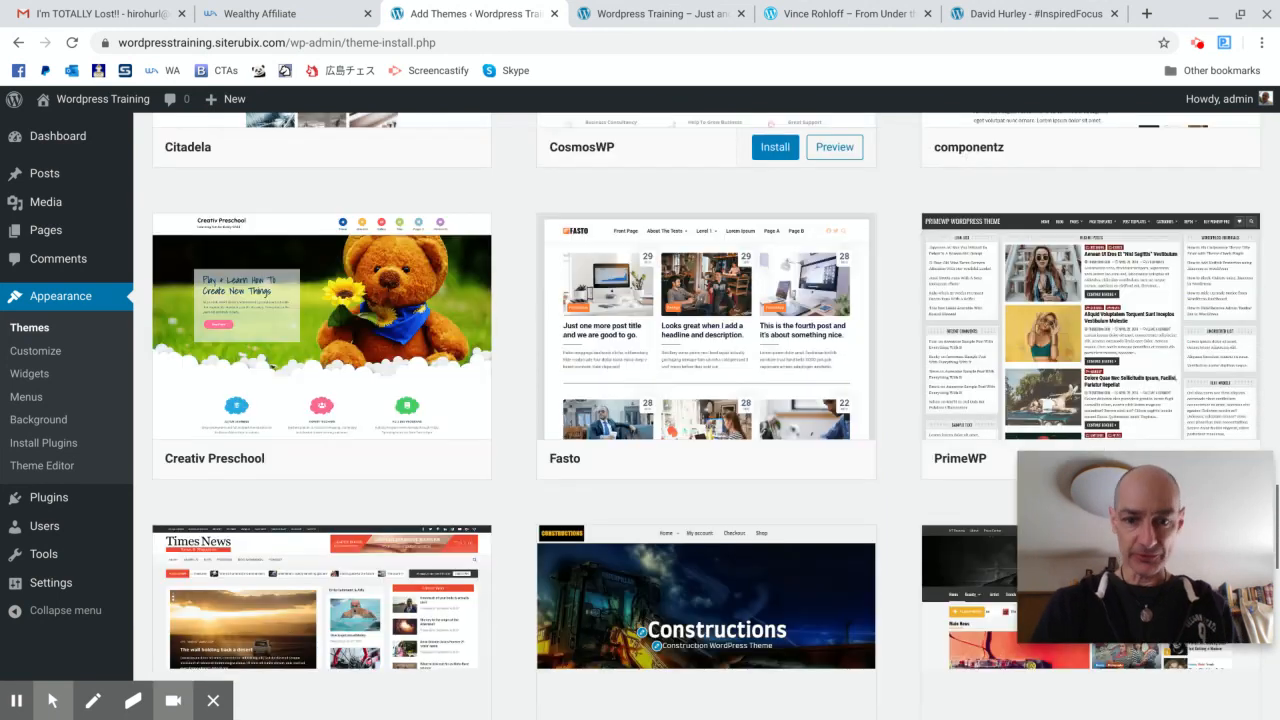
{"action": "scroll", "scroll_direction": "down", "scroll_amount": 3}
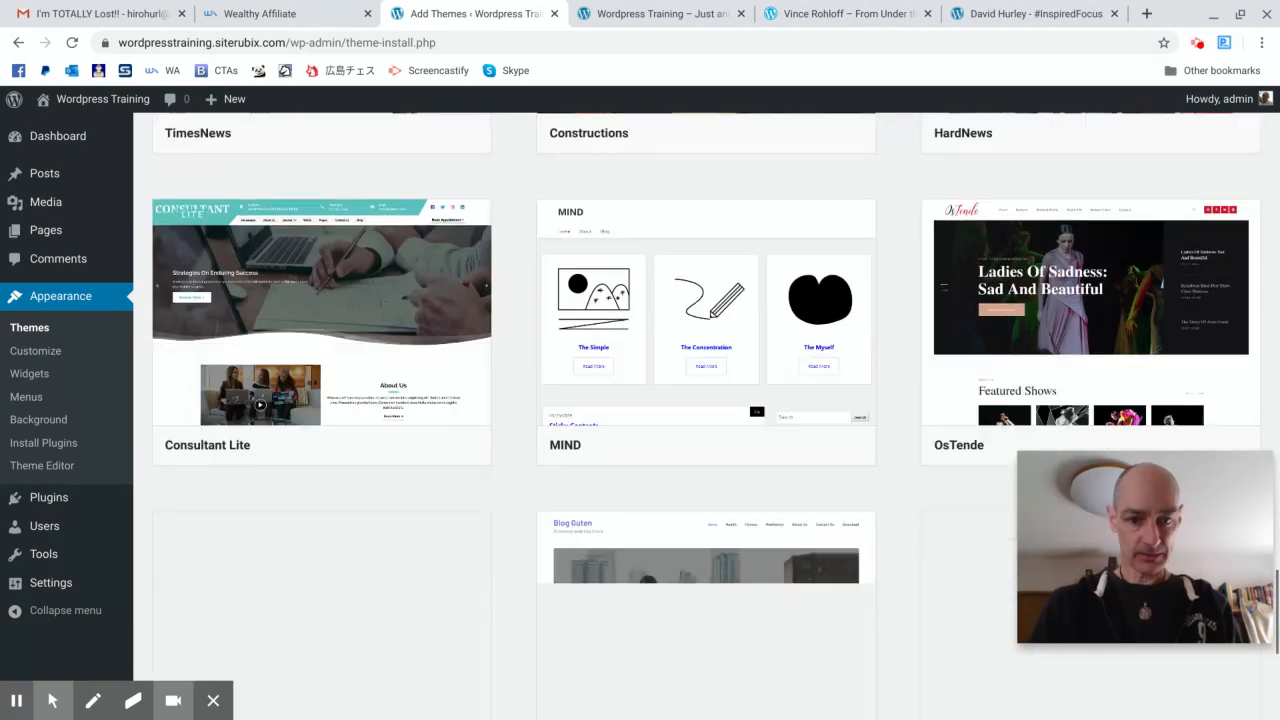
{"action": "scroll", "scroll_direction": "down", "scroll_amount": 3}
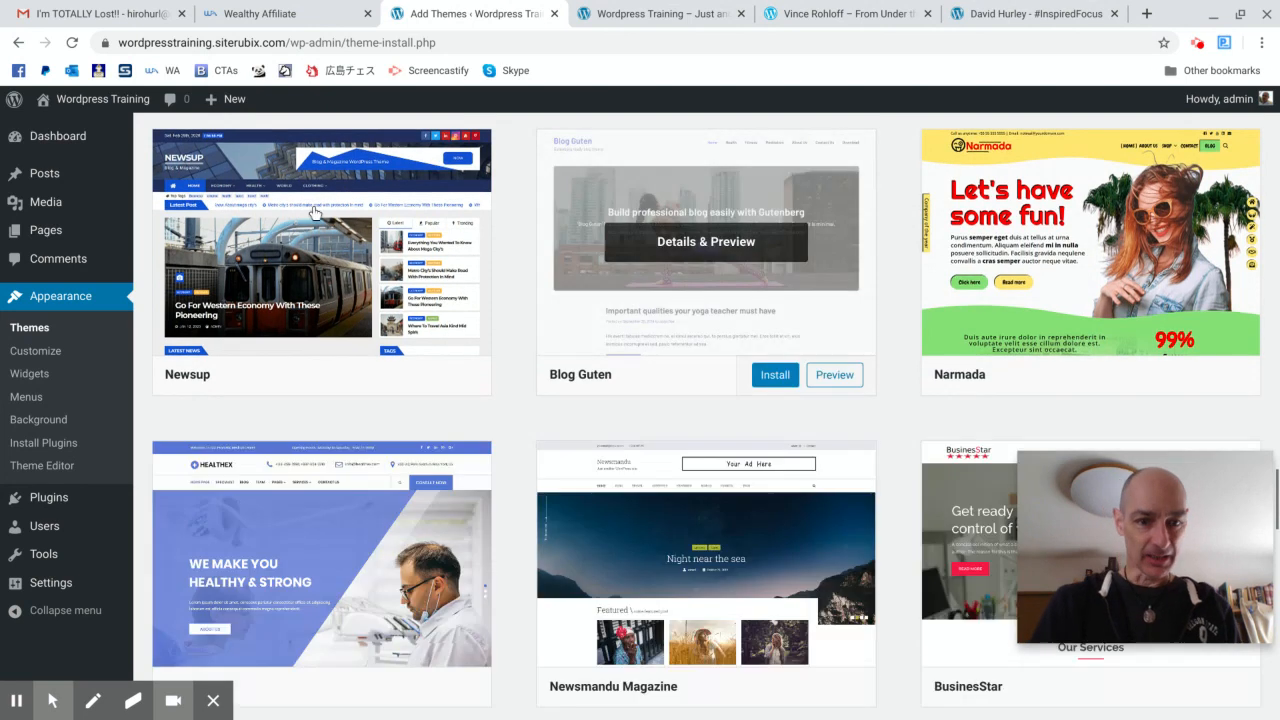
{"action": "left_click", "coordinate": [320, 245]}
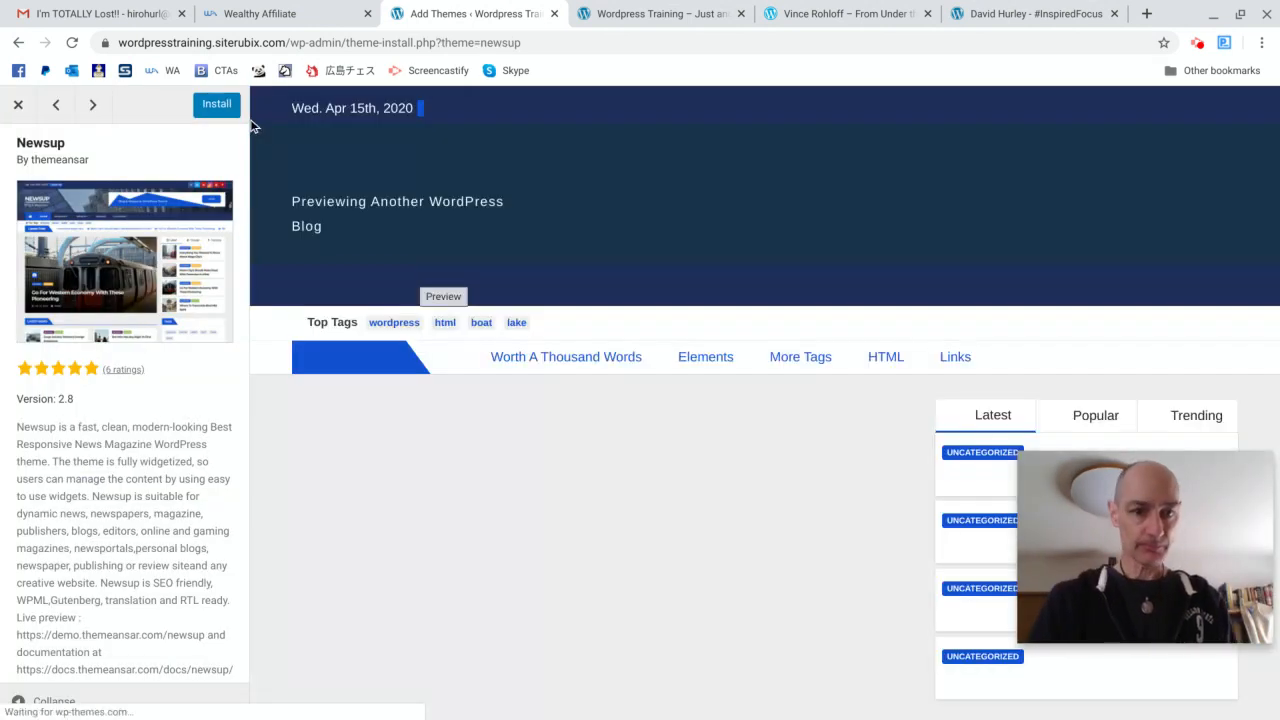
Install and activate the Newsup theme
{"action": "left_click", "coordinate": [216, 103]}
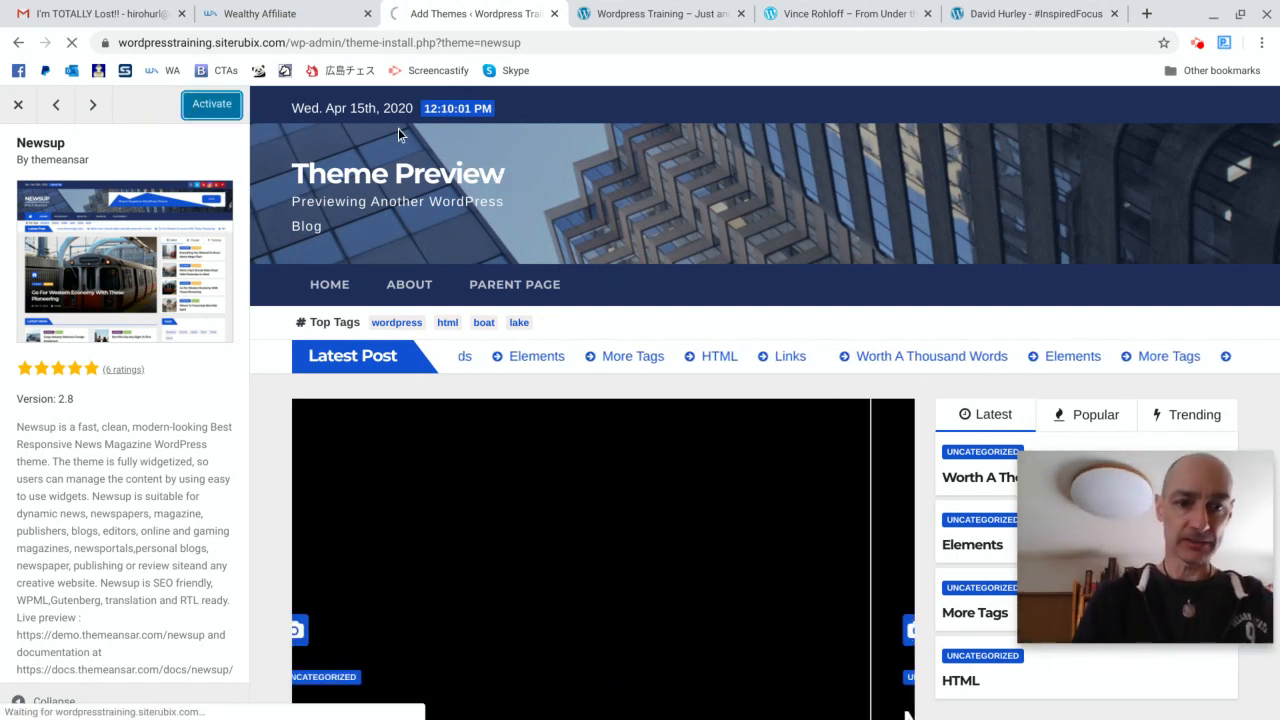
{"action": "left_click", "coordinate": [211, 104]}
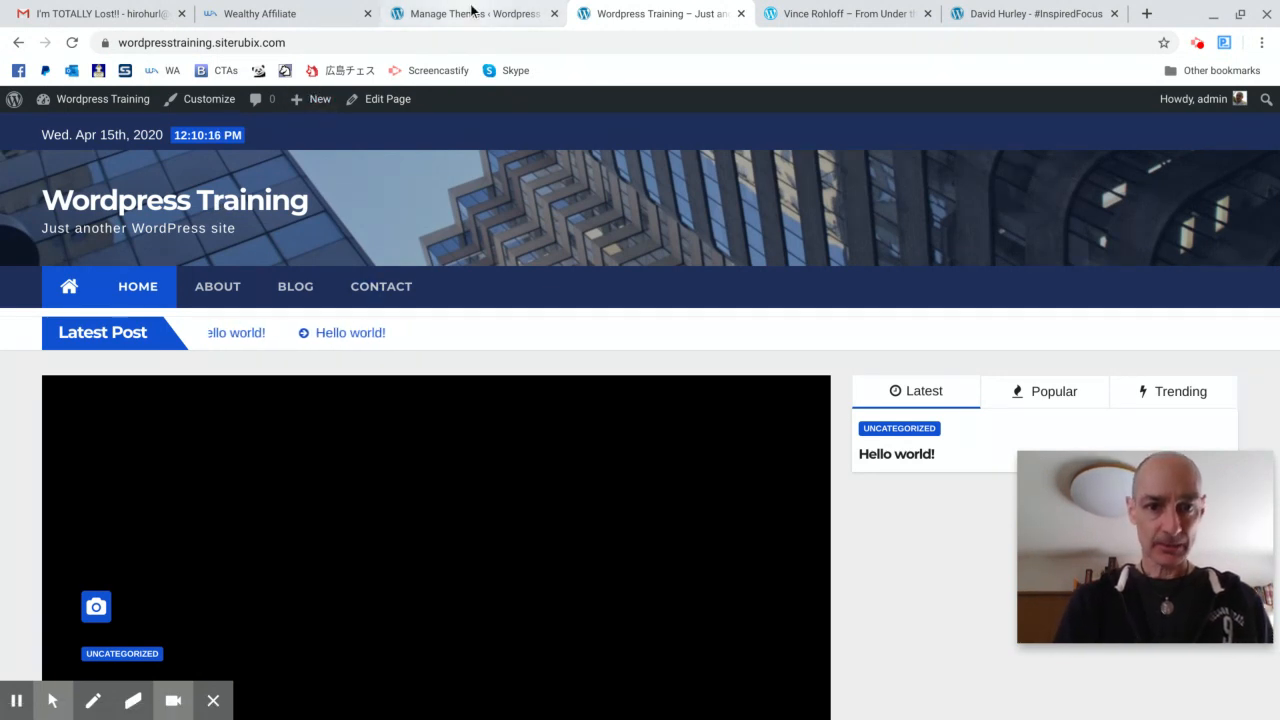
Open the Customizer for the active Newsup theme from Manage Themes
{"action": "left_click", "coordinate": [470, 13]}
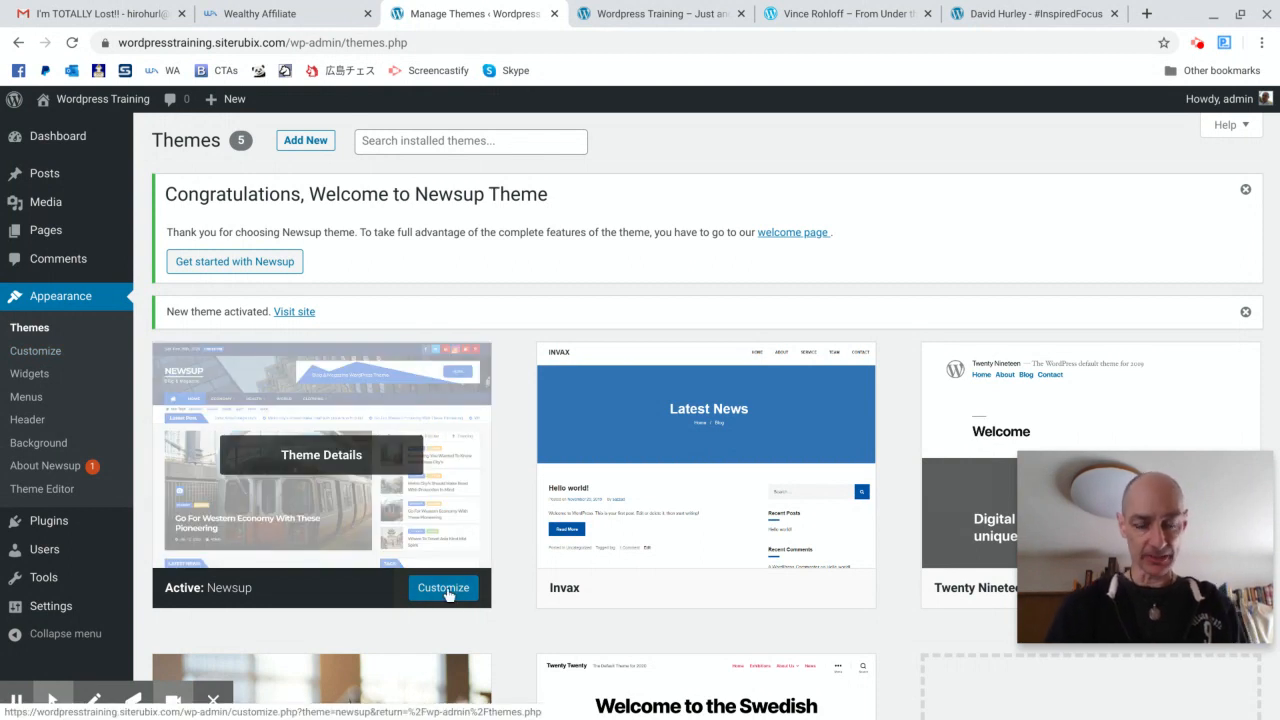
{"action": "left_click", "coordinate": [443, 587]}
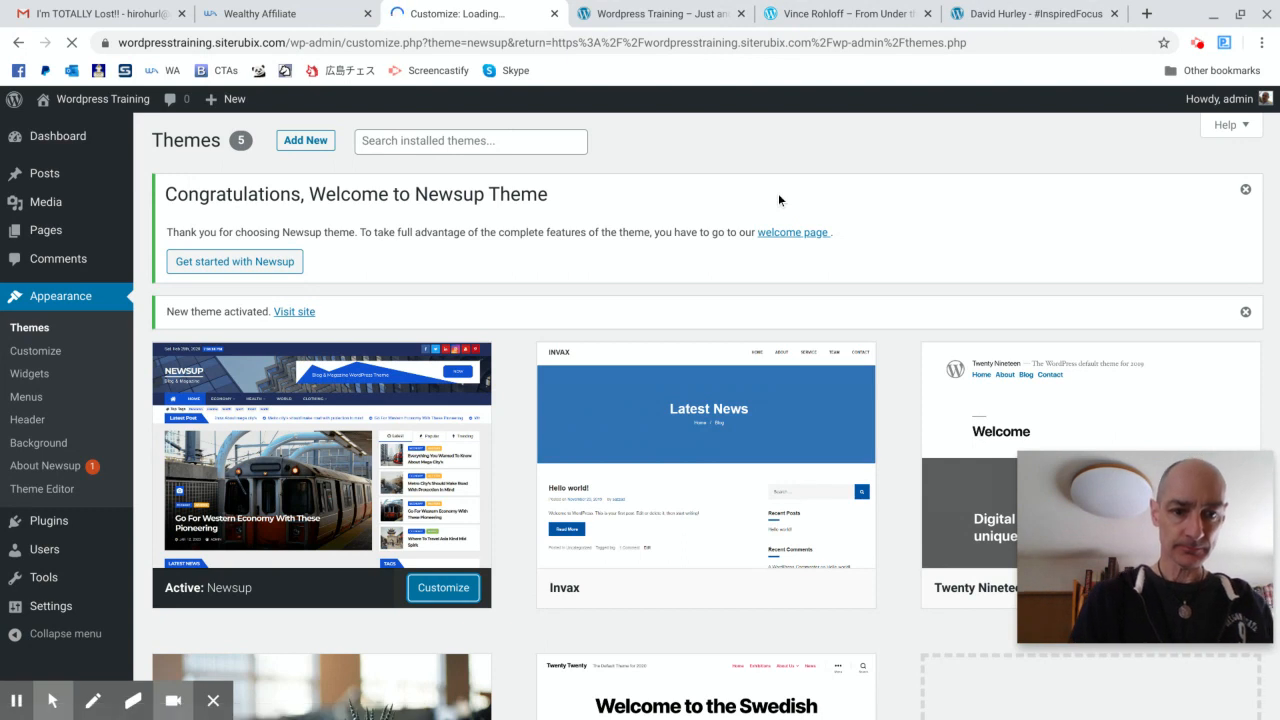
{"action": "left_click", "coordinate": [442, 588]}
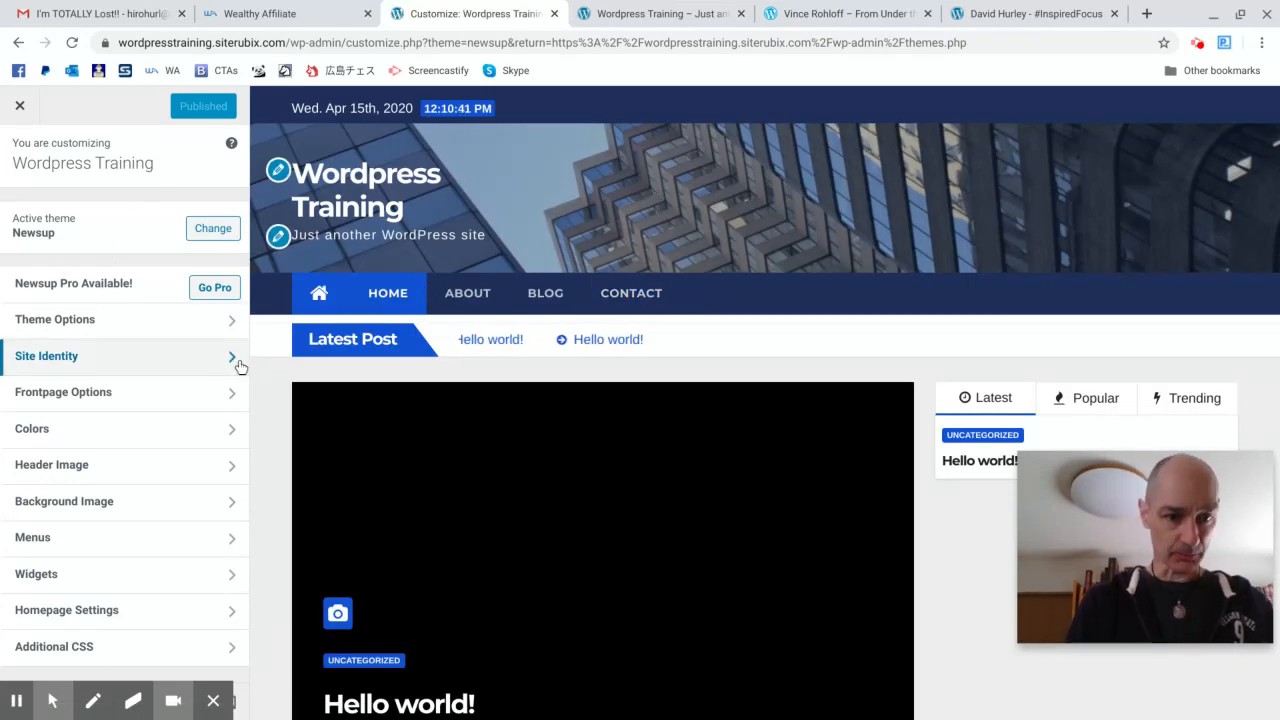
{"action": "mouse_move", "coordinate": [75, 398]}
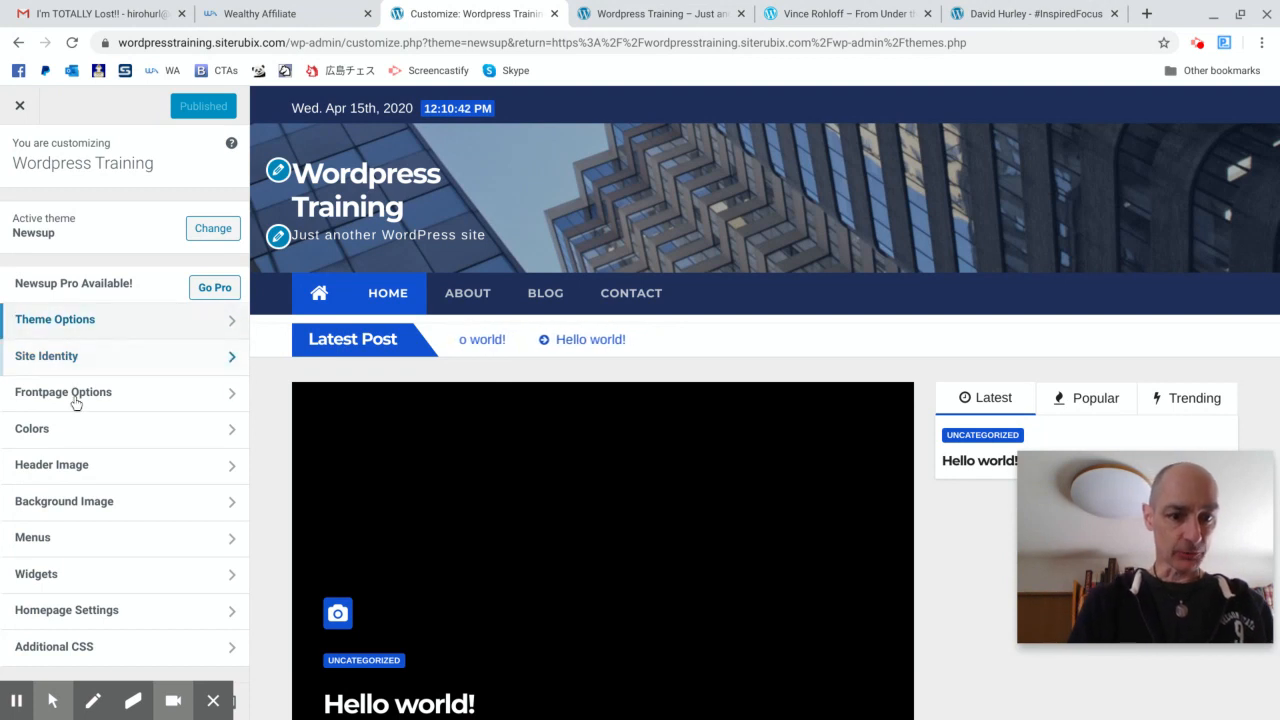
{"action": "mouse_move", "coordinate": [685, 248]}
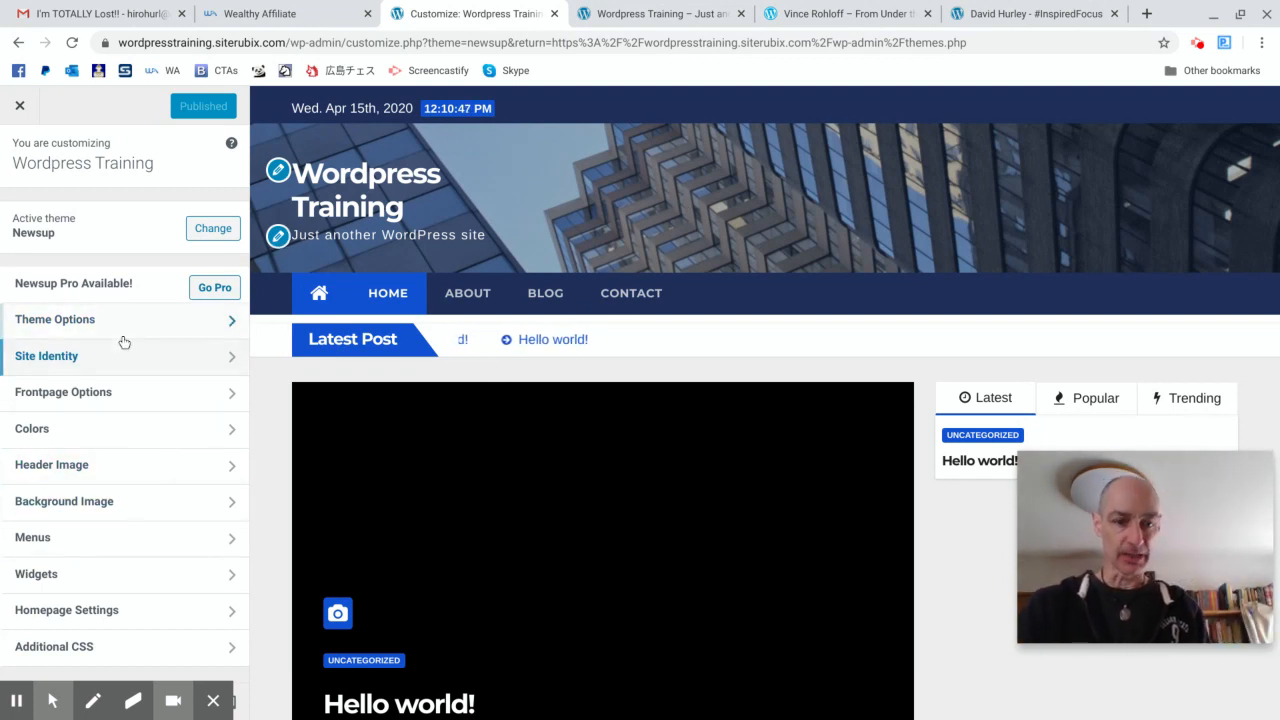
{"action": "mouse_move", "coordinate": [110, 440]}
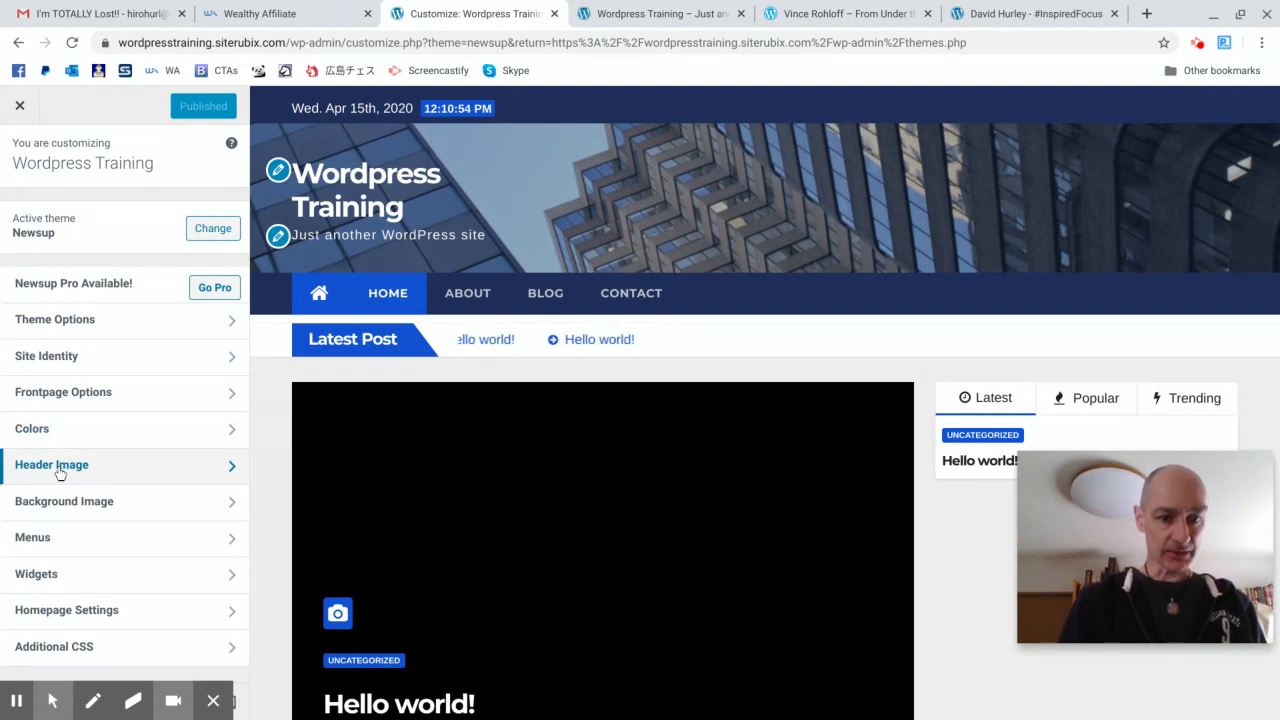
Open the Header Image section in the Newsup Customizer
{"action": "left_click", "coordinate": [52, 464]}
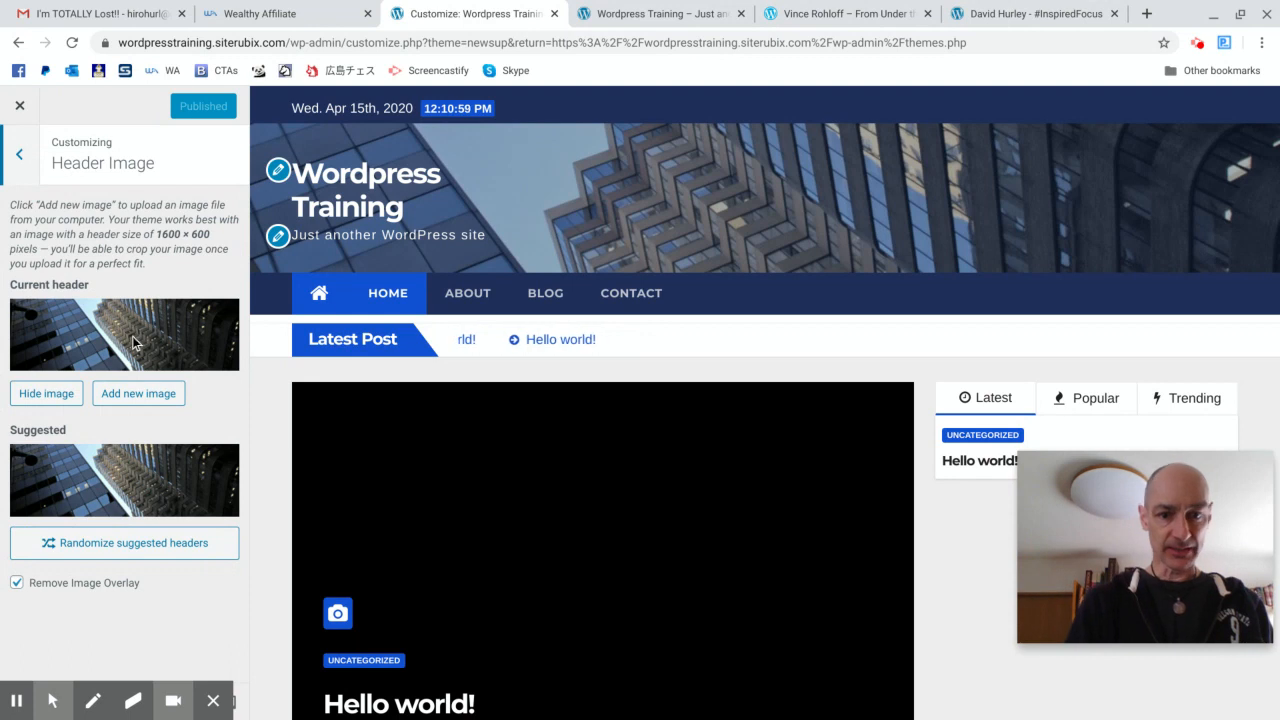
{"action": "mouse_move", "coordinate": [220, 337]}
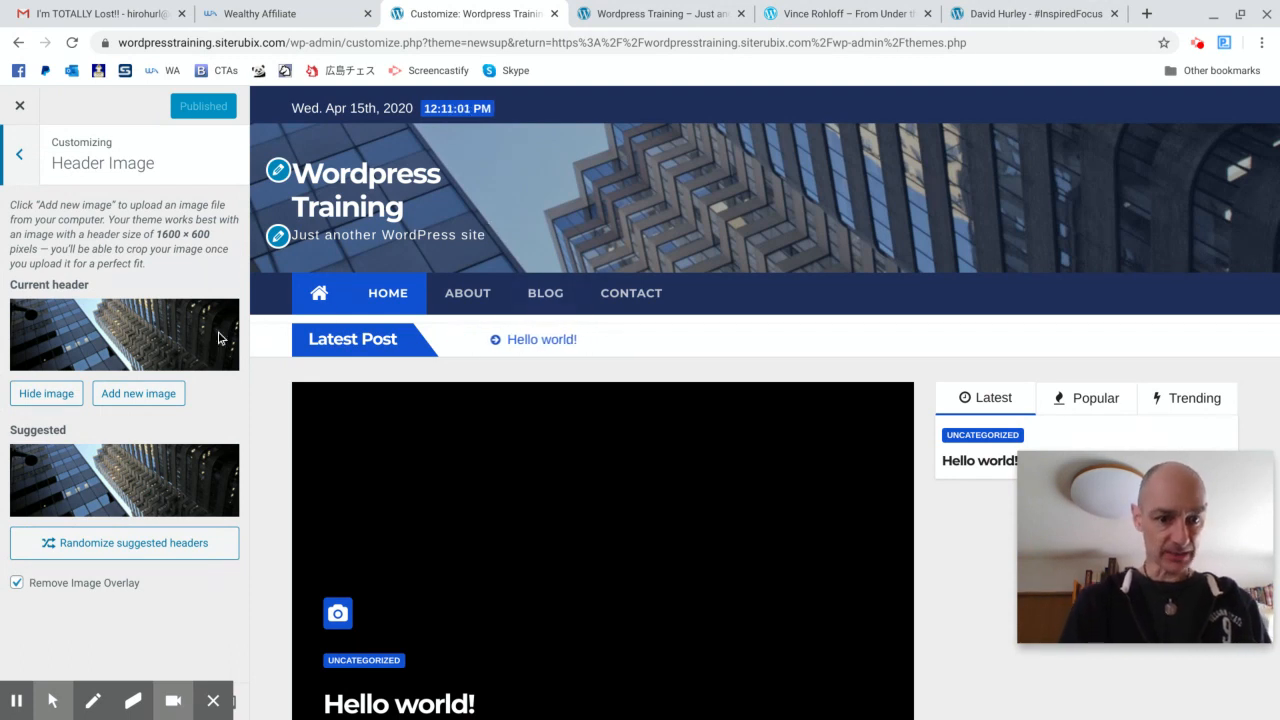
Upload the Bitcoin banner screenshot from Downloads as a new header image and select it for cropping
{"action": "left_click", "coordinate": [138, 393]}
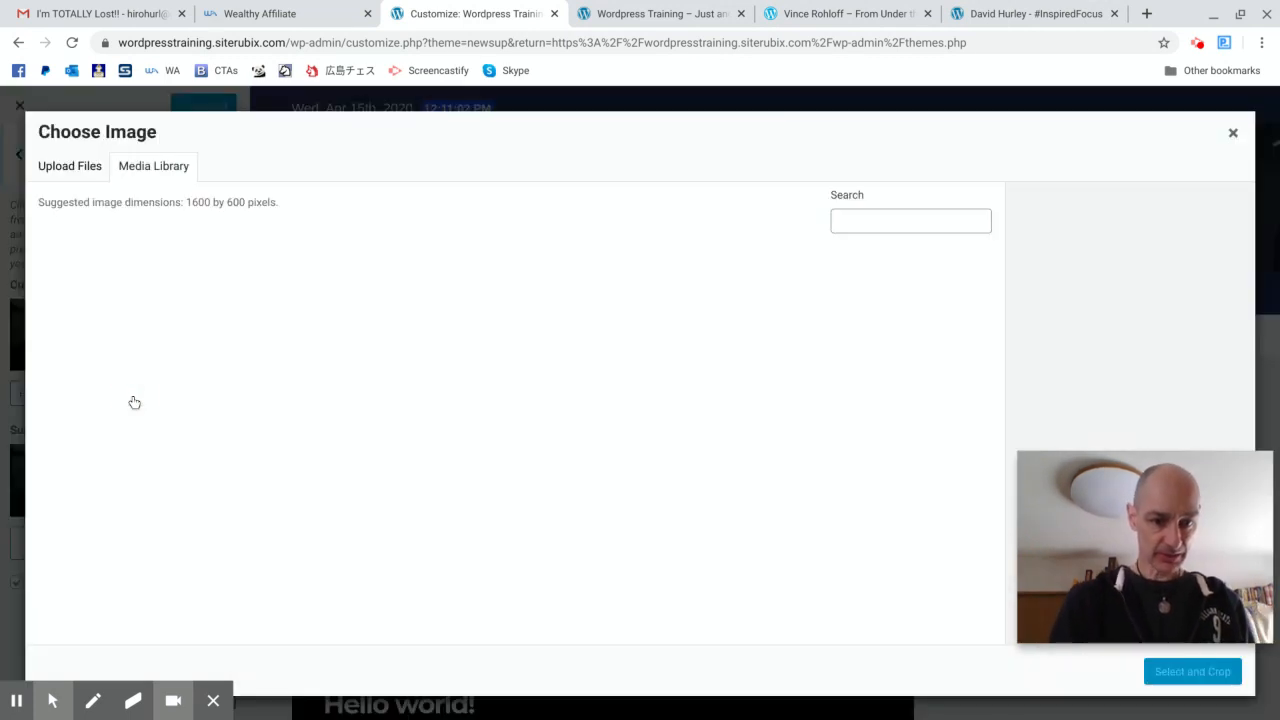
{"action": "left_click", "coordinate": [153, 166]}
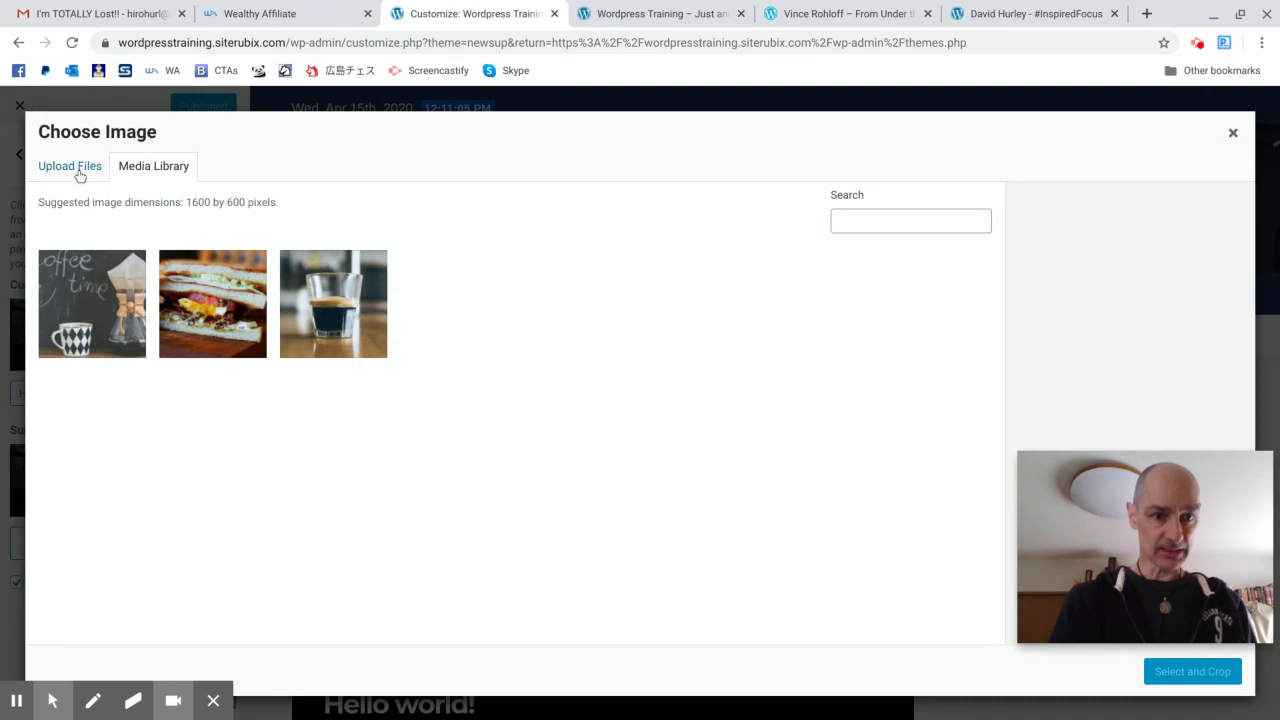
{"action": "left_click", "coordinate": [69, 165]}
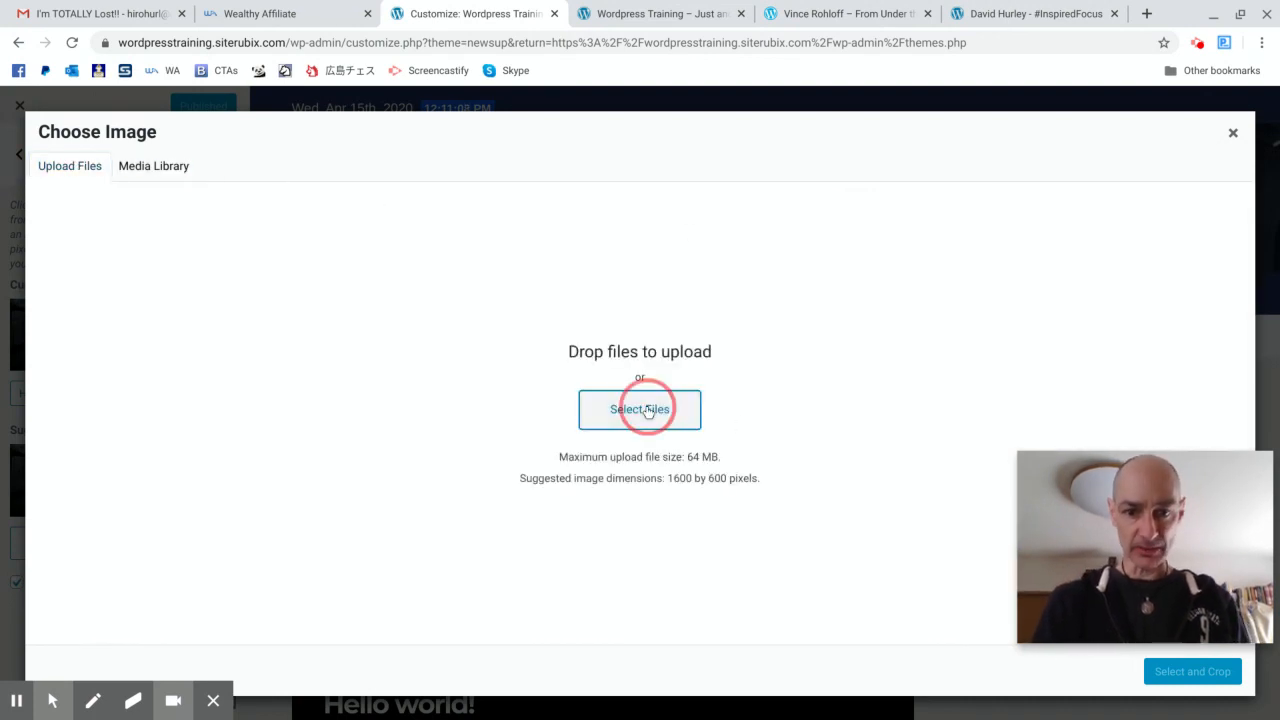
{"action": "left_click", "coordinate": [639, 409]}
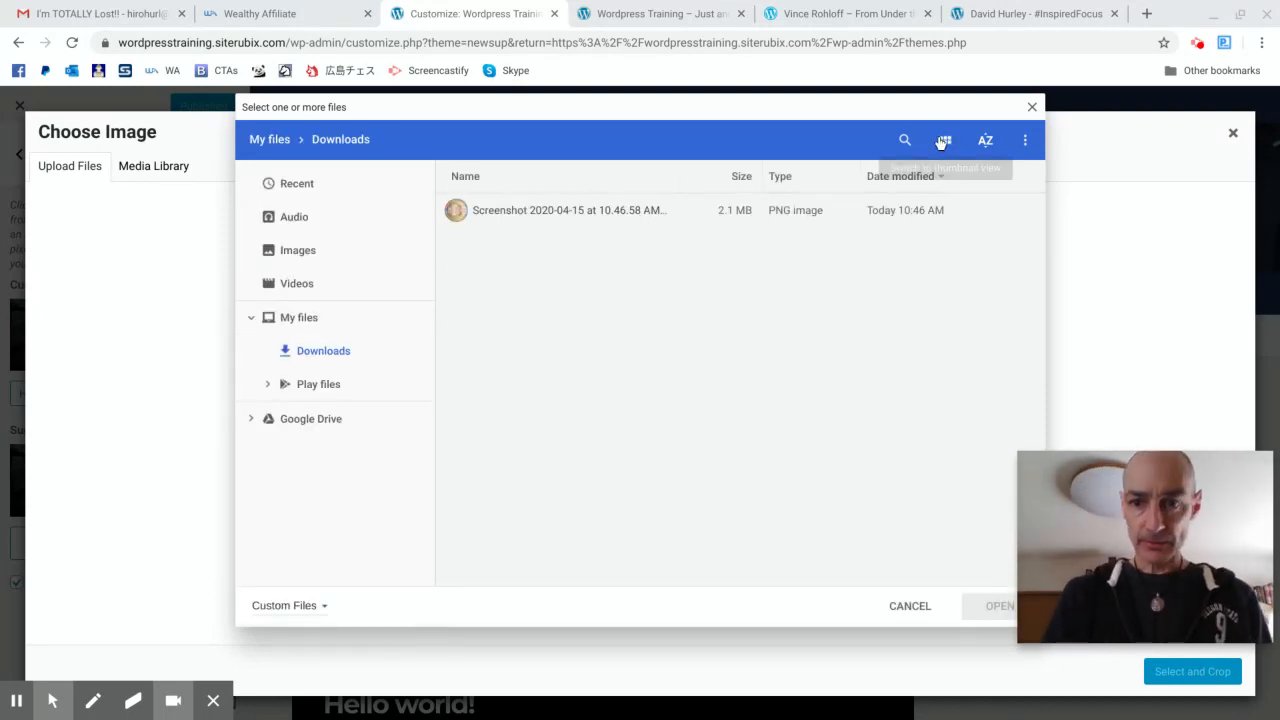
{"action": "left_click", "coordinate": [943, 139]}
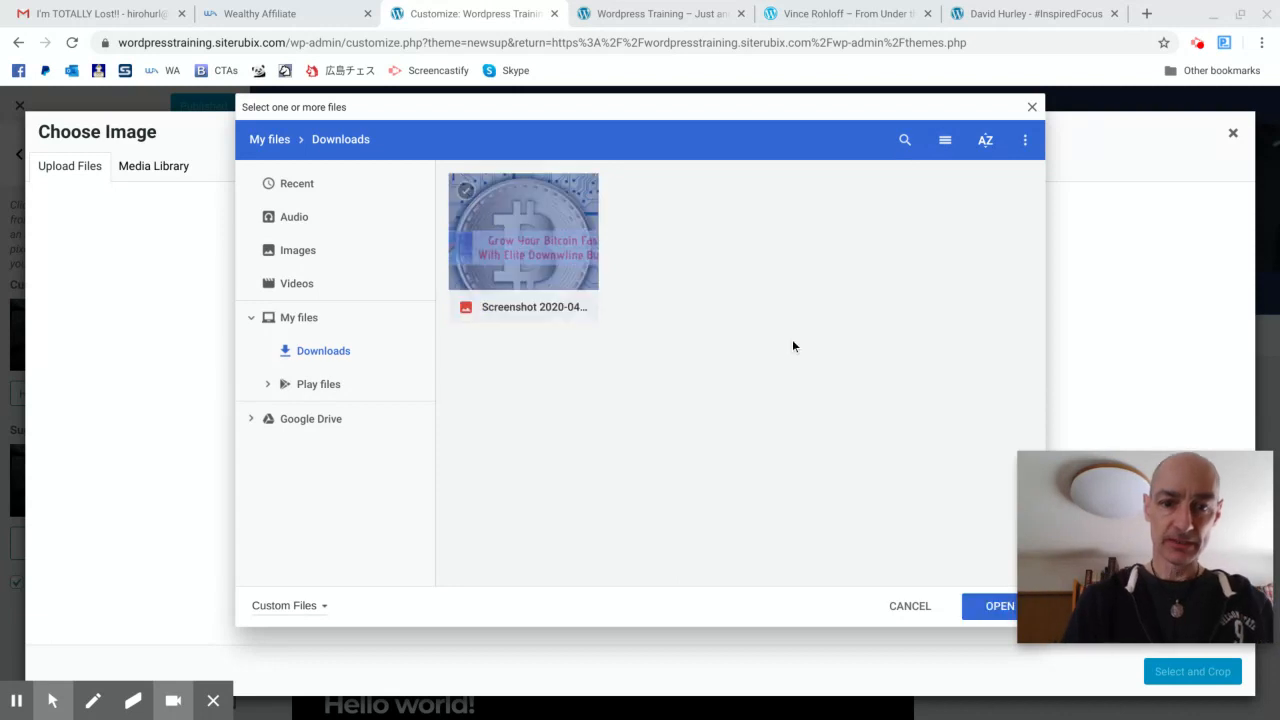
{"action": "left_click", "coordinate": [999, 606]}
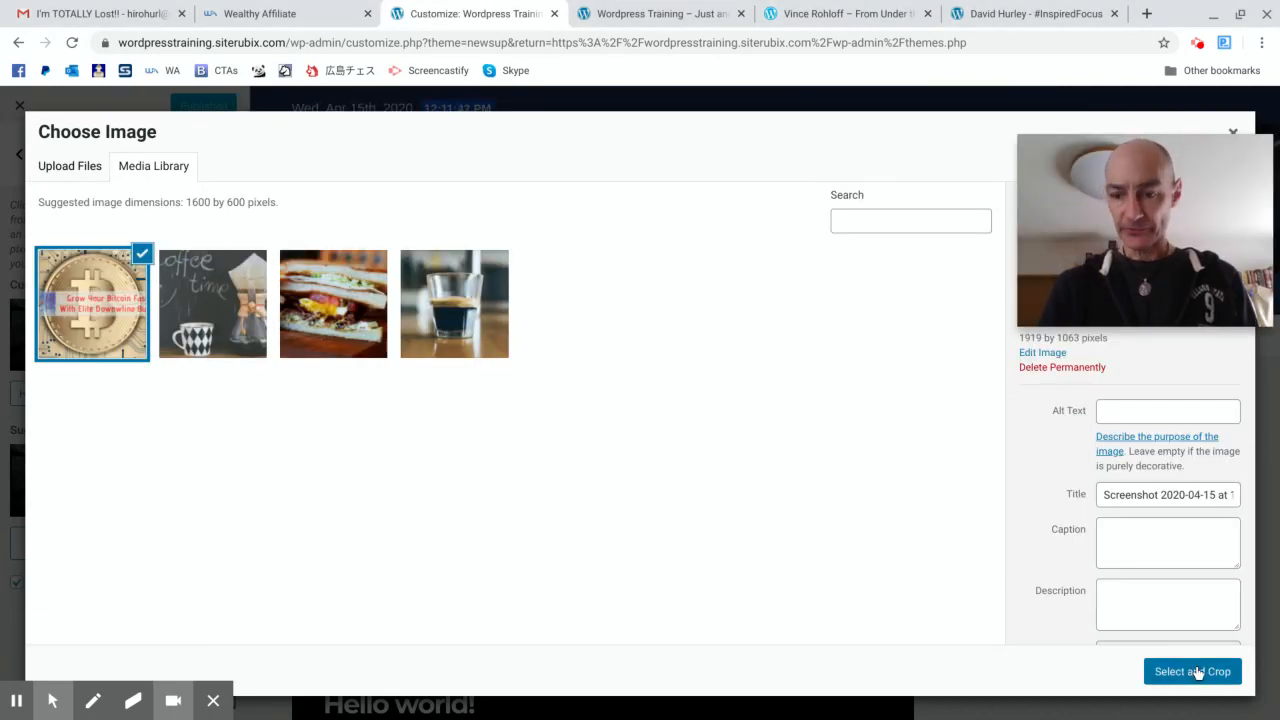
{"action": "left_click", "coordinate": [1192, 671]}
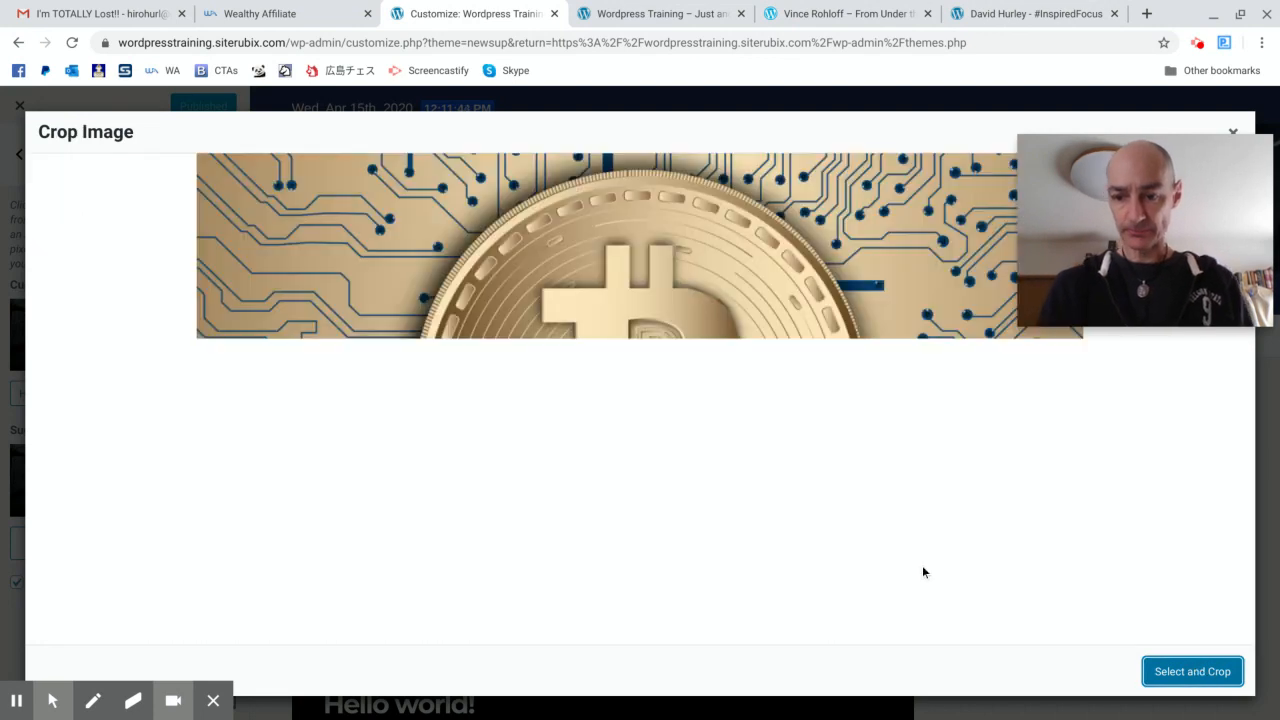
Apply the crop so the Bitcoin banner becomes the header in the Customizer preview
{"action": "left_click", "coordinate": [1191, 671]}
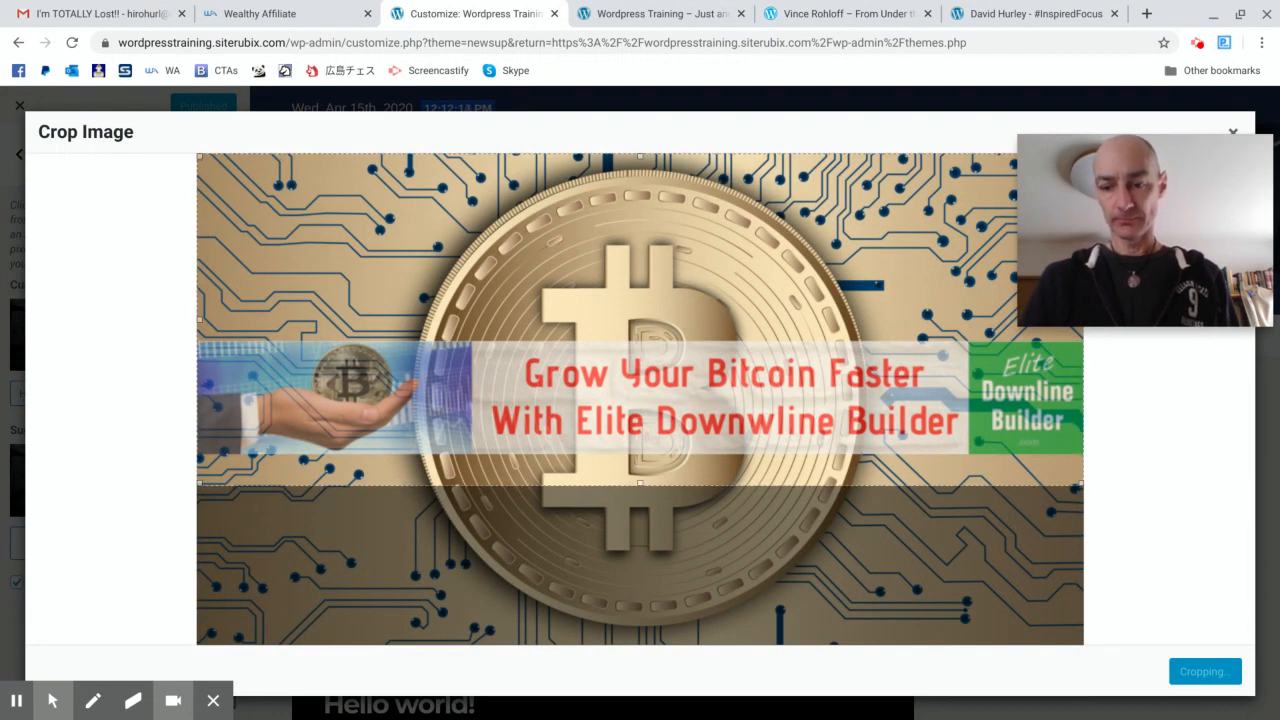
{"action": "left_click", "coordinate": [1204, 671]}
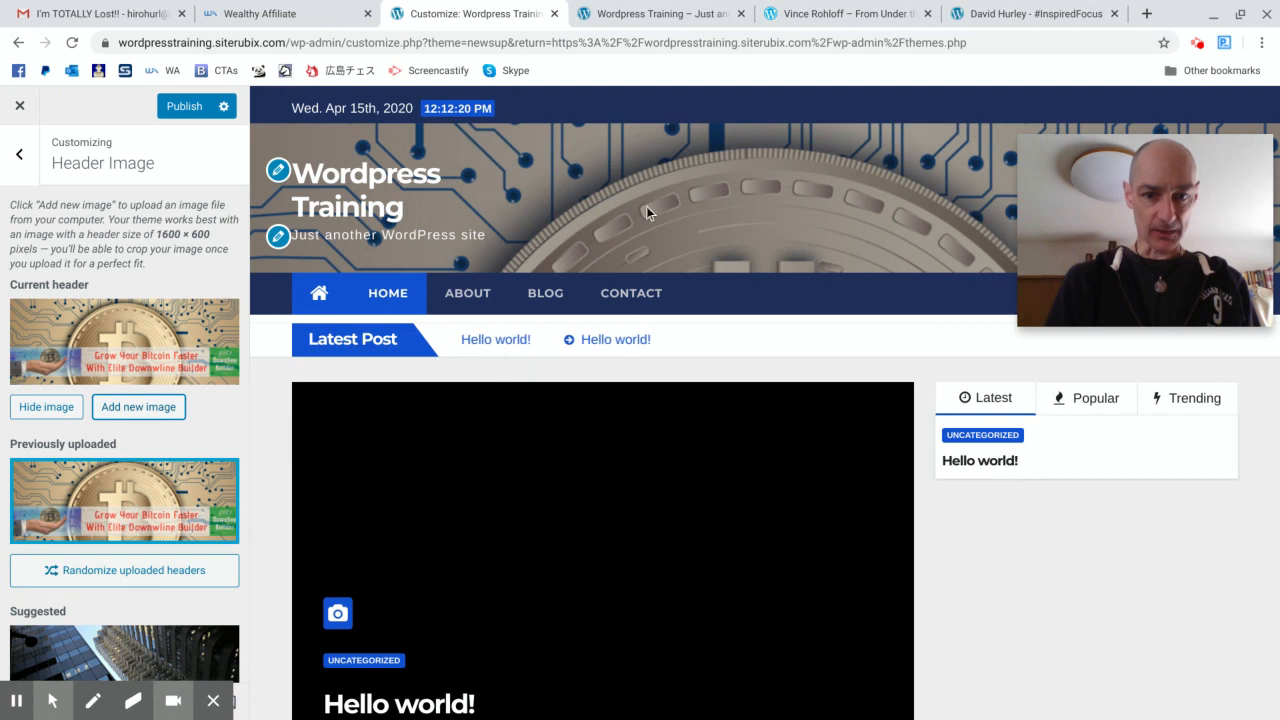
{"action": "mouse_move", "coordinate": [765, 190]}
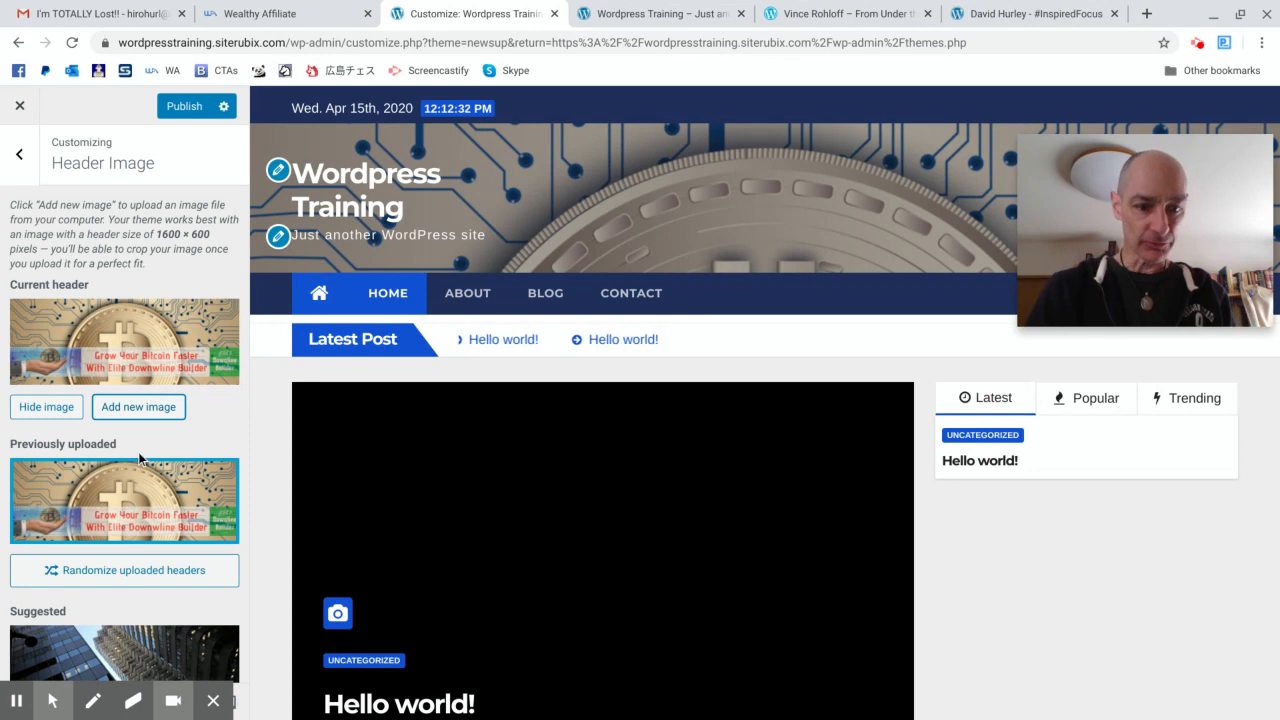
{"action": "mouse_move", "coordinate": [660, 13]}
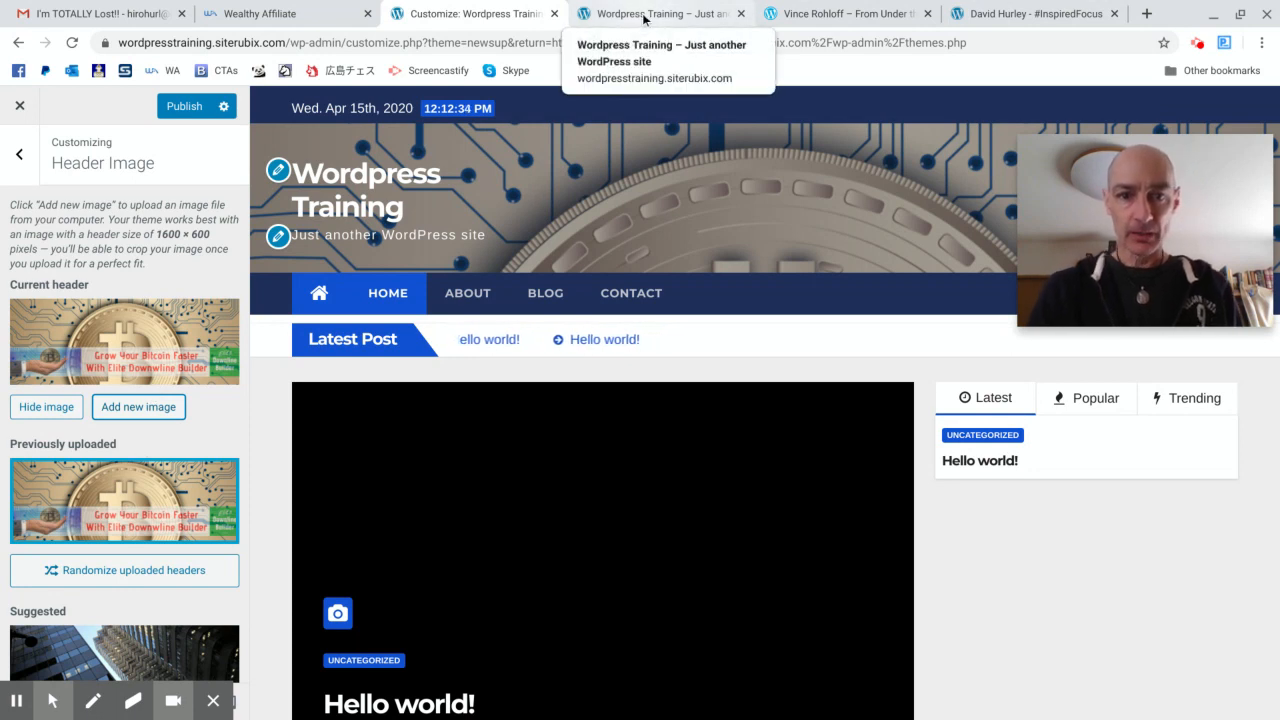
Switch to the Wordpress Training site tab to check the live header
{"action": "left_click", "coordinate": [660, 13]}
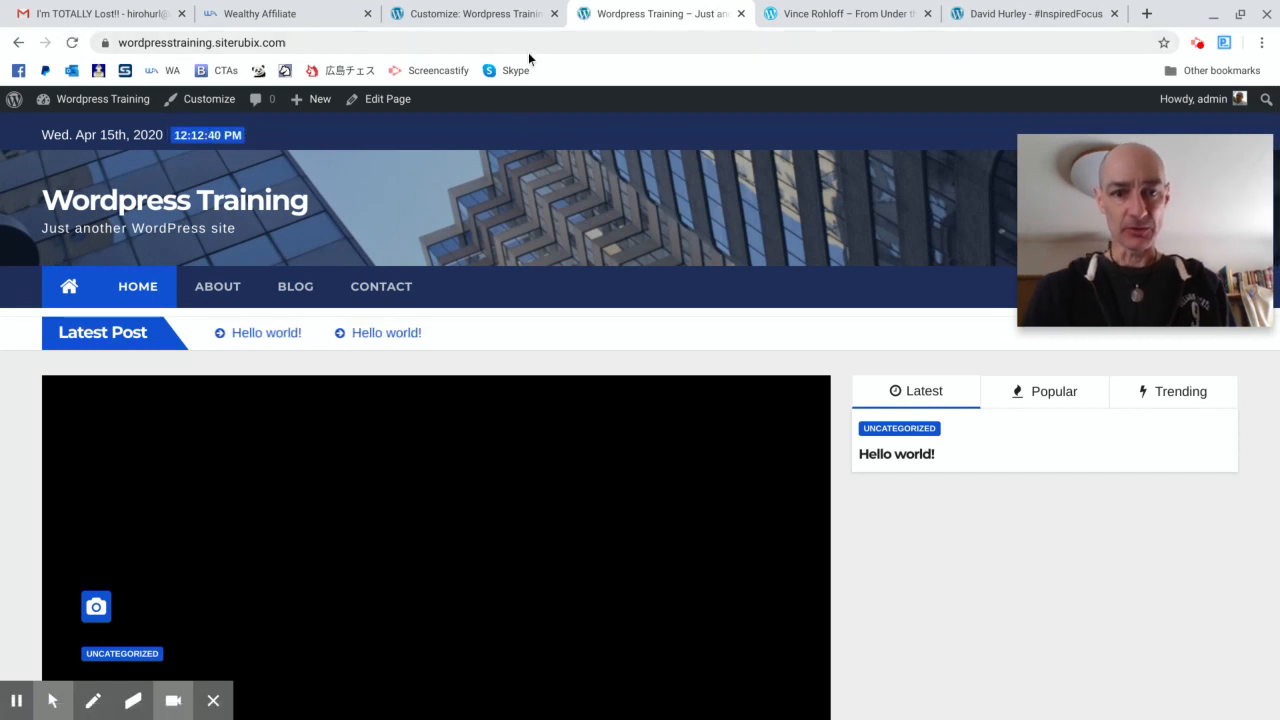
Publish the Bitcoin header from the Customizer, then reload the live site tab
{"action": "left_click", "coordinate": [208, 98]}
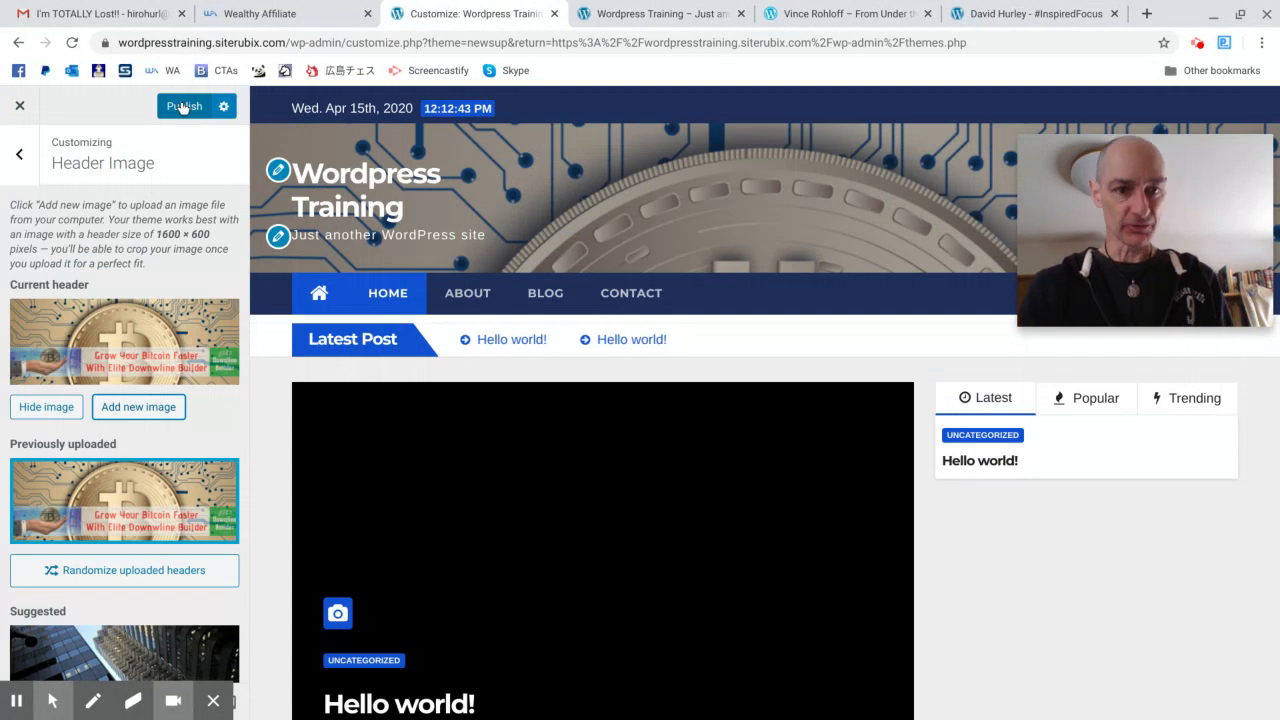
{"action": "left_click", "coordinate": [184, 106]}
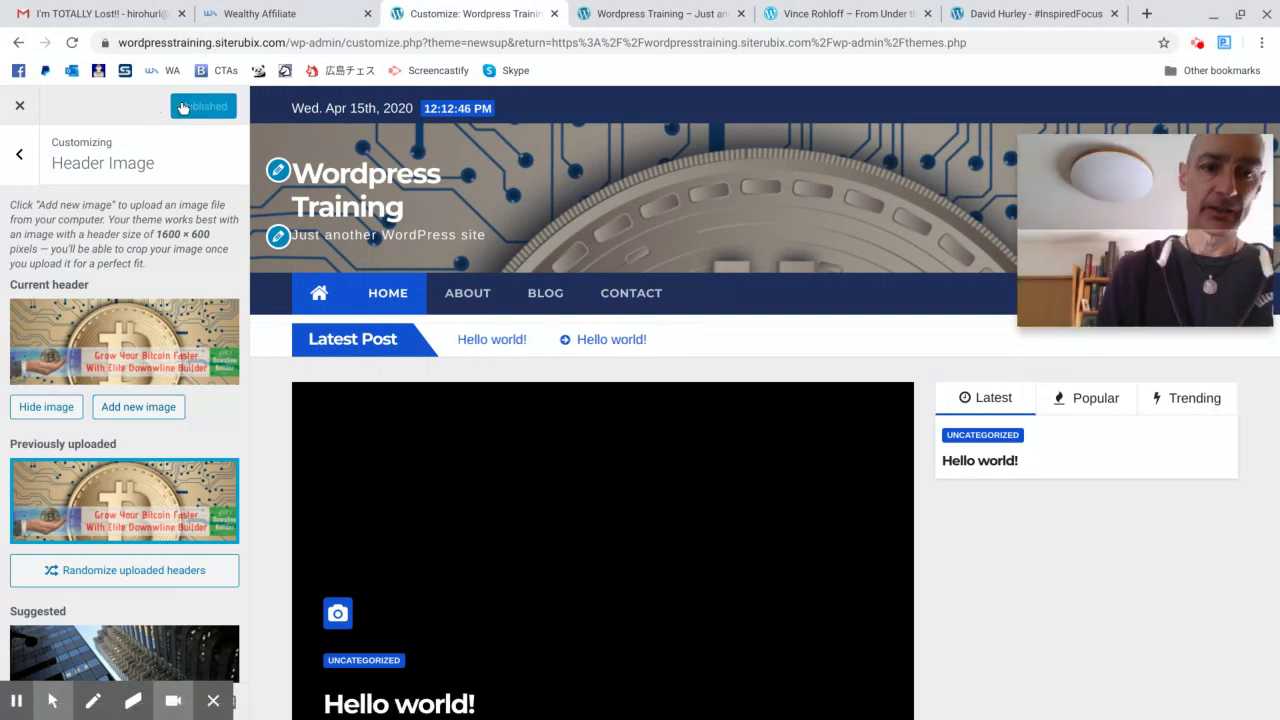
{"action": "mouse_move", "coordinate": [660, 13]}
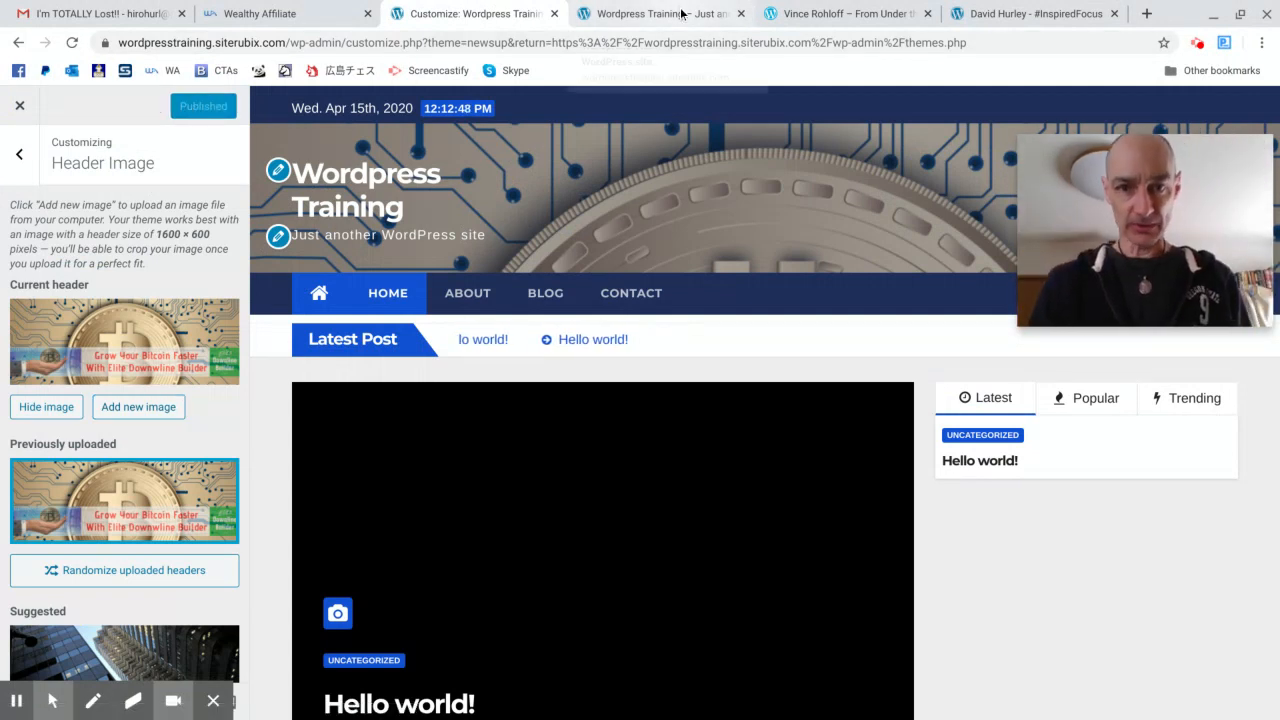
{"action": "left_click", "coordinate": [660, 13]}
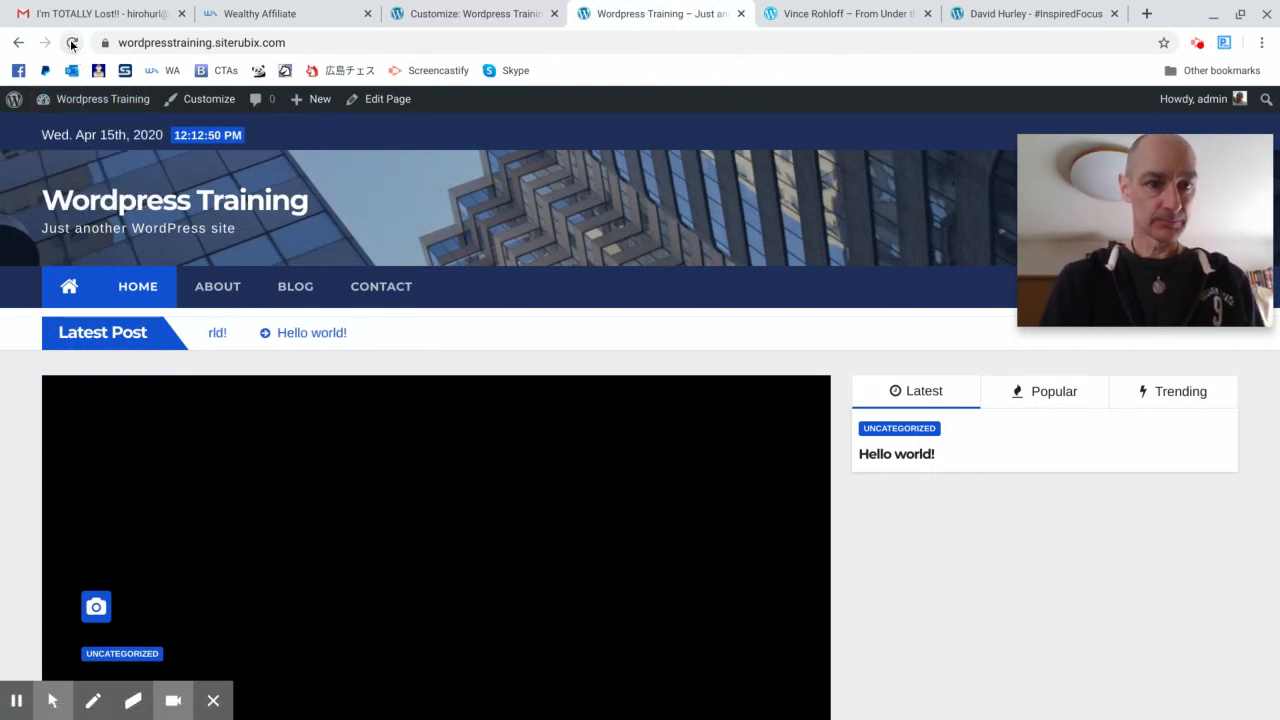
{"action": "left_click", "coordinate": [71, 42]}
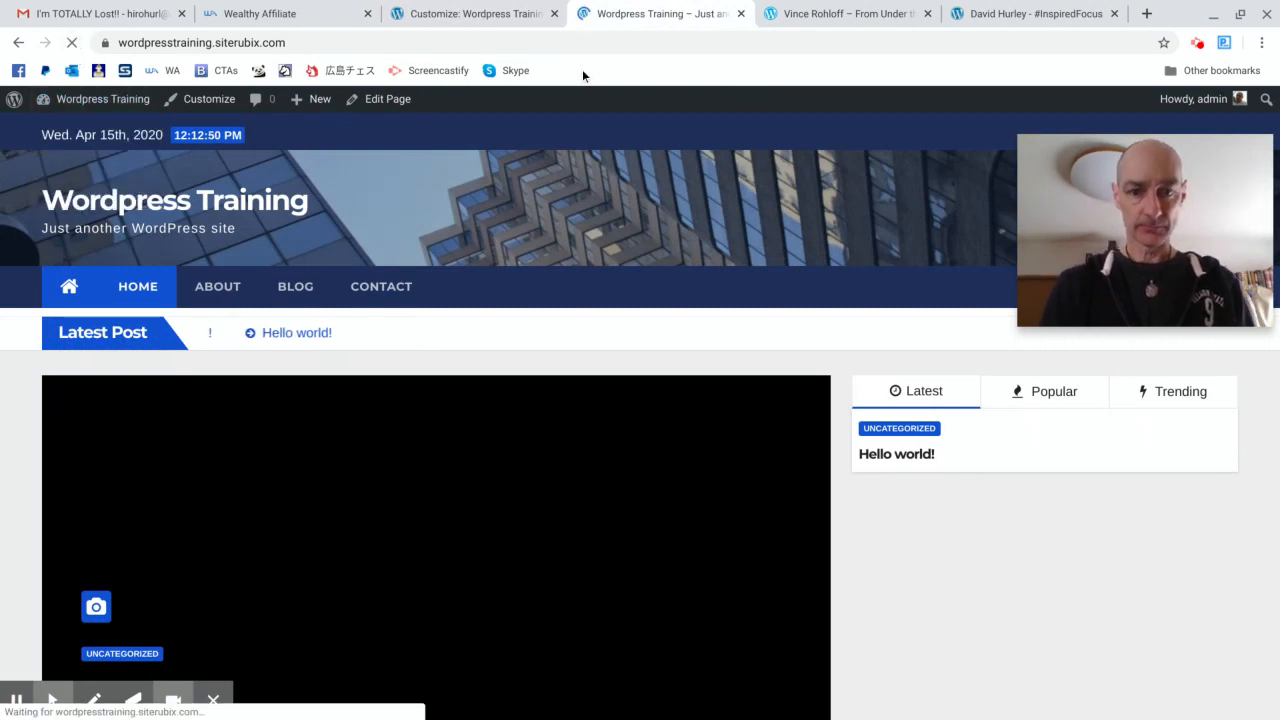